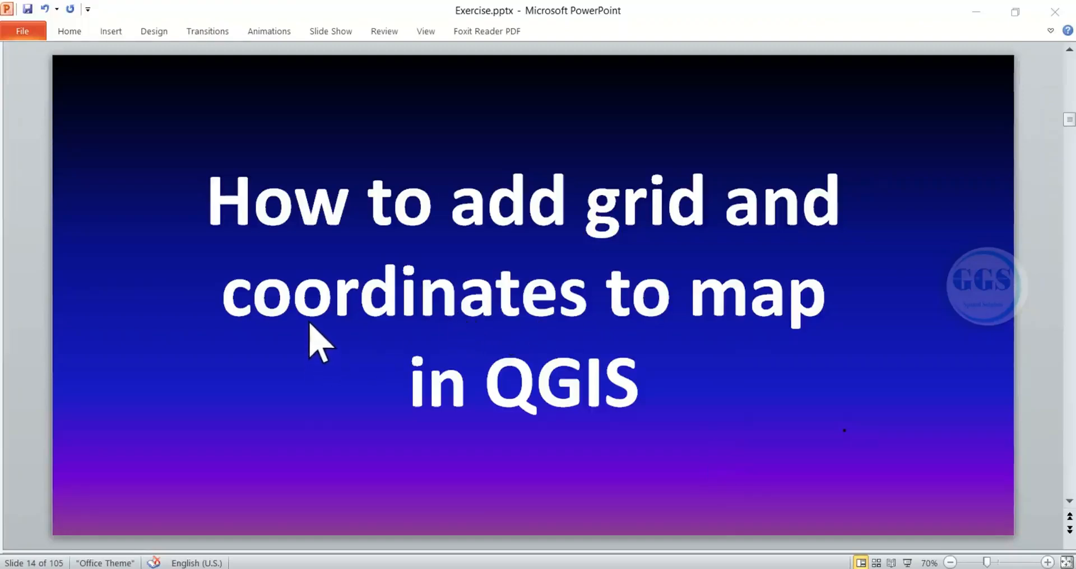
pyautogui.moveTo(375, 250)
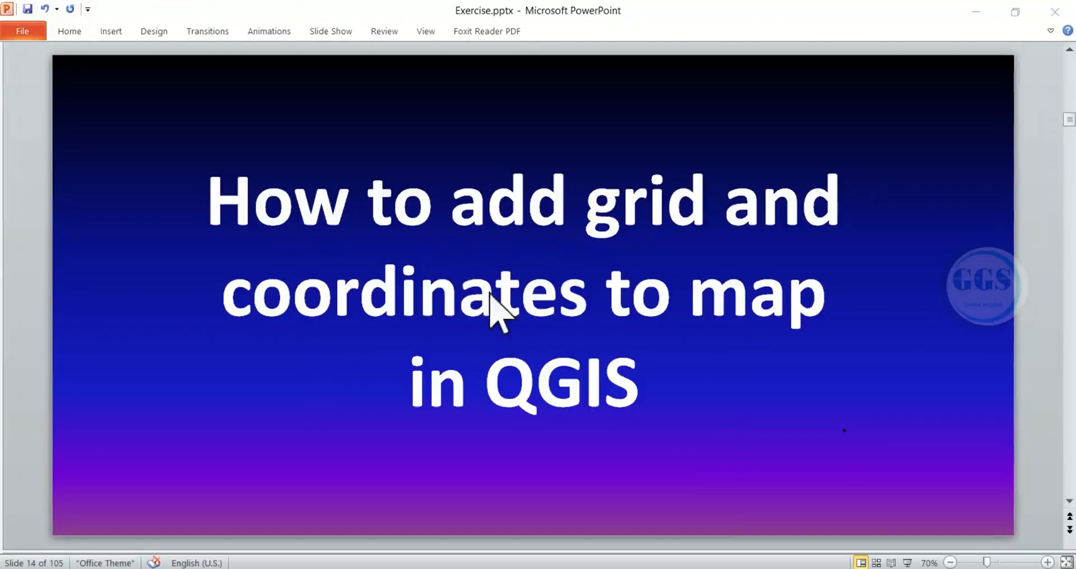
pyautogui.moveTo(533, 393)
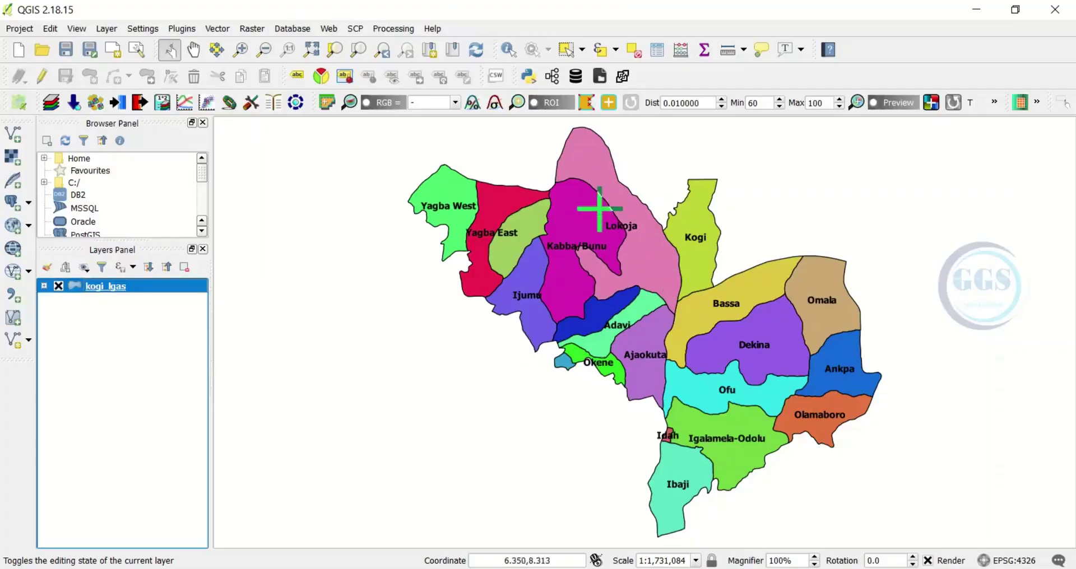
pyautogui.moveTo(600, 336)
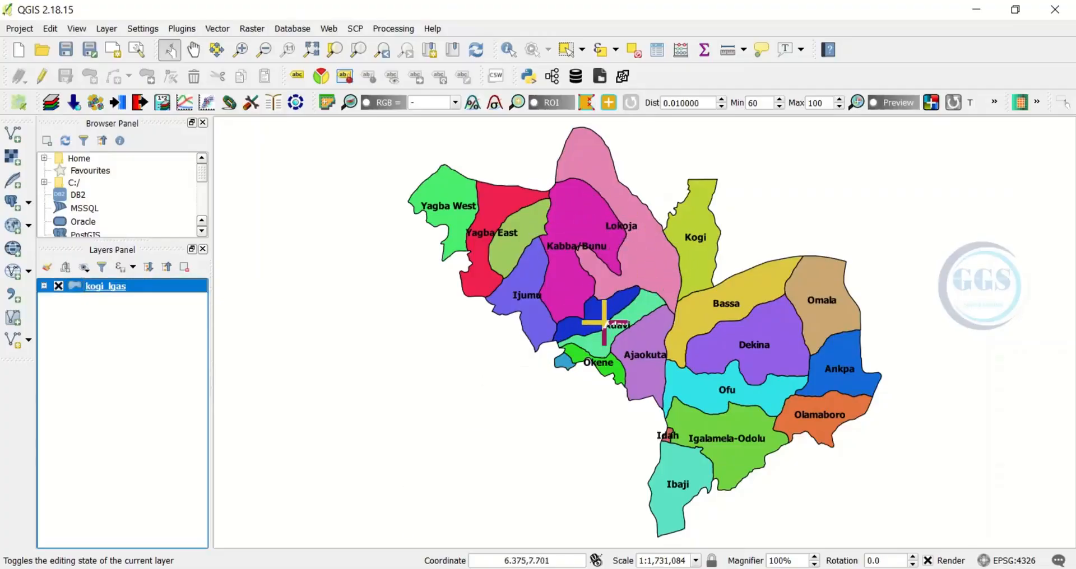
pyautogui.moveTo(578, 235)
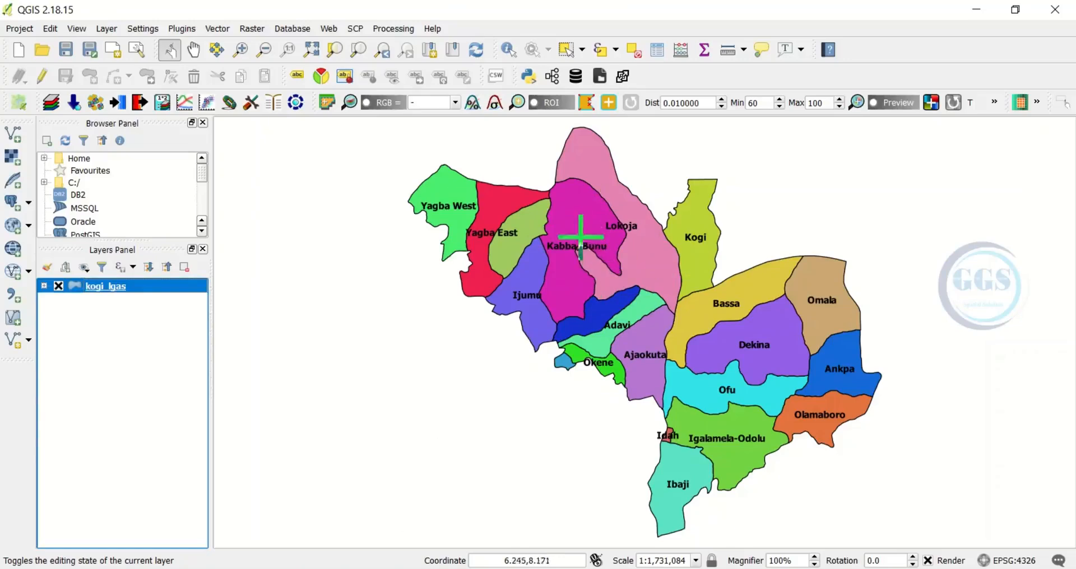
pyautogui.moveTo(652, 298)
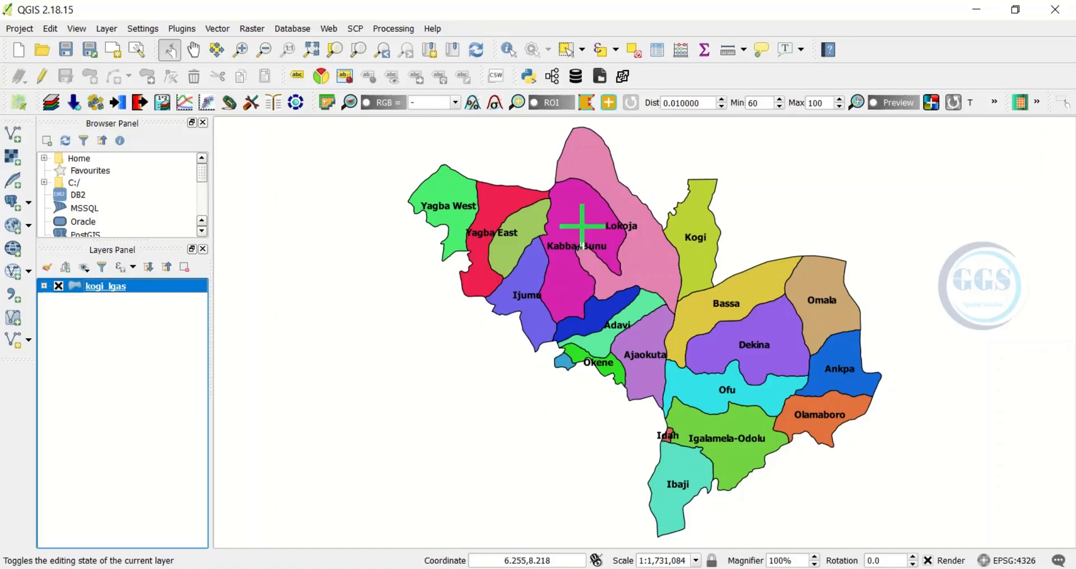
pyautogui.moveTo(642, 228)
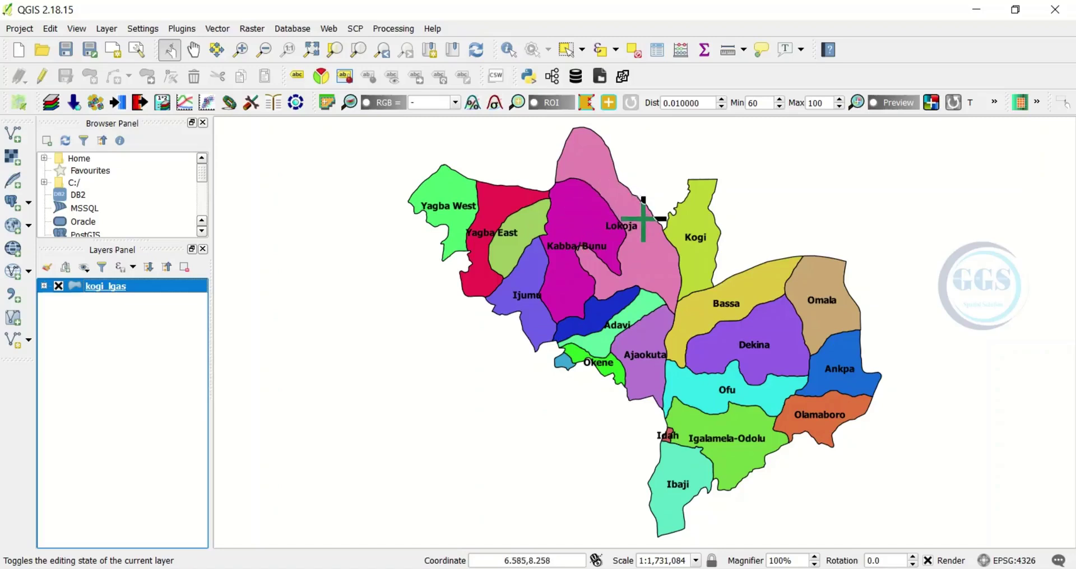
pyautogui.moveTo(624, 230)
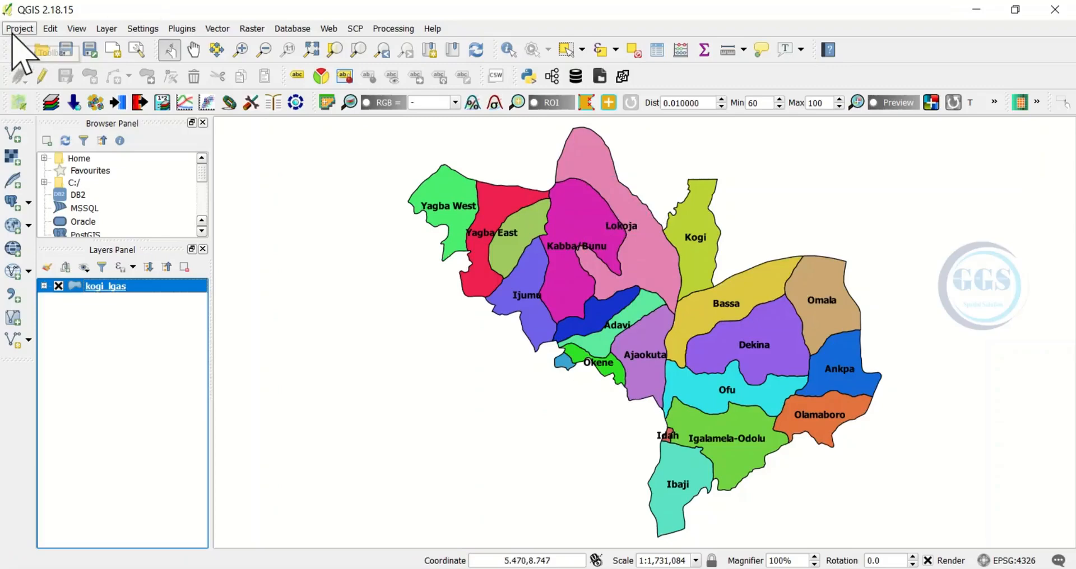
# - Create a new print composer from the Project menu, titled 'map1'
pyautogui.click(19, 28)
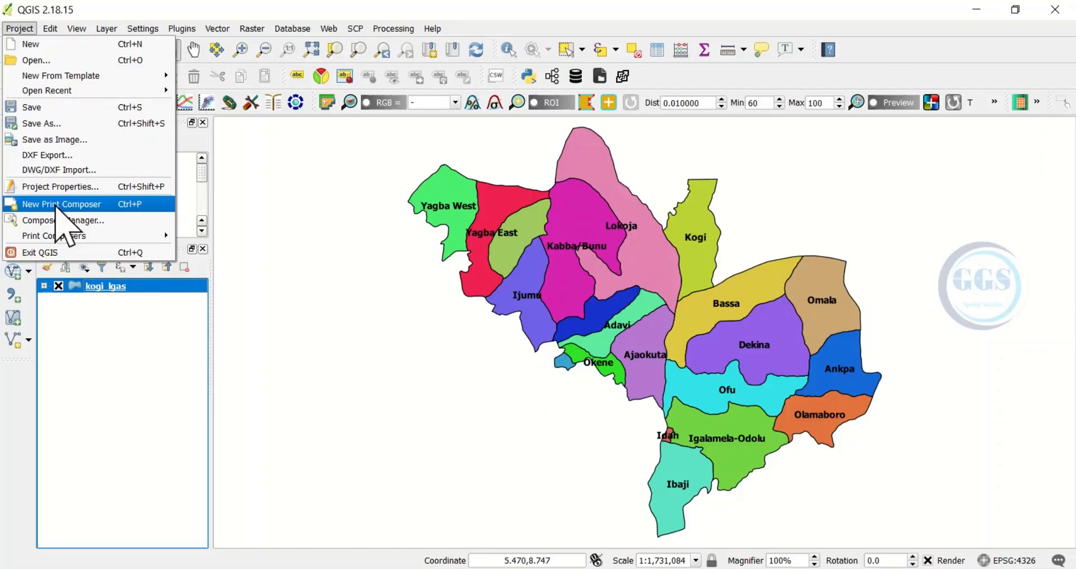
pyautogui.click(62, 204)
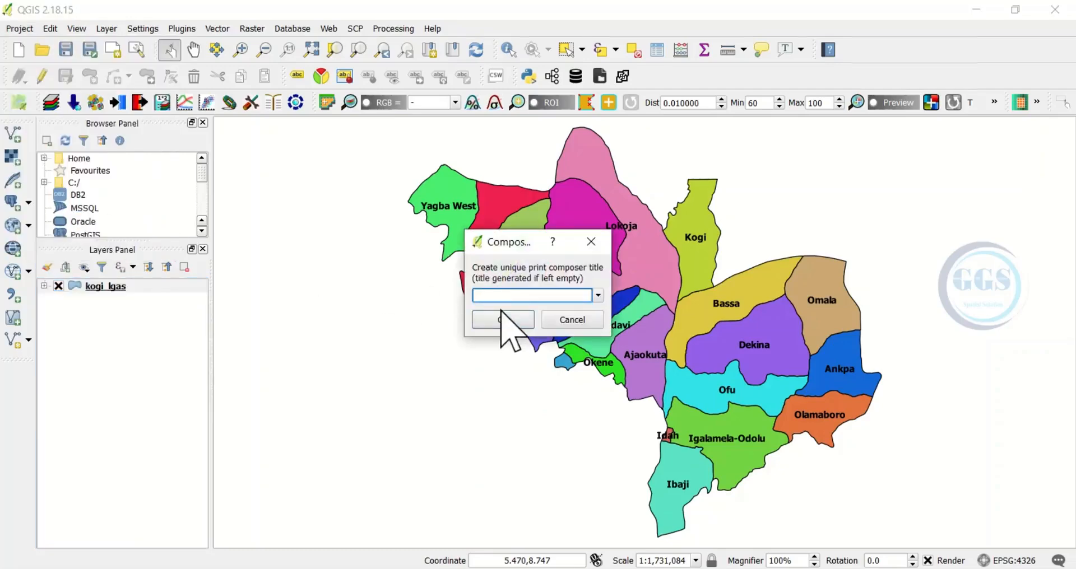
pyautogui.write('map1')
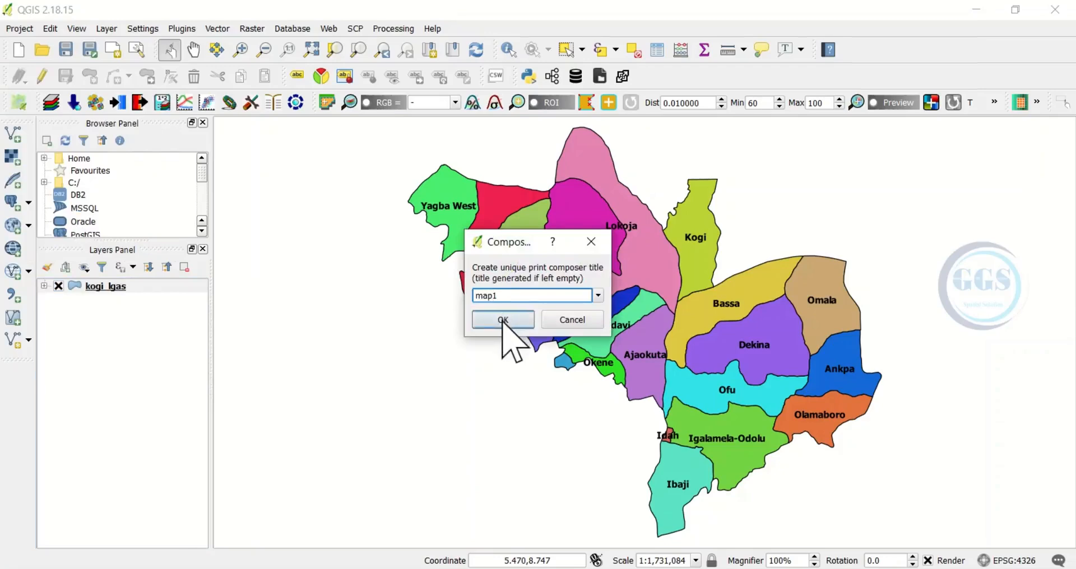
pyautogui.click(503, 320)
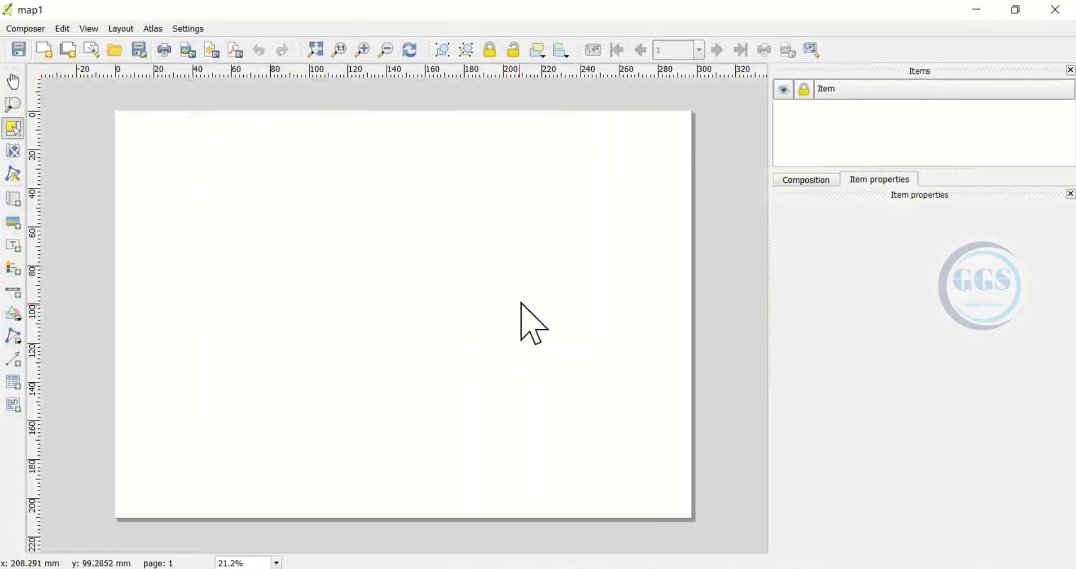
pyautogui.moveTo(461, 237)
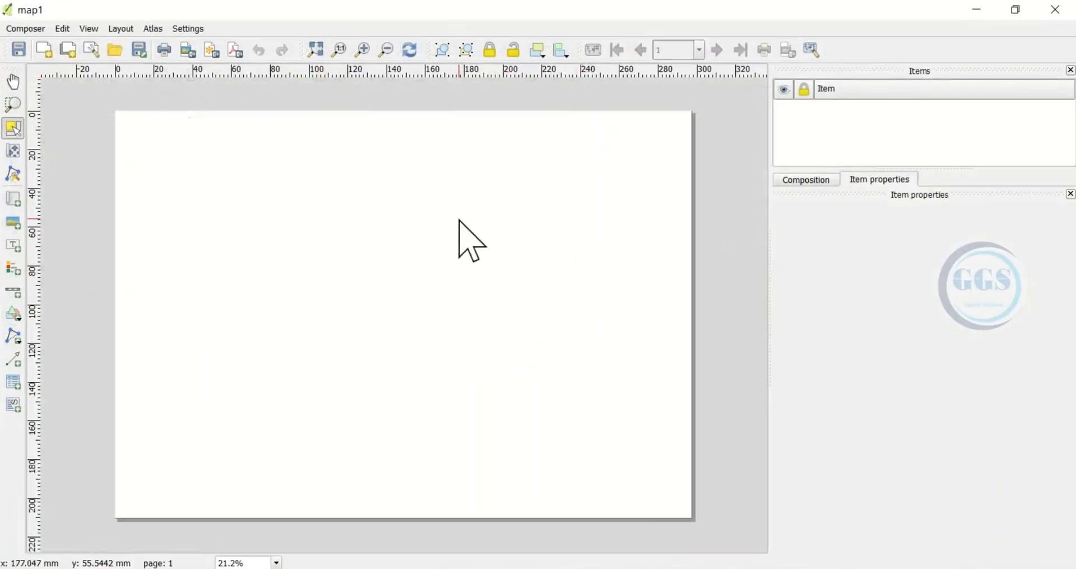
pyautogui.moveTo(194, 152)
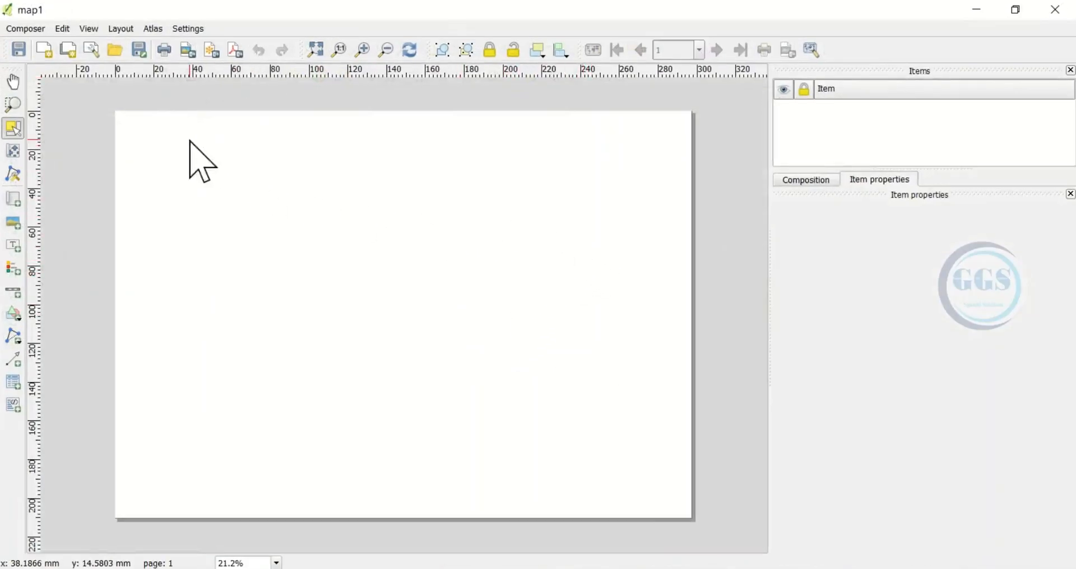
pyautogui.moveTo(575, 298)
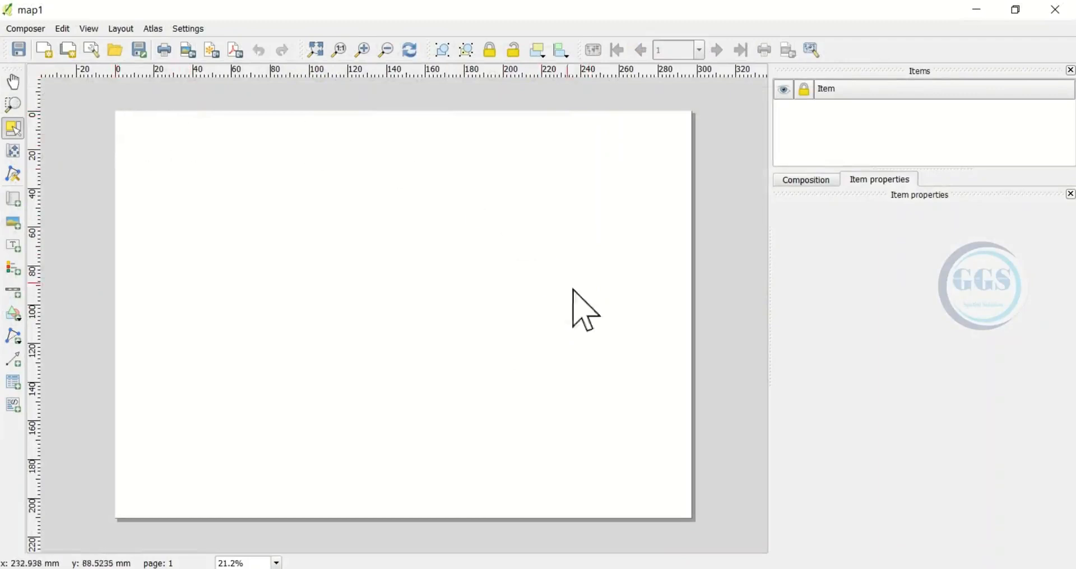
pyautogui.moveTo(595, 435)
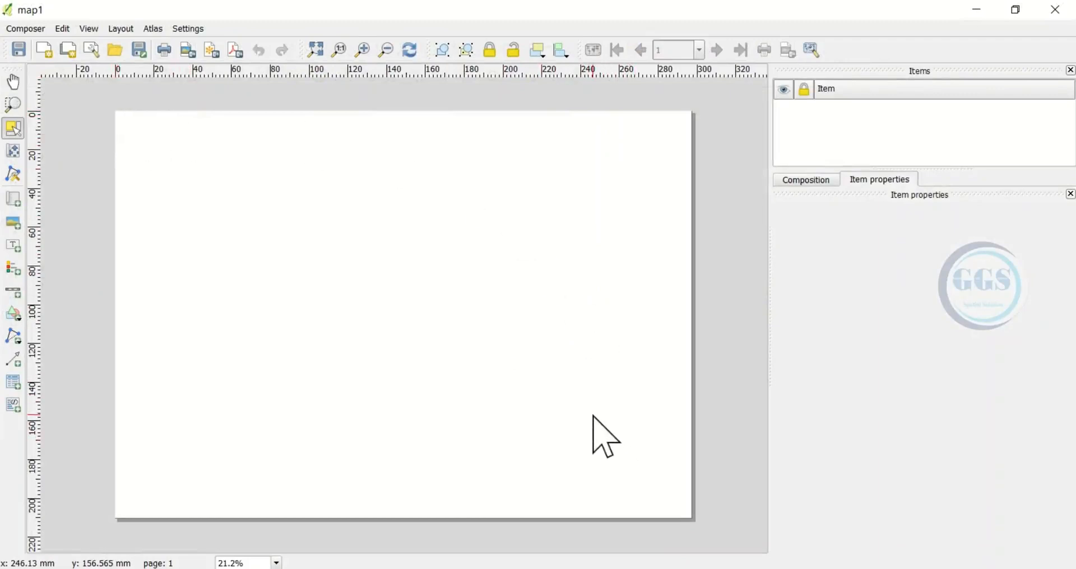
pyautogui.moveTo(225, 107)
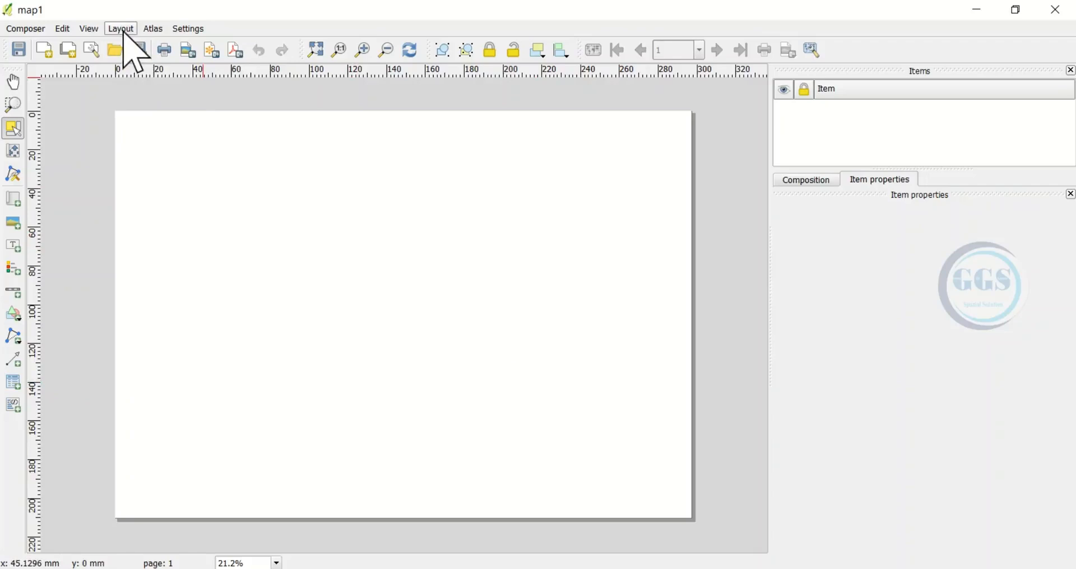
# - Draw a rectangle shape from the page's top-left corner, stretched to its bottom-right corner
pyautogui.click(120, 28)
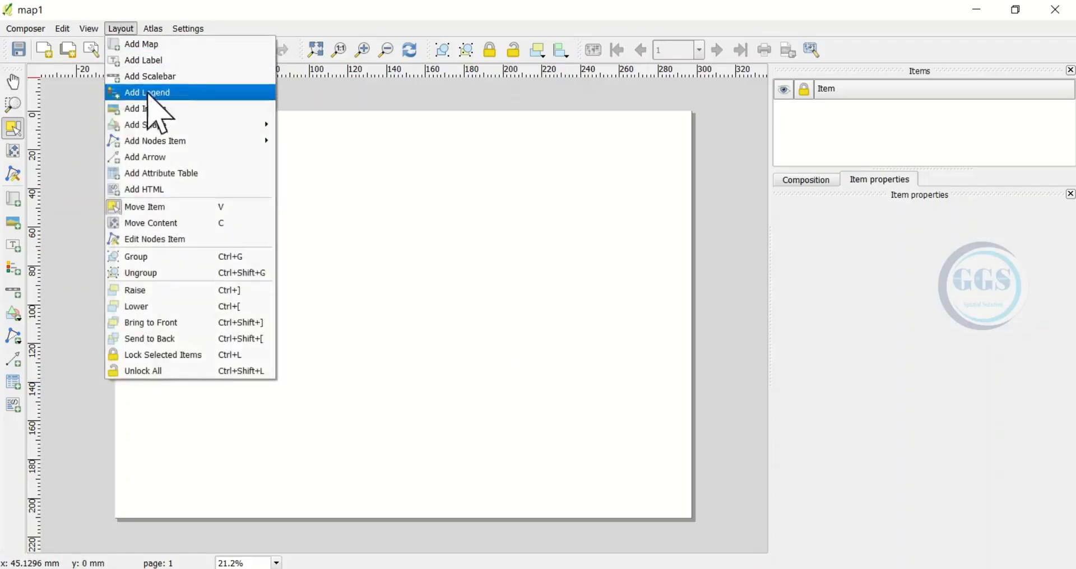
pyautogui.moveTo(146, 125)
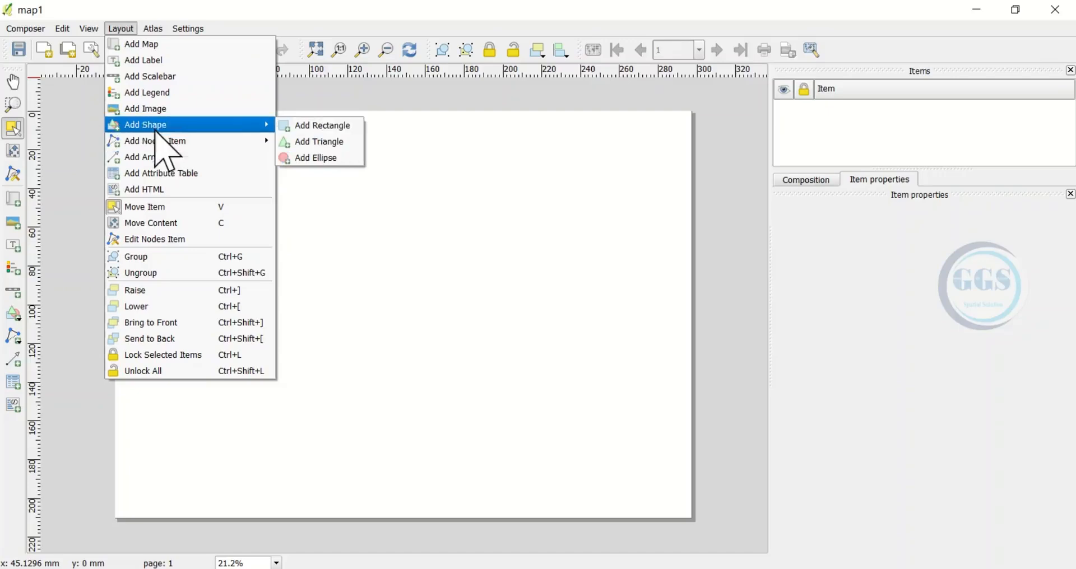
pyautogui.moveTo(174, 146)
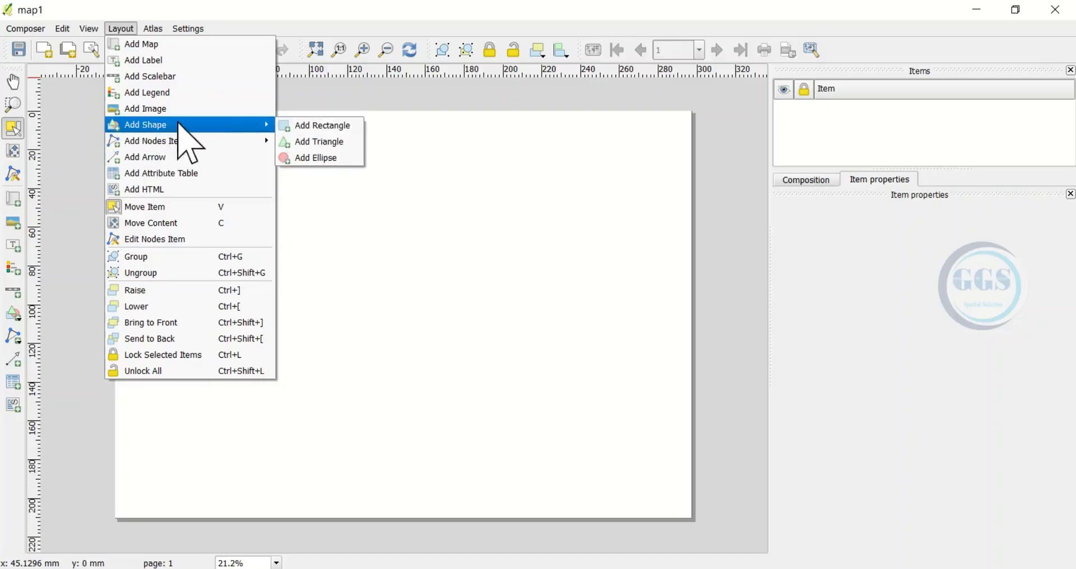
pyautogui.moveTo(329, 130)
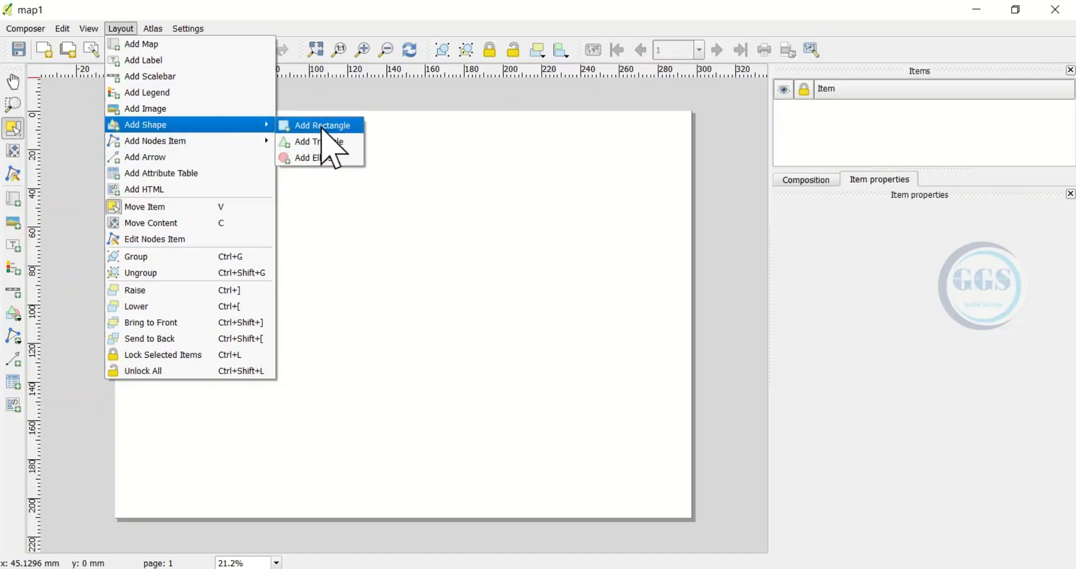
pyautogui.click(324, 125)
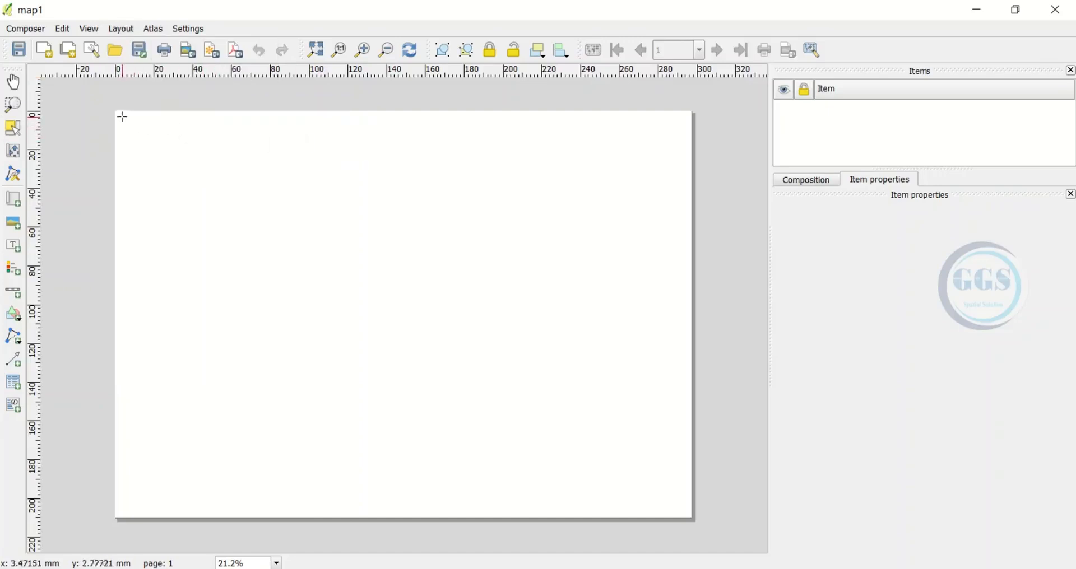
pyautogui.moveTo(116, 112)
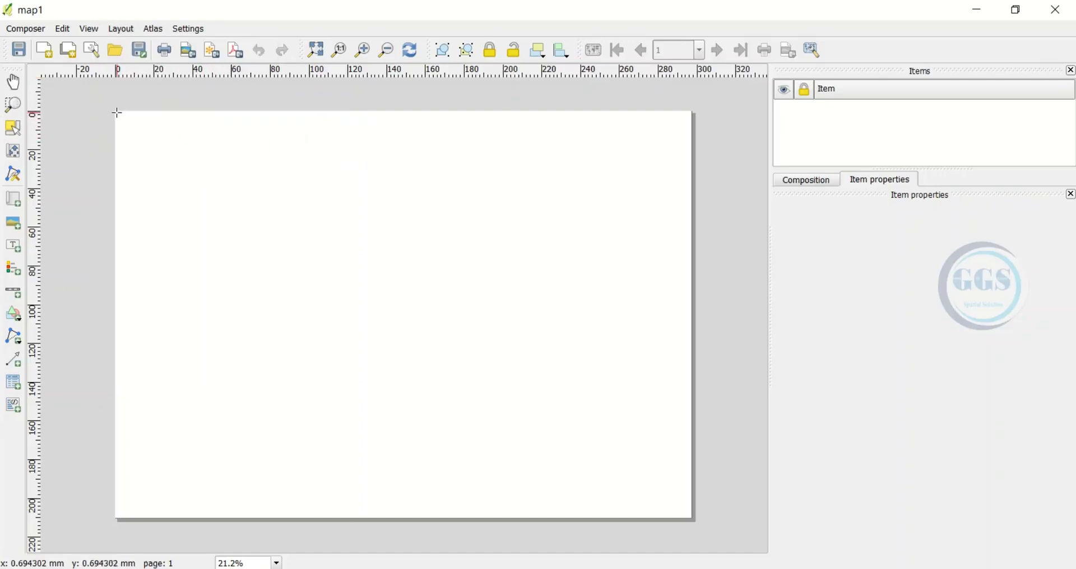
pyautogui.moveTo(117, 113); pyautogui.dragTo(656, 477)
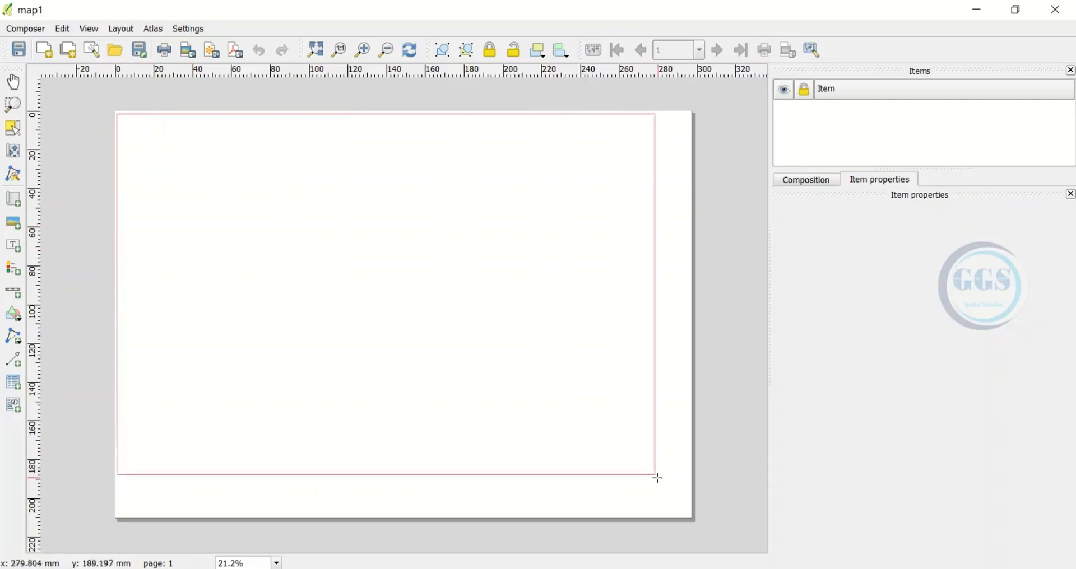
pyautogui.moveTo(657, 479); pyautogui.dragTo(690, 518)
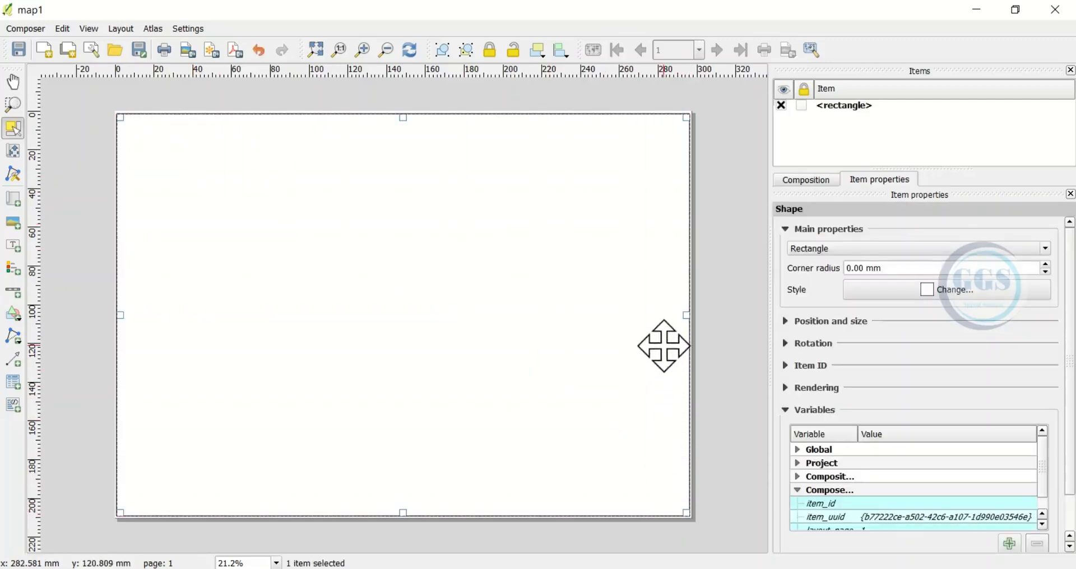
pyautogui.moveTo(842, 395)
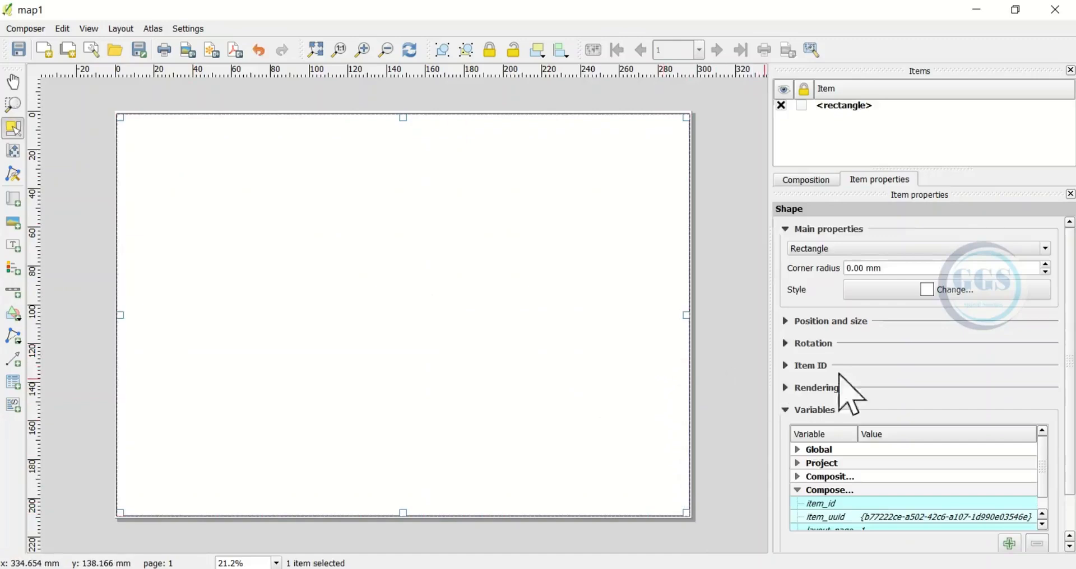
pyautogui.moveTo(899, 304)
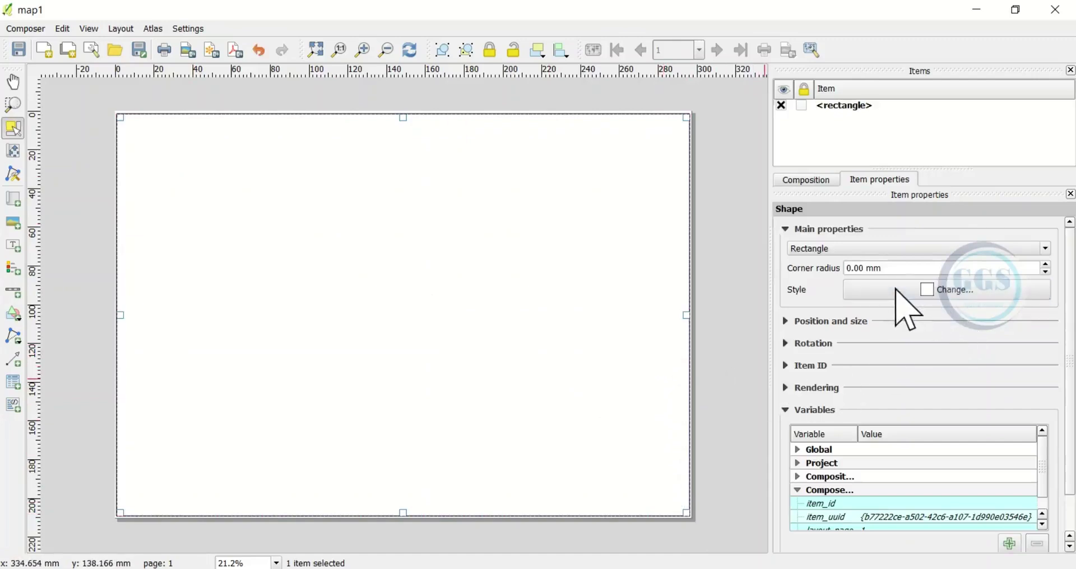
# - Set the border rectangle's simple fill outline width to 1.5 mm, then deselect it
pyautogui.click(946, 289)
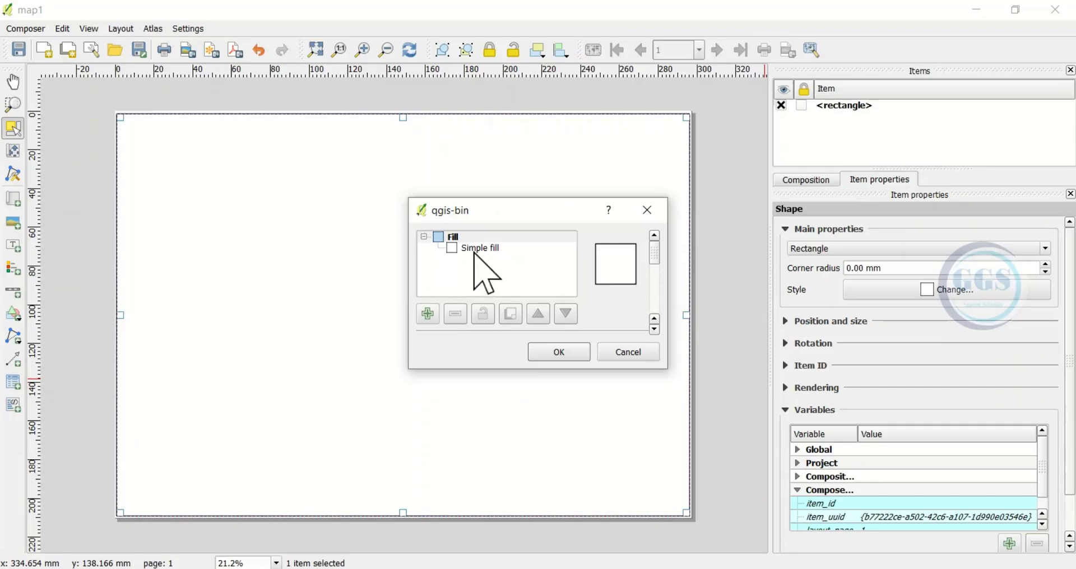
pyautogui.click(479, 248)
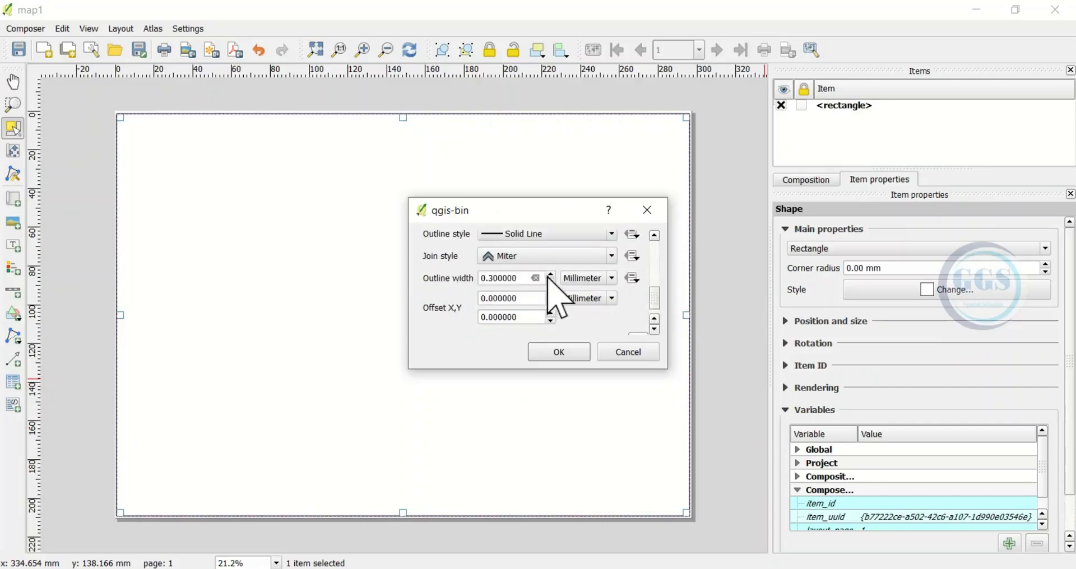
pyautogui.click(550, 273)
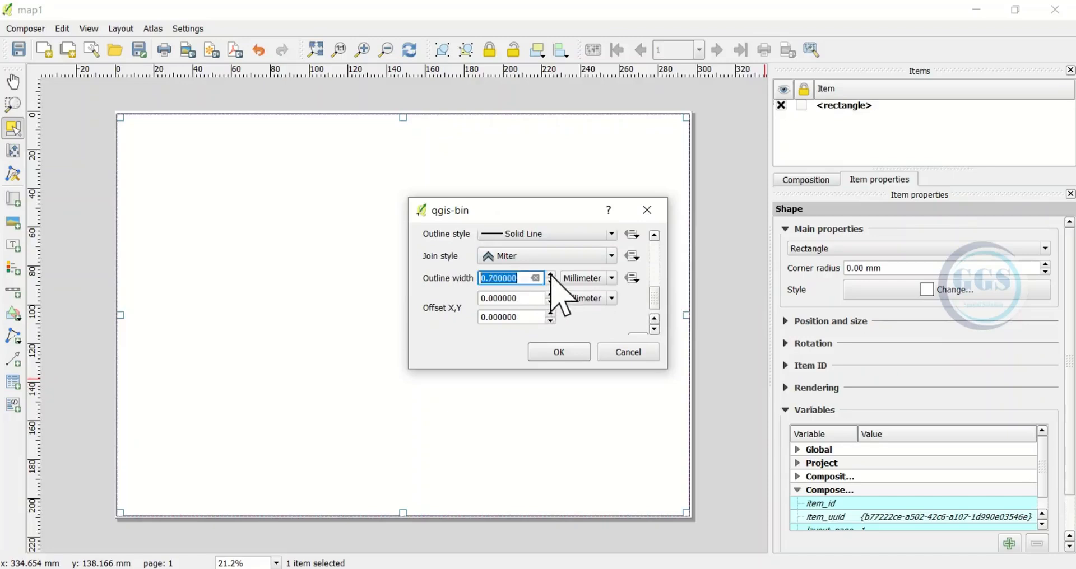
pyautogui.write('1.500000')
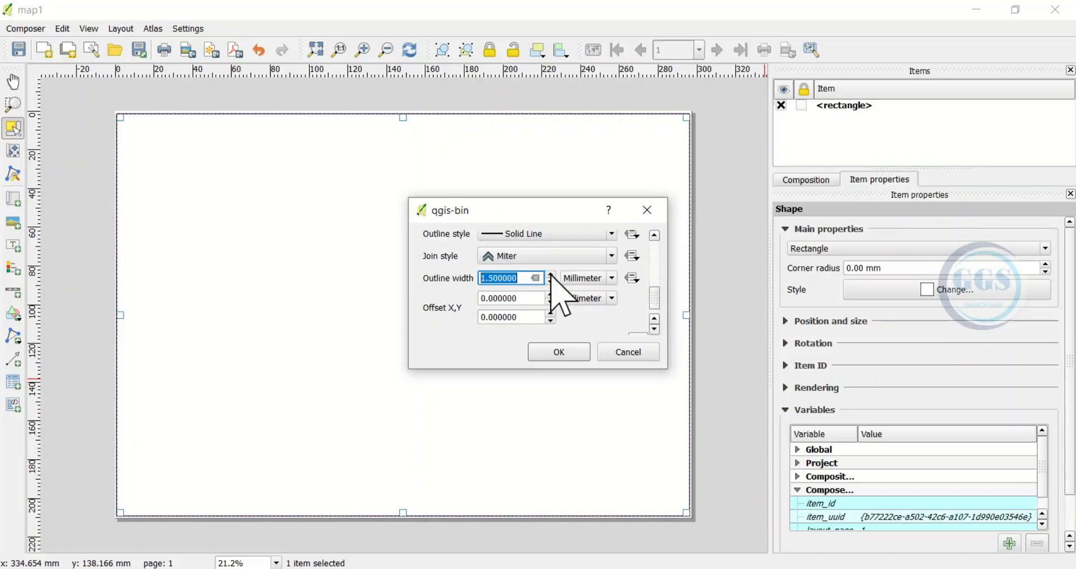
pyautogui.moveTo(559, 379)
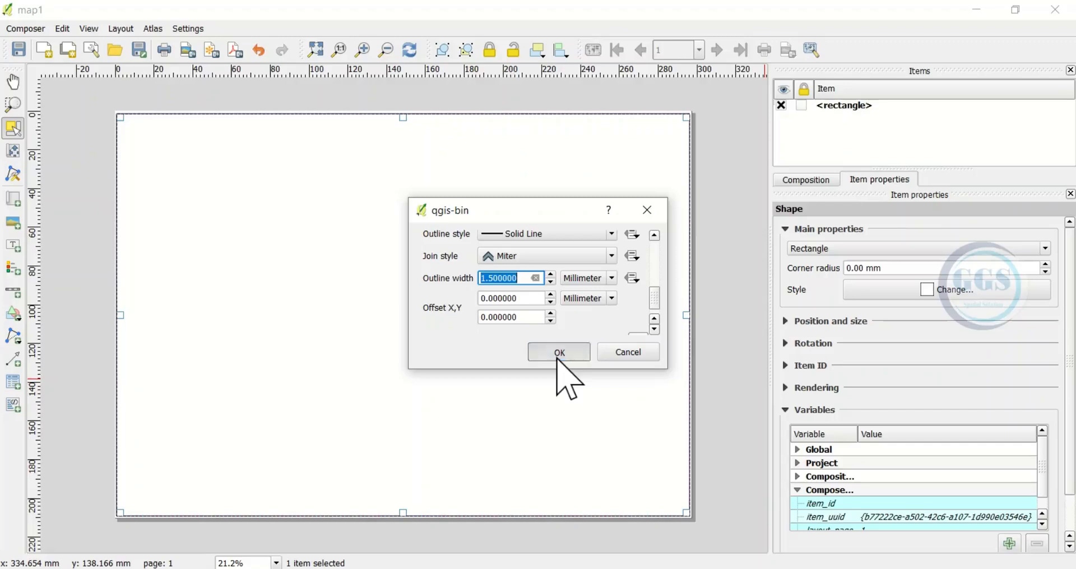
pyautogui.click(559, 352)
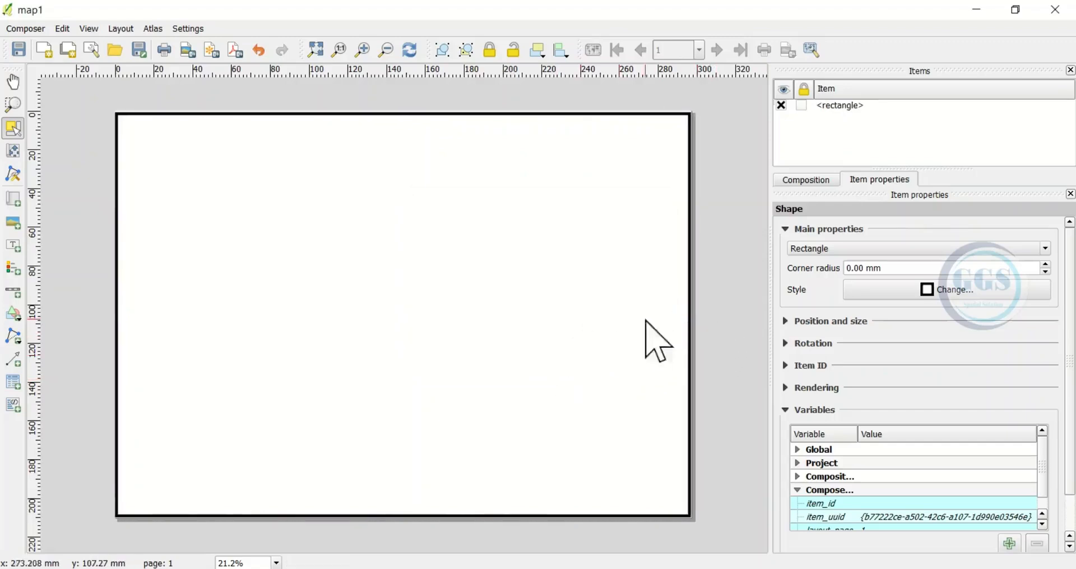
# - Lock the <rectangle> item in the Items panel
pyautogui.click(839, 106)
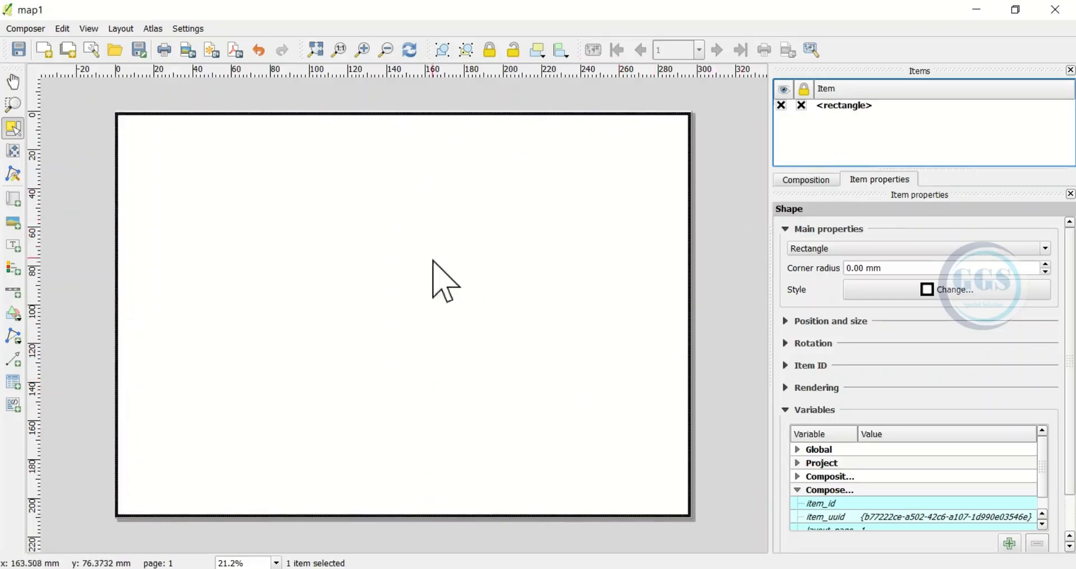
pyautogui.moveTo(269, 194)
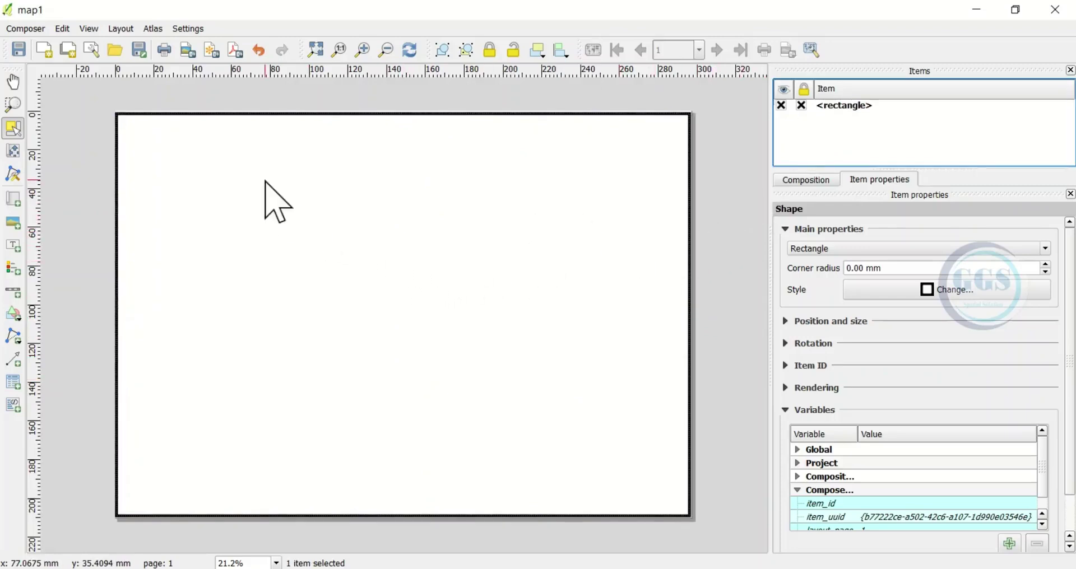
pyautogui.moveTo(128, 39)
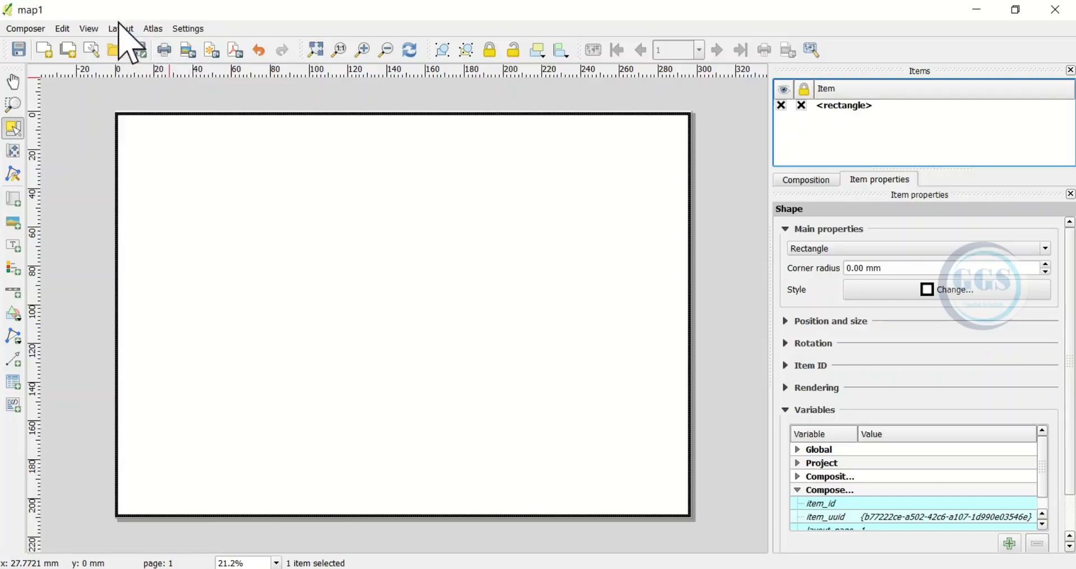
# - Draw the Map 0 frame just inside the locked page border rectangle
pyautogui.click(120, 28)
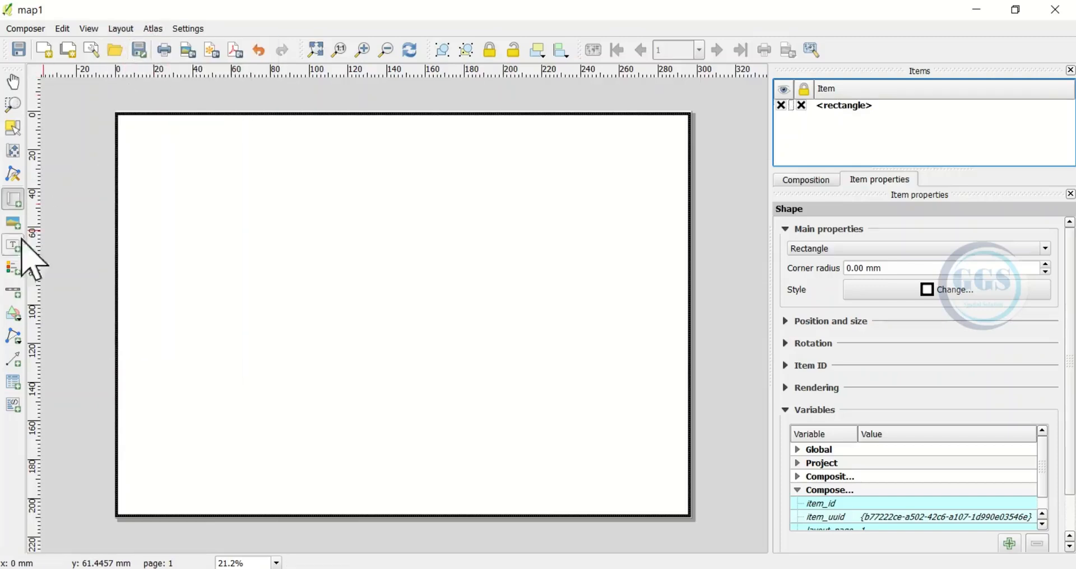
pyautogui.moveTo(22, 212)
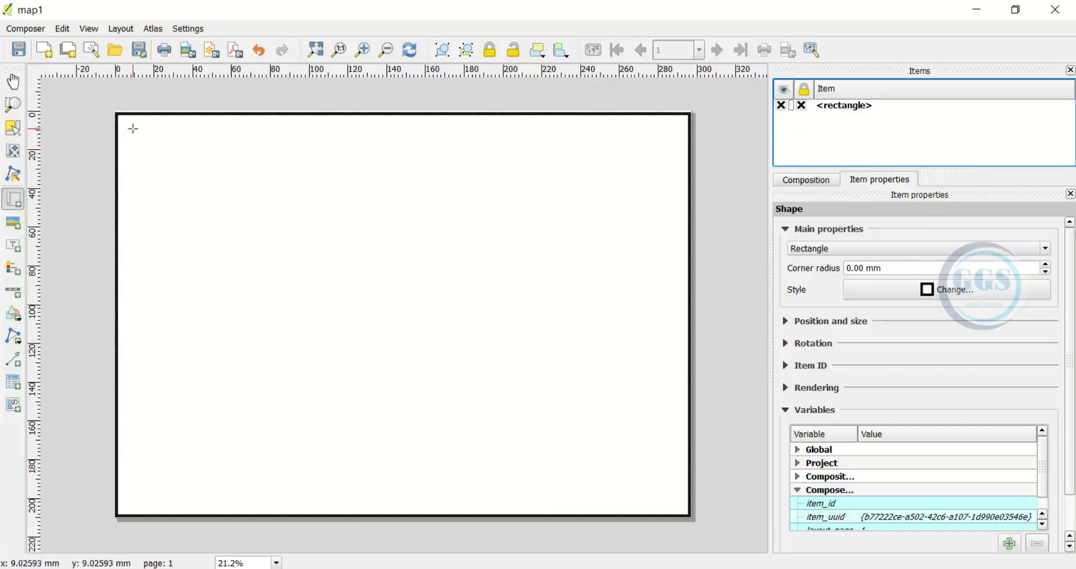
pyautogui.moveTo(136, 137)
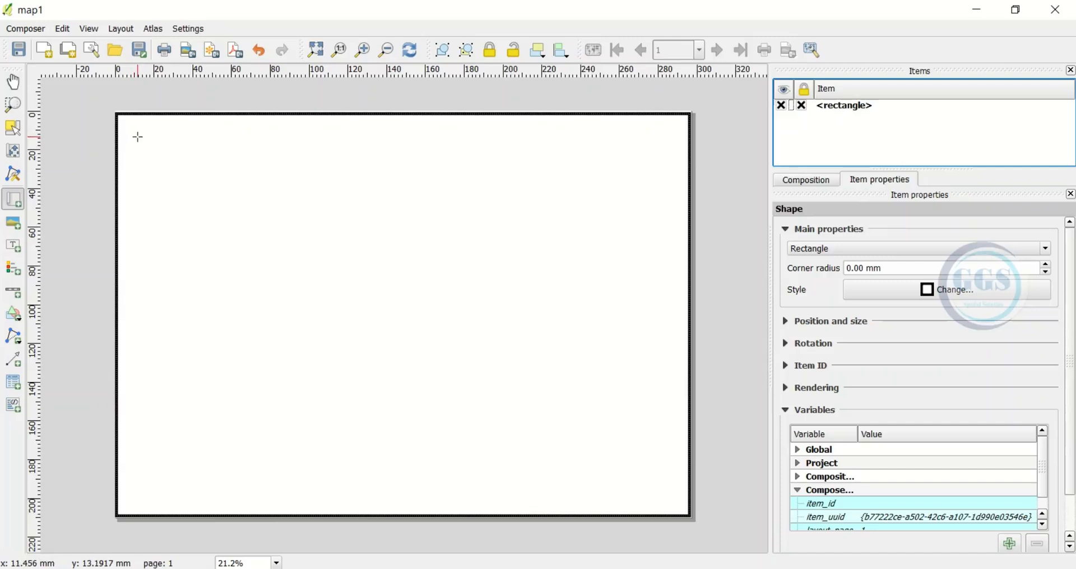
pyautogui.moveTo(140, 140); pyautogui.dragTo(236, 199)
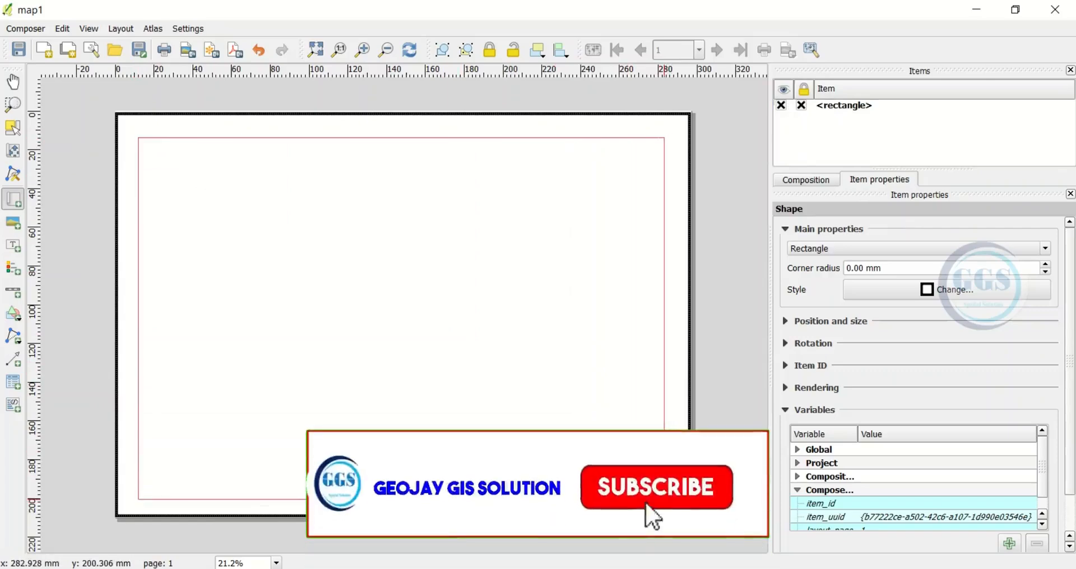
pyautogui.click(656, 488)
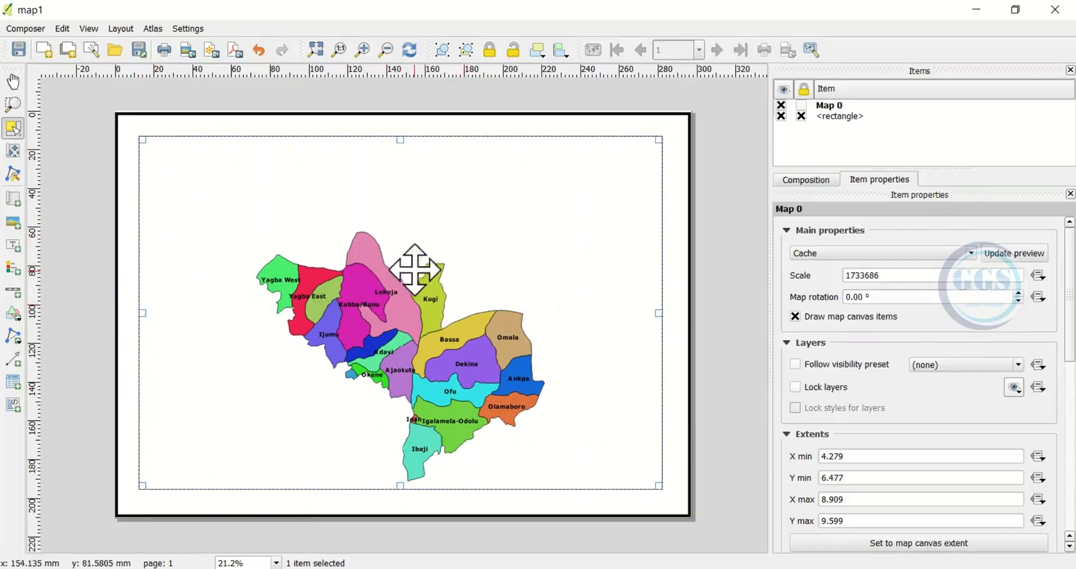
# - Drag within the composer so Map 0 displays the Kogi LGA map inside the border
pyautogui.moveTo(420, 267); pyautogui.dragTo(376, 268)
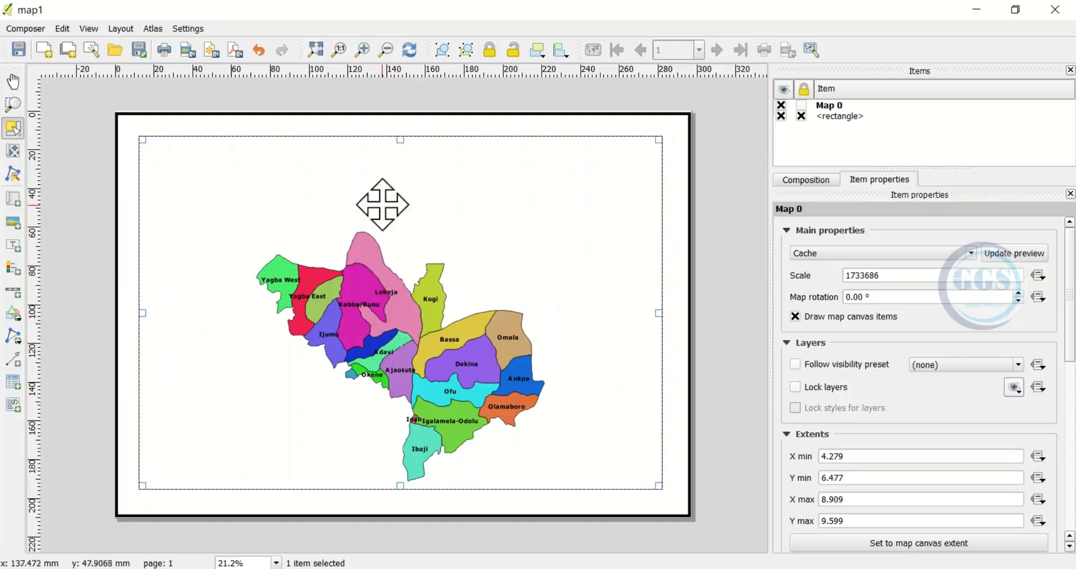
pyautogui.moveTo(323, 346)
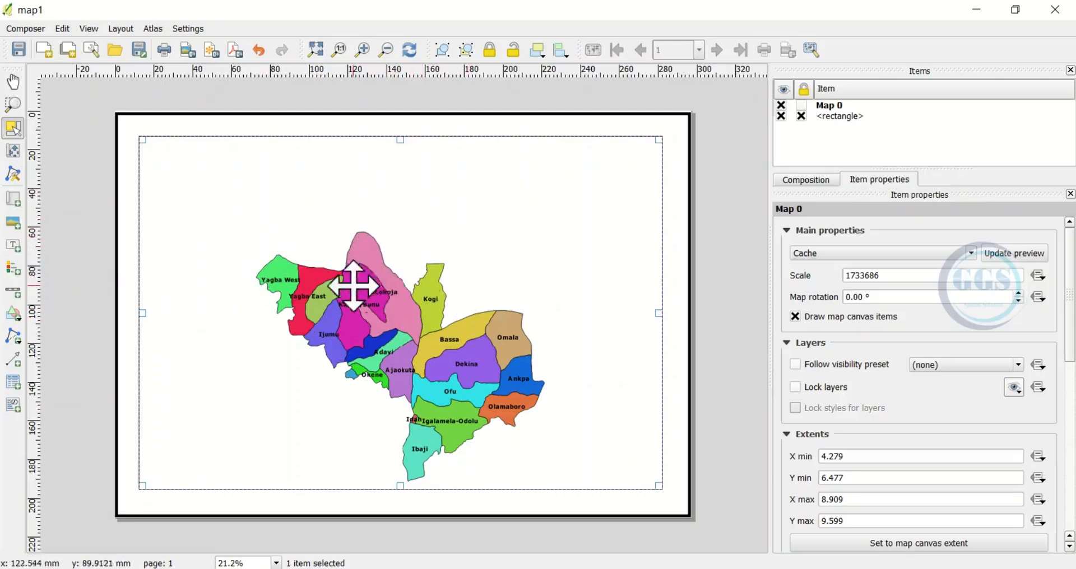
pyautogui.moveTo(22, 157)
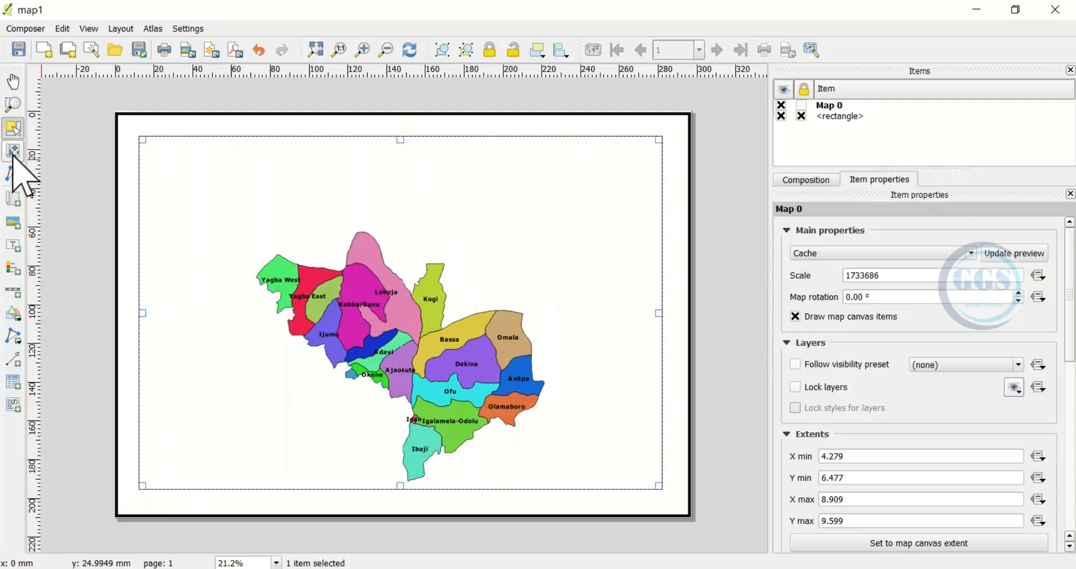
pyautogui.moveTo(14, 150)
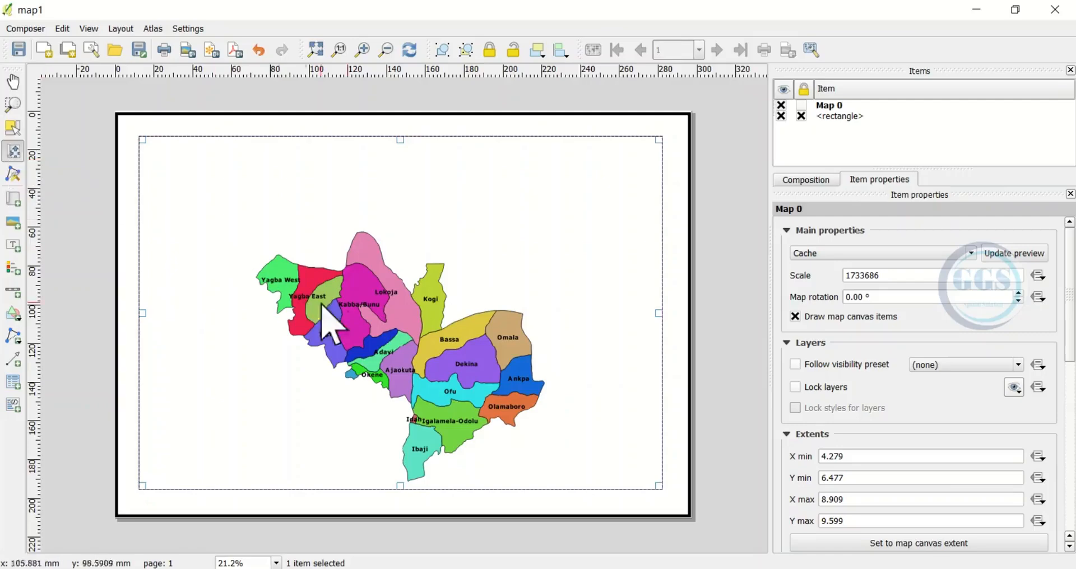
pyautogui.moveTo(424, 384)
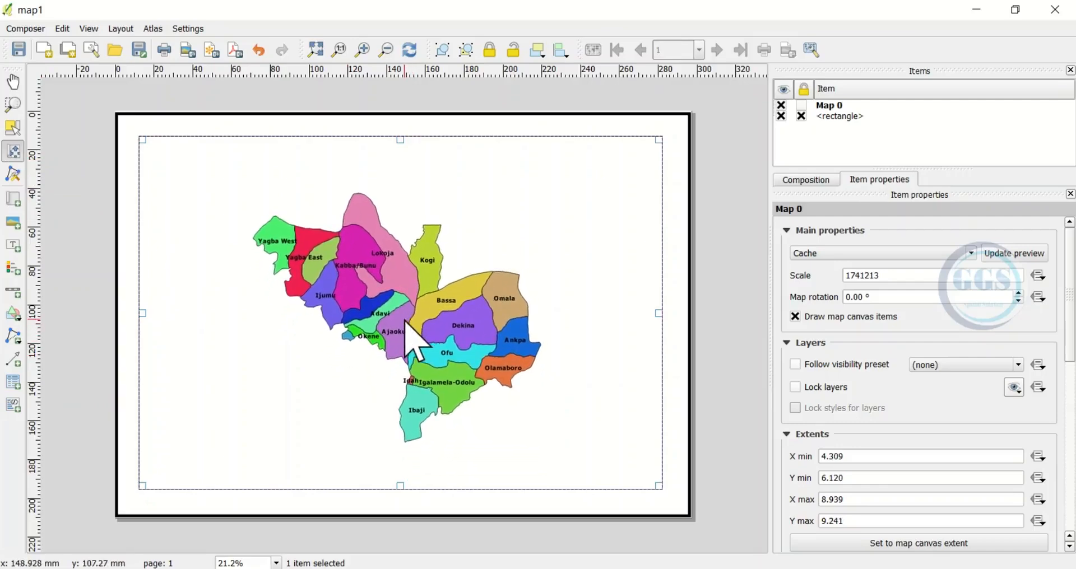
pyautogui.moveTo(411, 351)
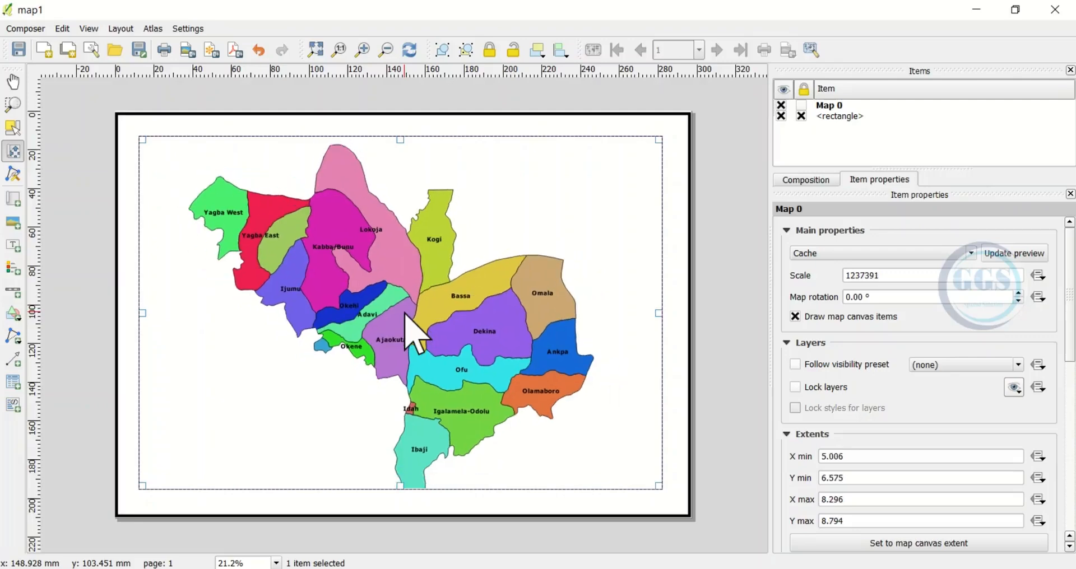
pyautogui.moveTo(414, 328)
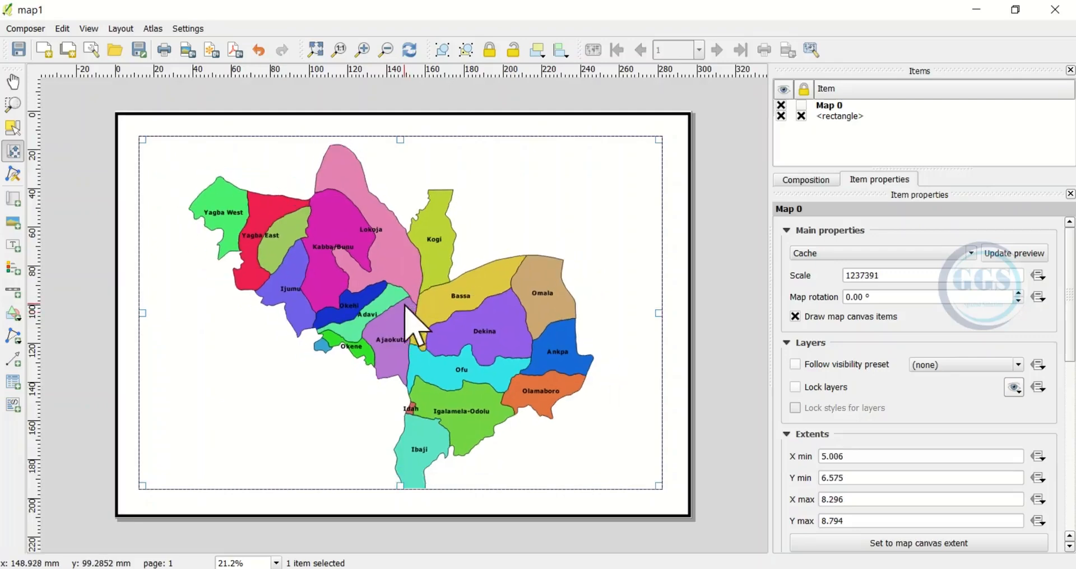
pyautogui.moveTo(408, 346)
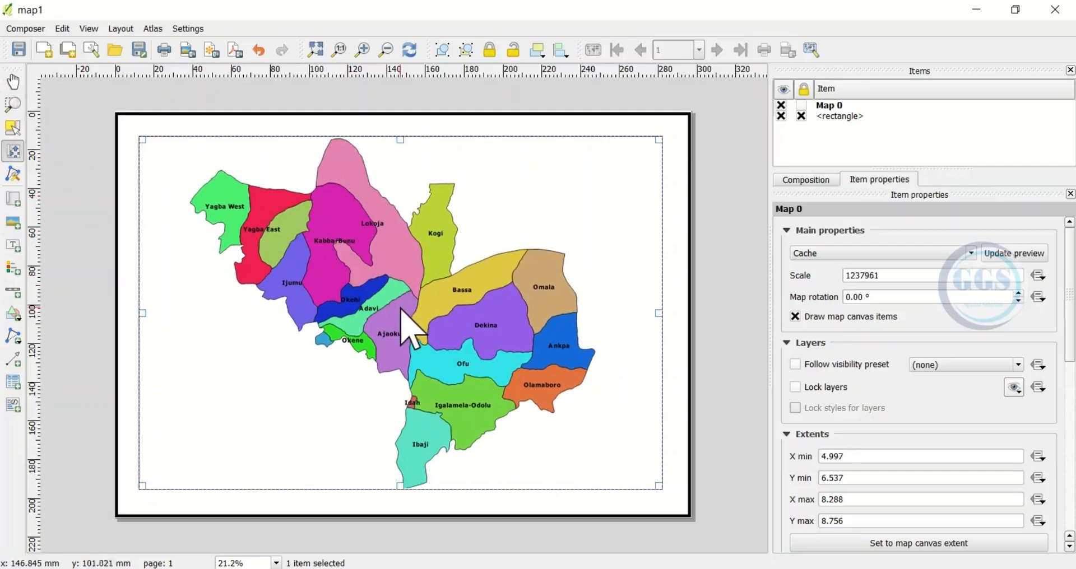
pyautogui.moveTo(561, 374)
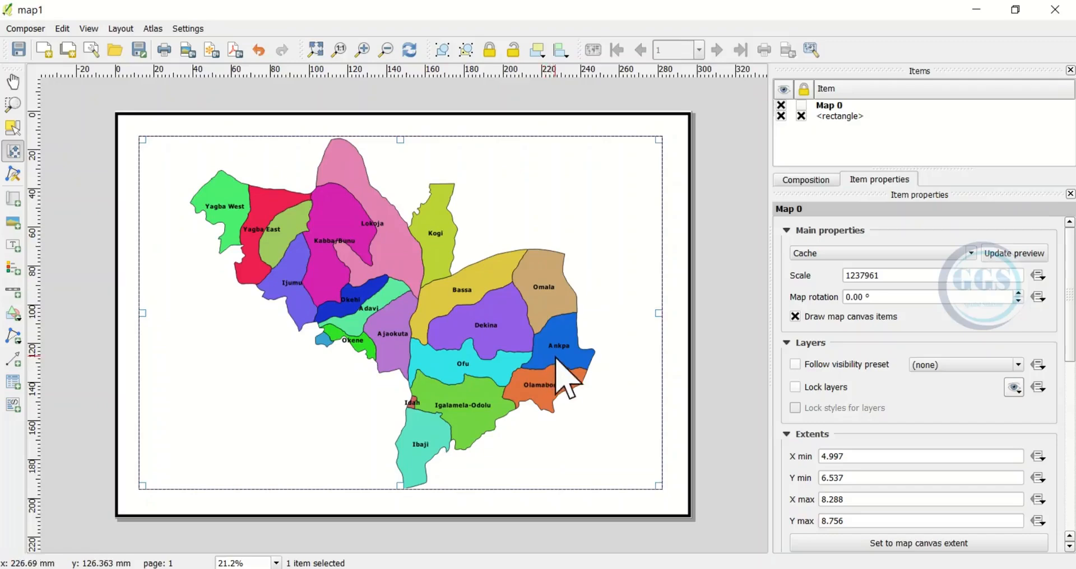
pyautogui.moveTo(640, 316)
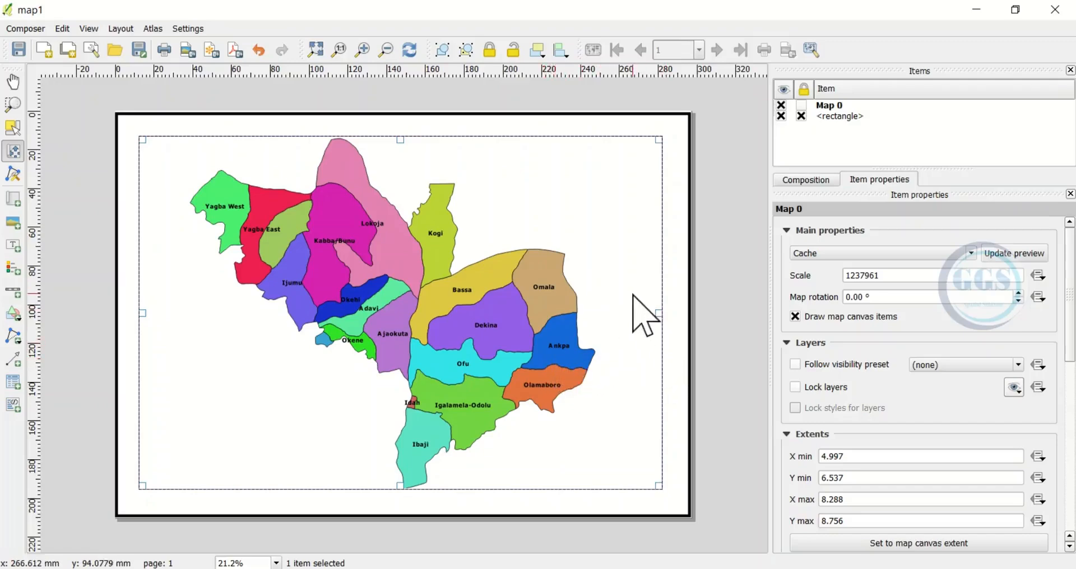
pyautogui.moveTo(625, 171)
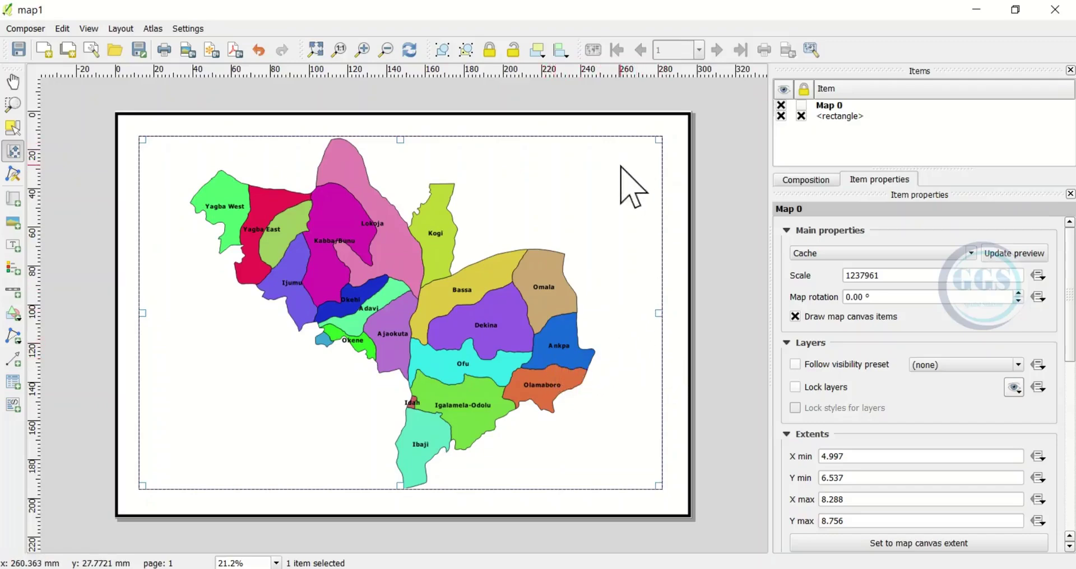
# - Expand the Grids section of Map 0 and add Grid 1
pyautogui.scroll(-3)
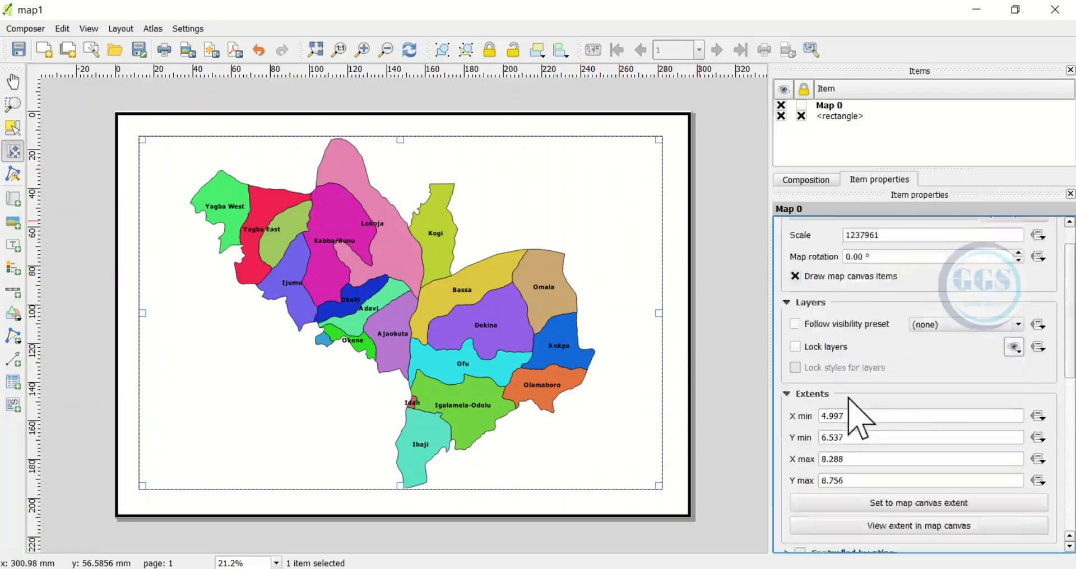
pyautogui.scroll(-3)
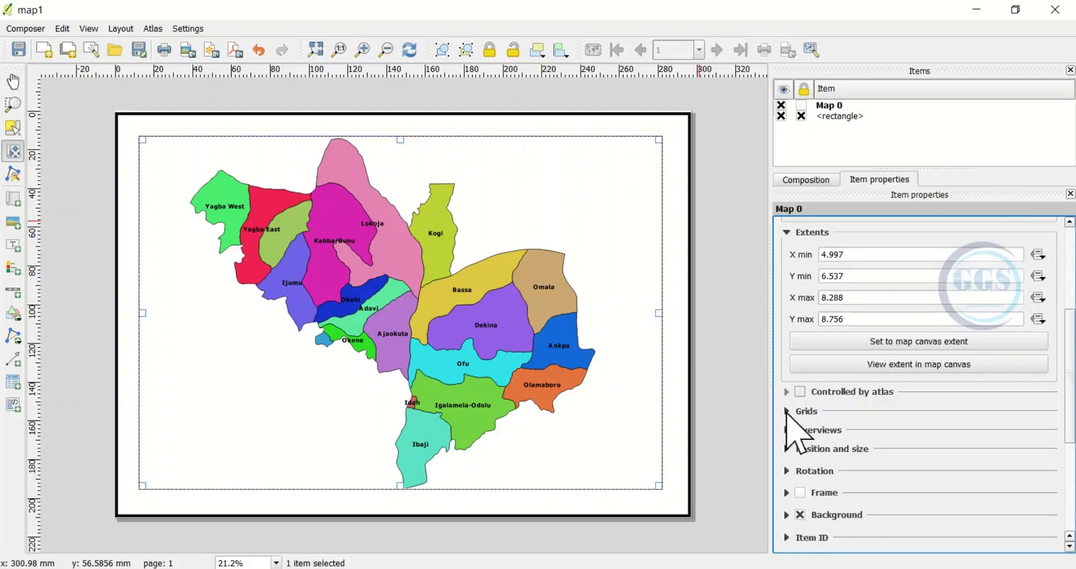
pyautogui.click(799, 411)
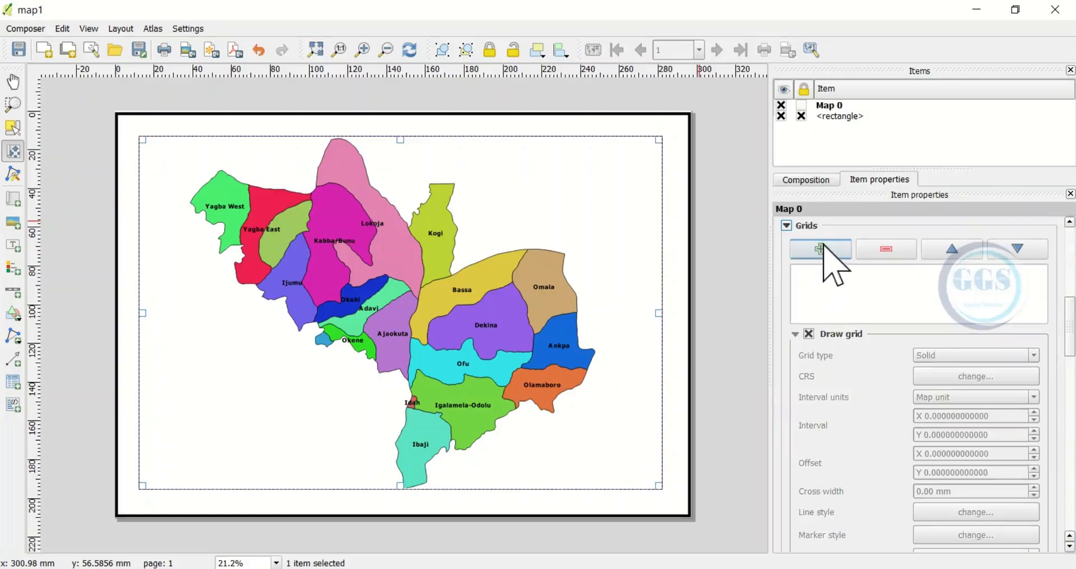
pyautogui.moveTo(826, 263)
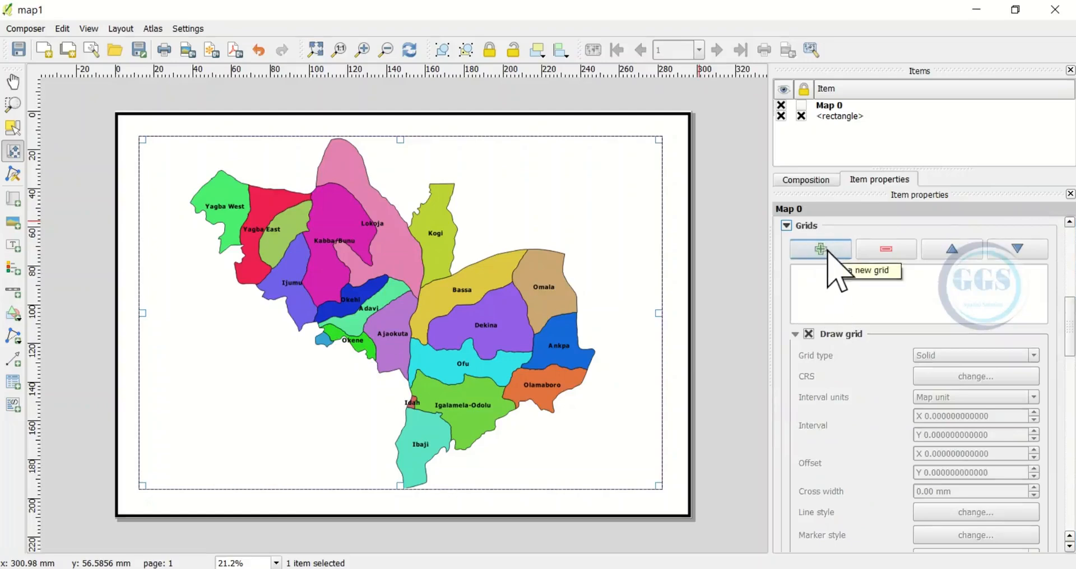
pyautogui.click(820, 249)
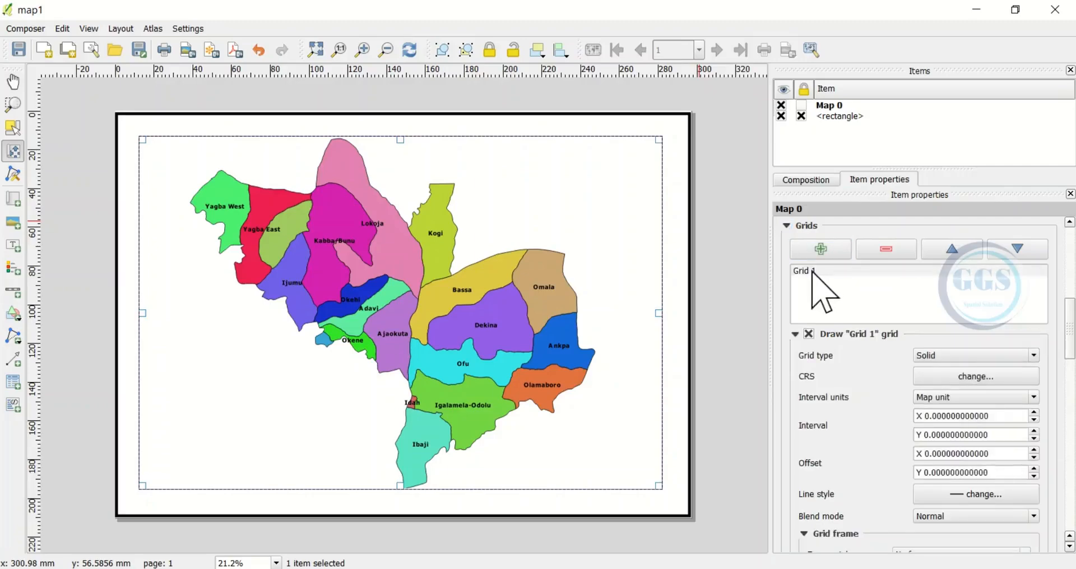
pyautogui.click(804, 271)
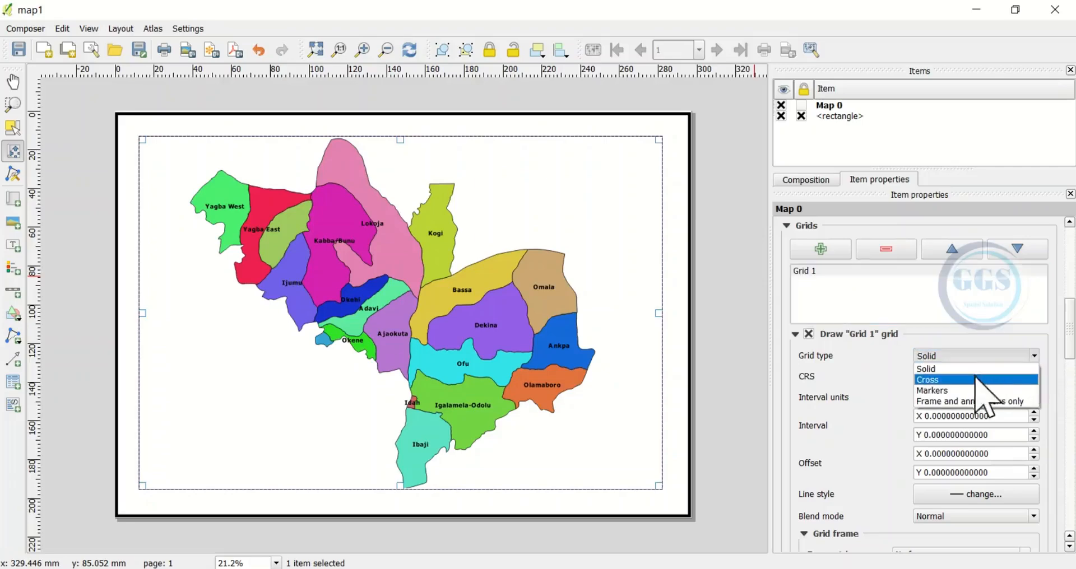
pyautogui.moveTo(971, 402)
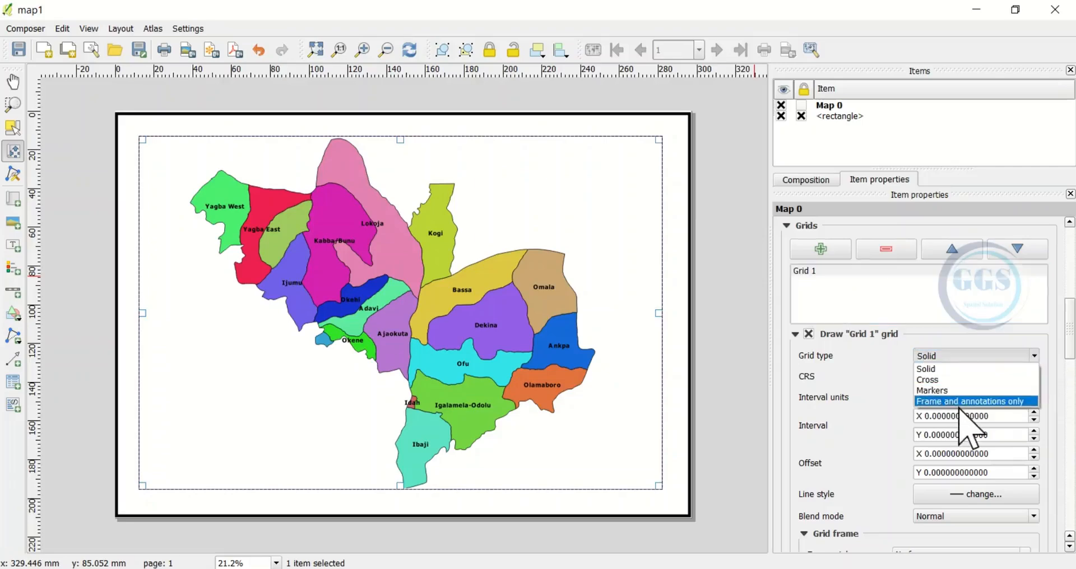
pyautogui.moveTo(948, 396)
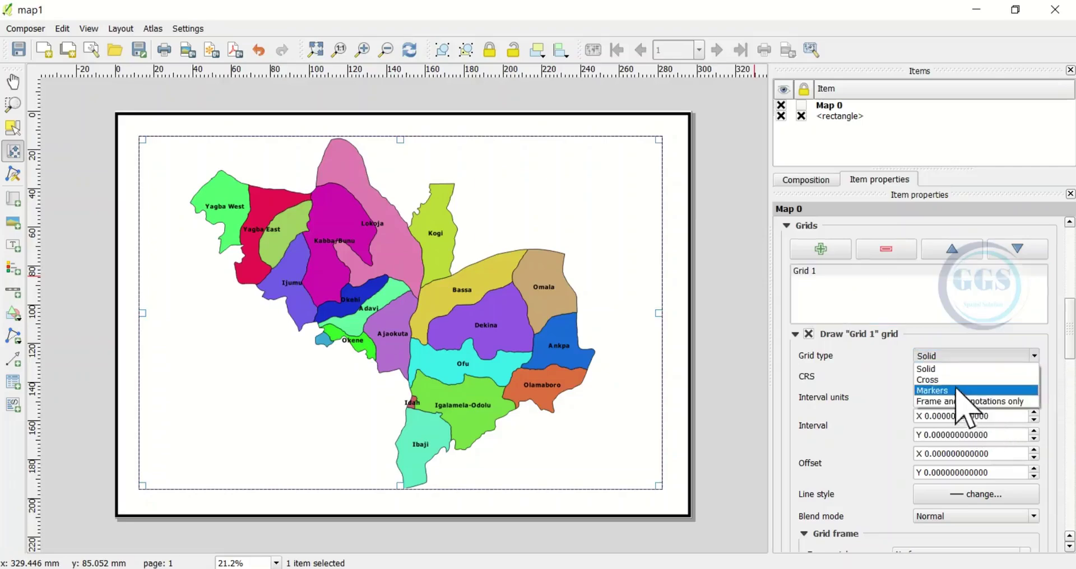
pyautogui.moveTo(930, 369)
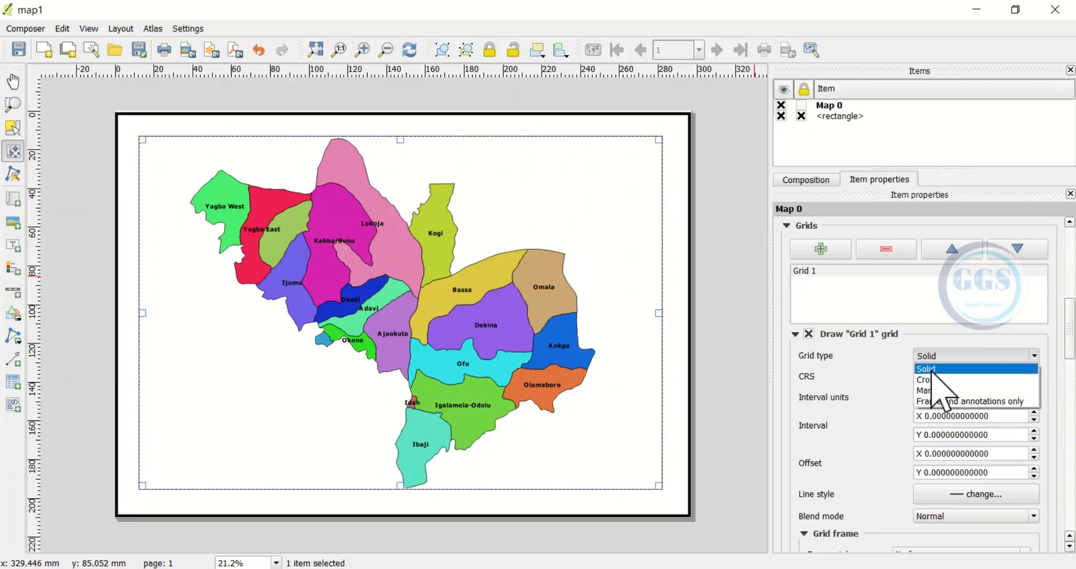
pyautogui.click(925, 369)
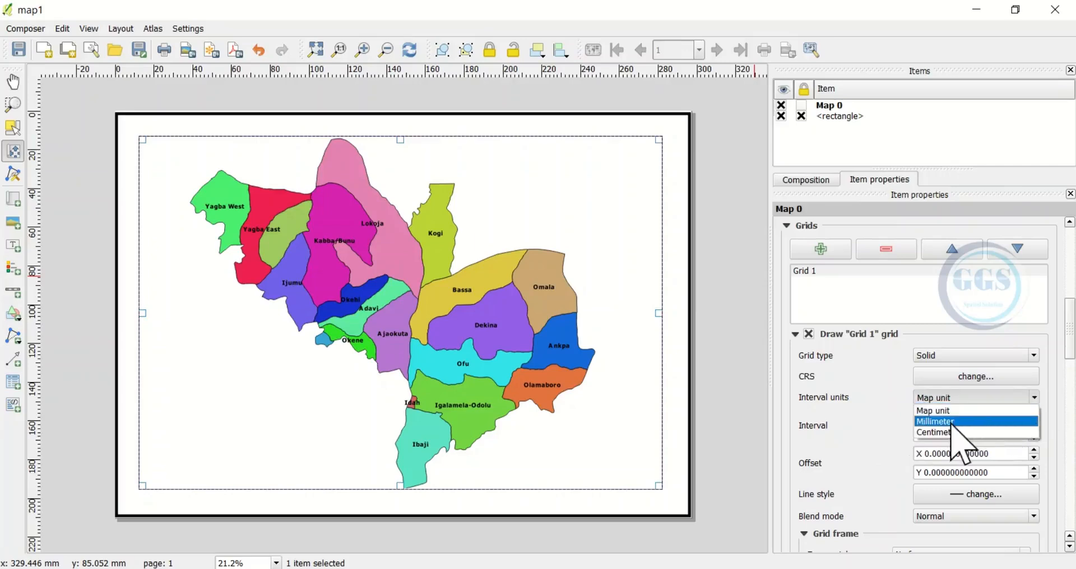
pyautogui.moveTo(933, 411)
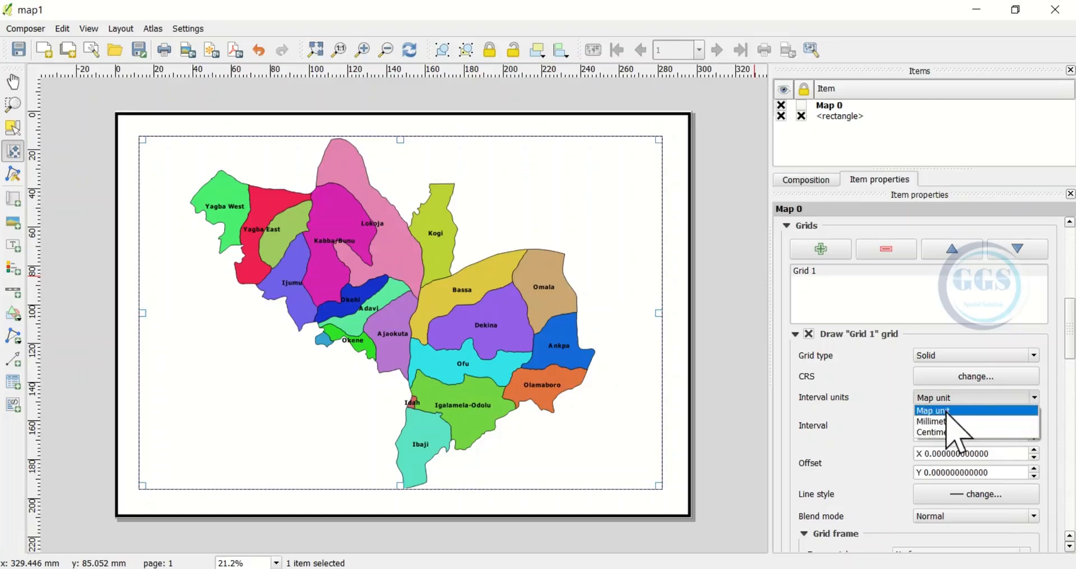
pyautogui.click(930, 411)
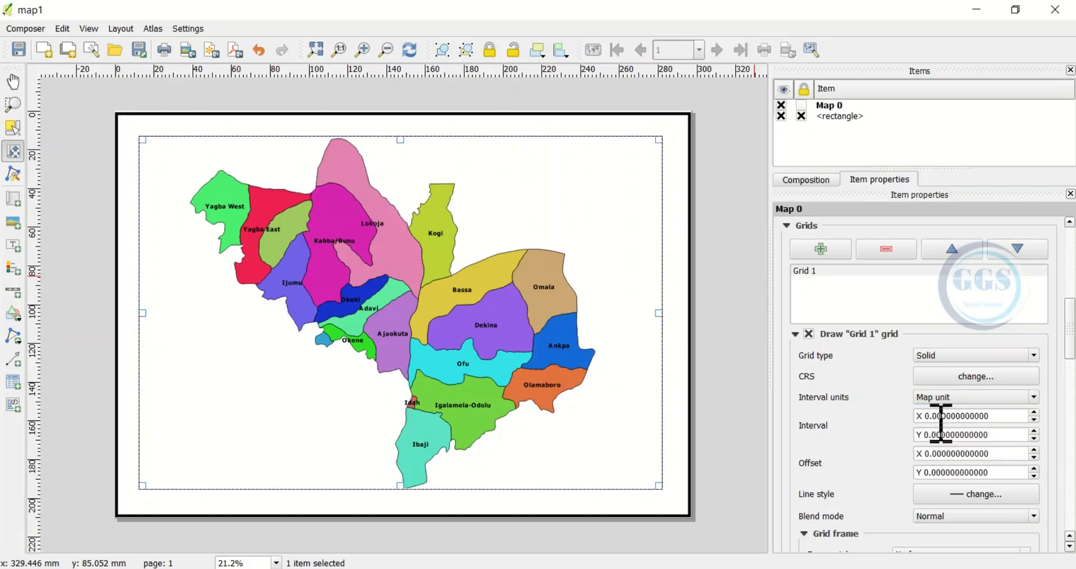
# - Enter 0.8 map units as Grid 1's X and Y interval
pyautogui.click(970, 417)
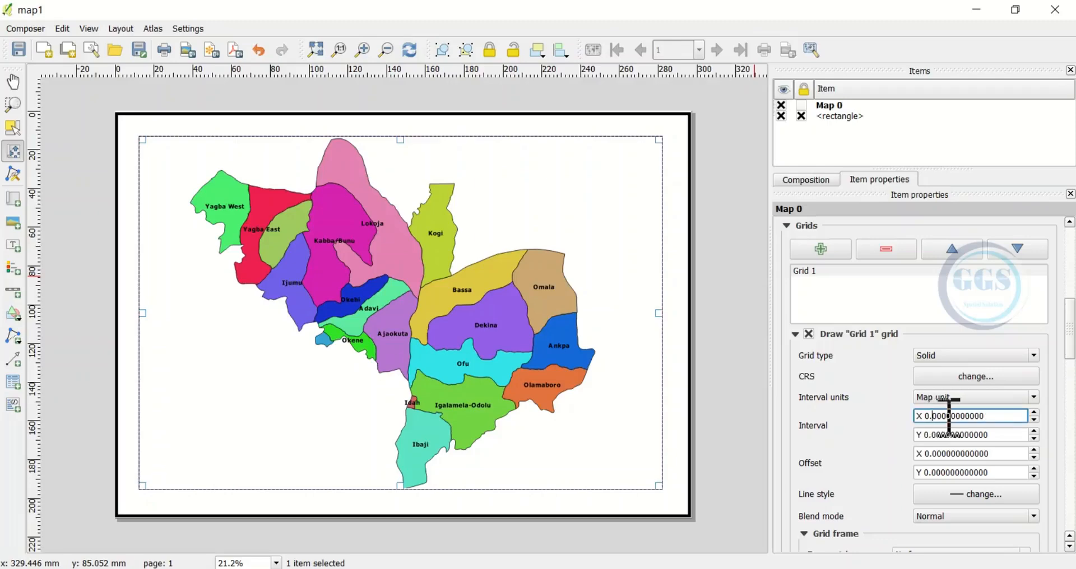
pyautogui.write('0.800000000000')
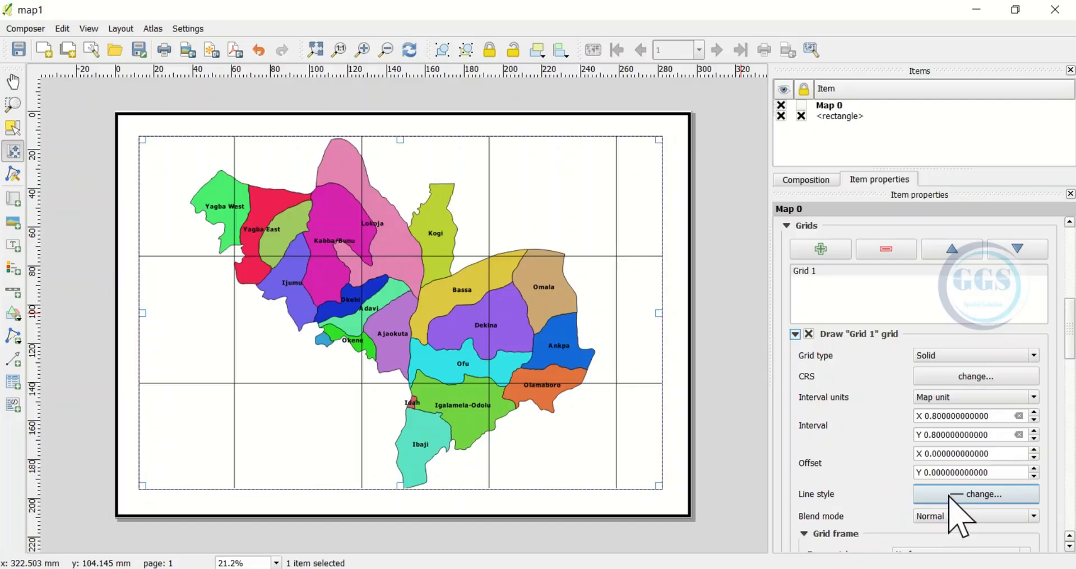
# - Enable Draw coordinates for Grid 1 to label all four map edges
pyautogui.scroll(-3)
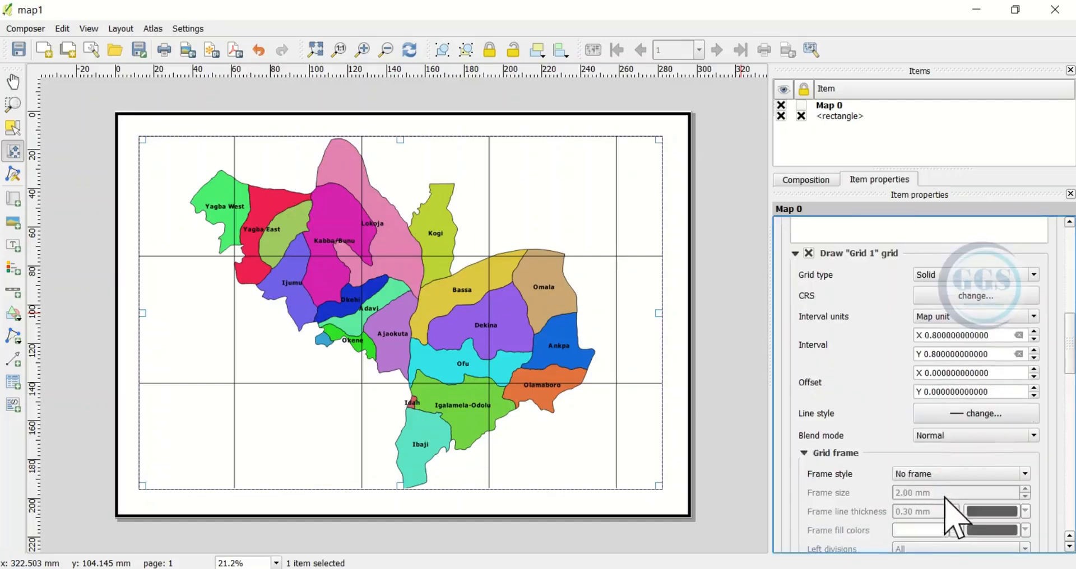
pyautogui.scroll(-3)
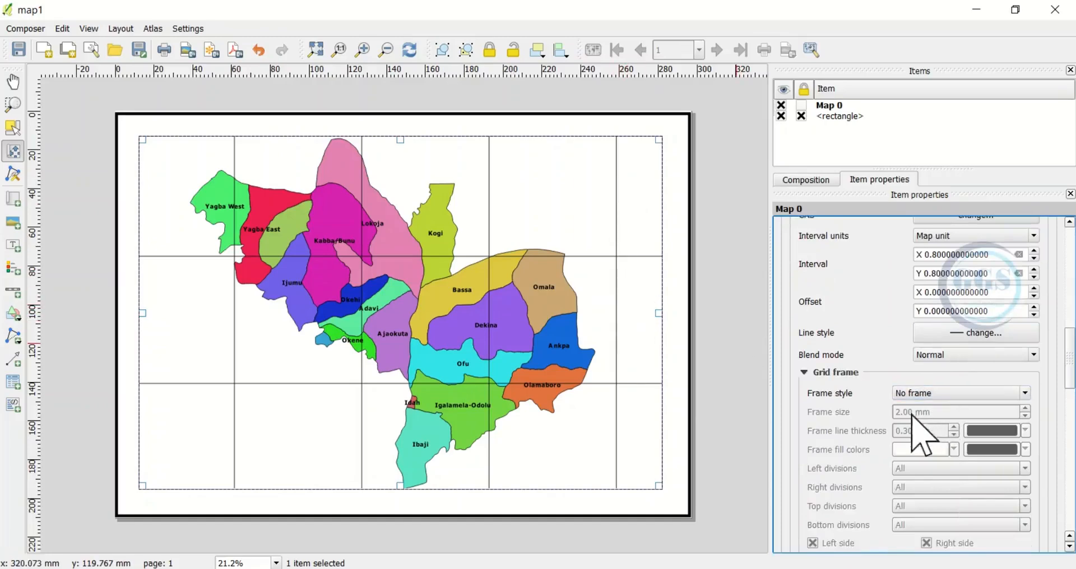
pyautogui.scroll(-3)
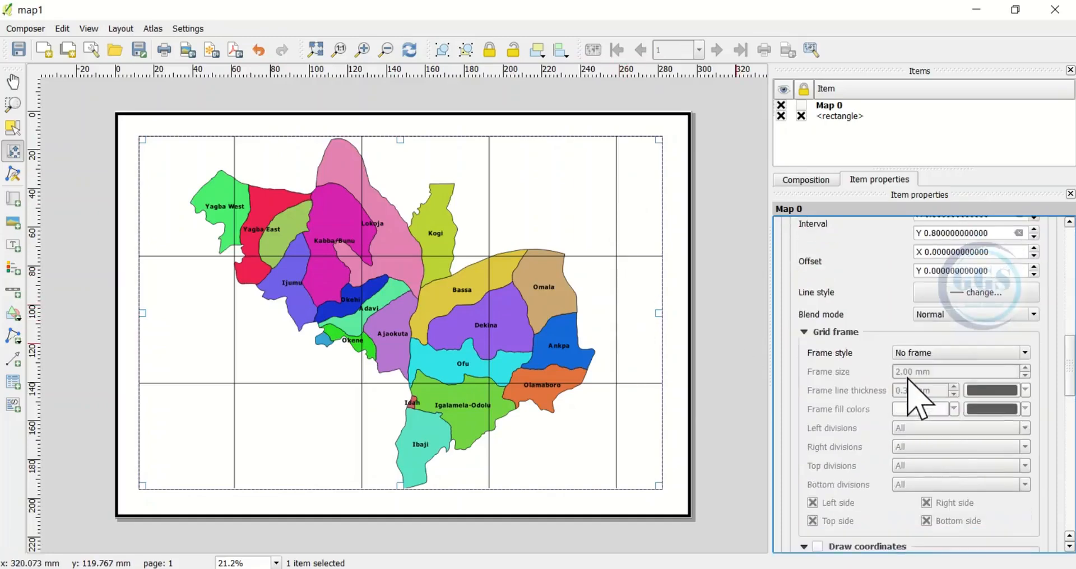
pyautogui.scroll(-3)
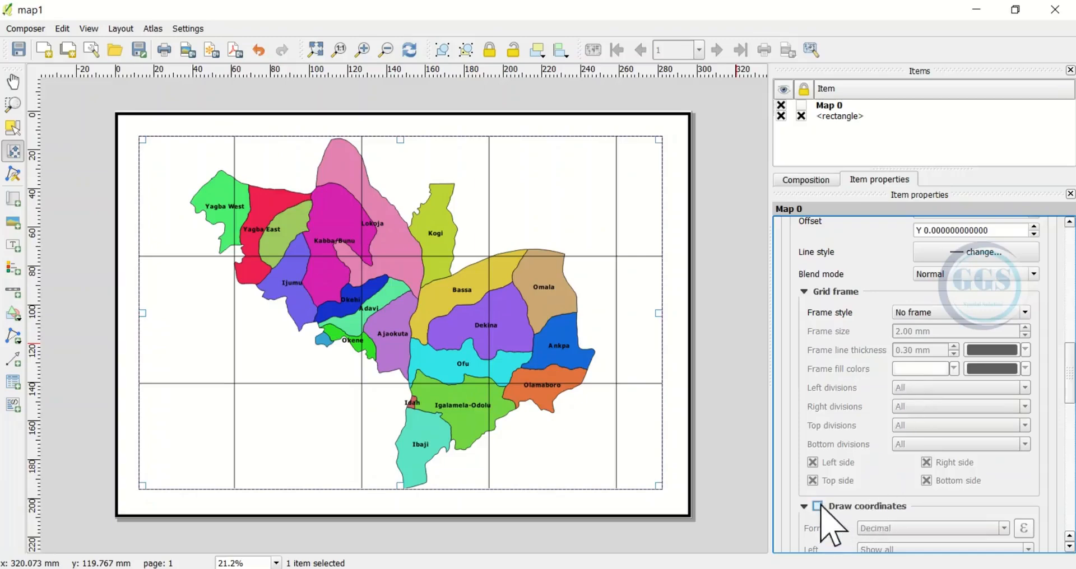
pyautogui.click(818, 507)
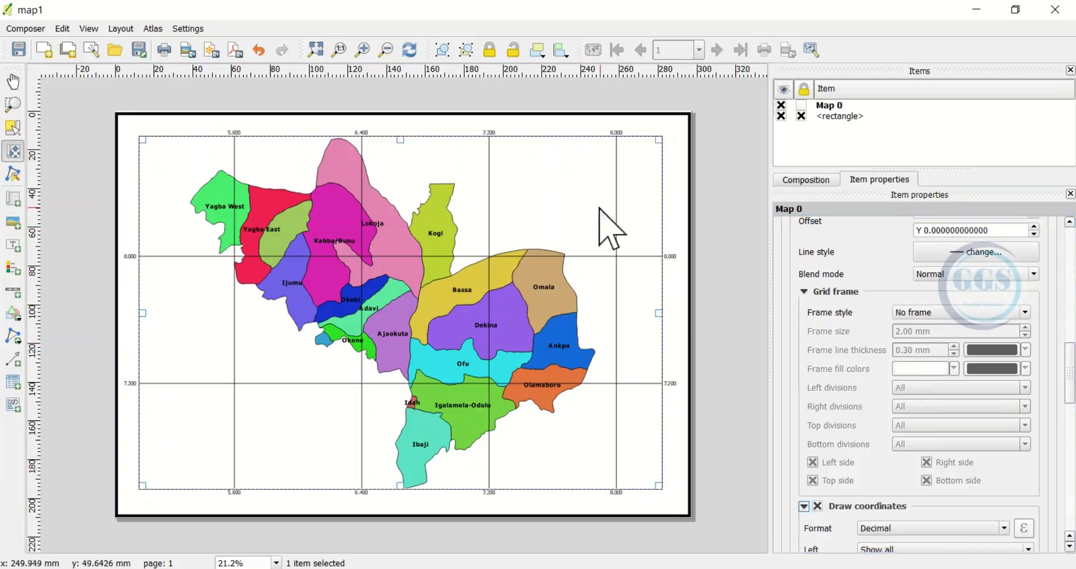
pyautogui.moveTo(920, 433)
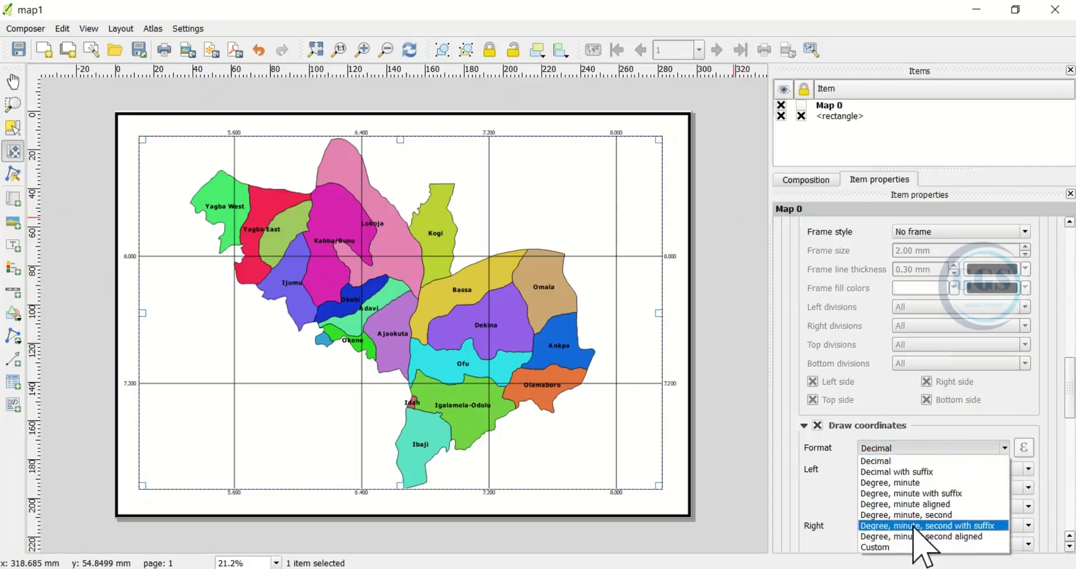
pyautogui.moveTo(952, 545)
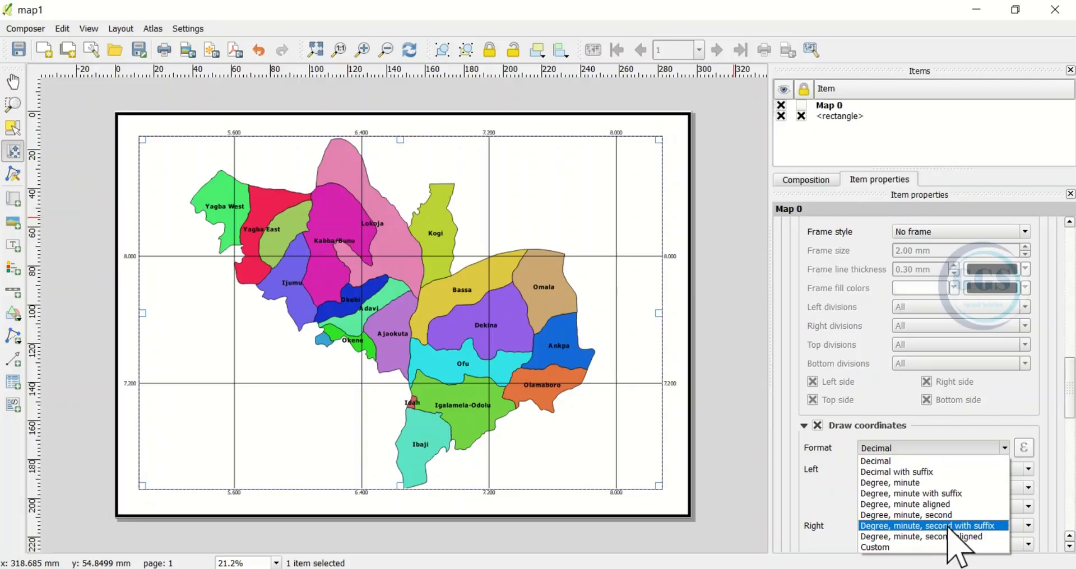
# - Set the grid coordinate format to 'Degree, minute, second with suffix'
pyautogui.click(929, 525)
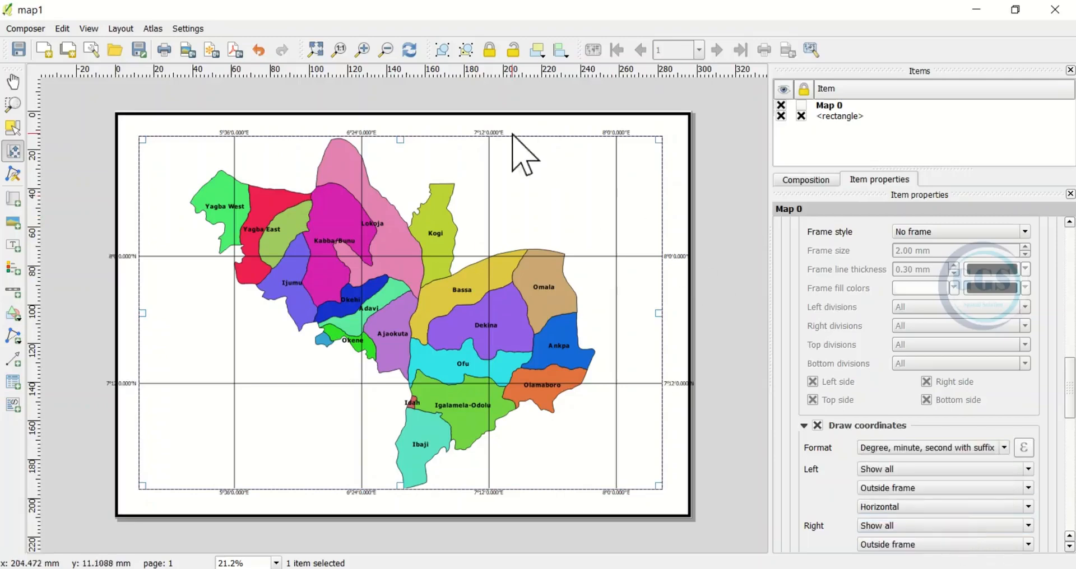
pyautogui.moveTo(525, 168)
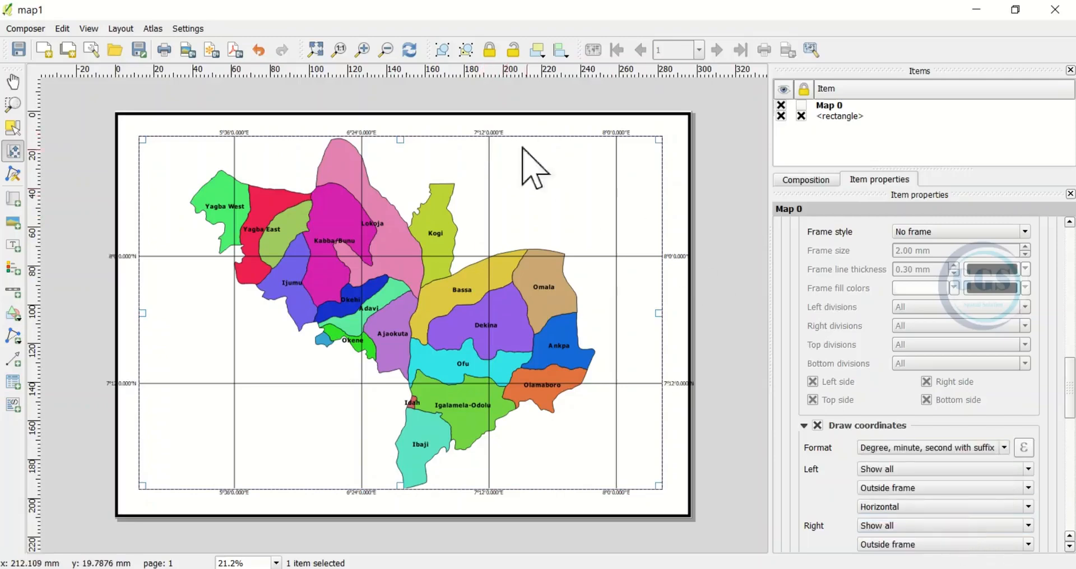
pyautogui.moveTo(1058, 458)
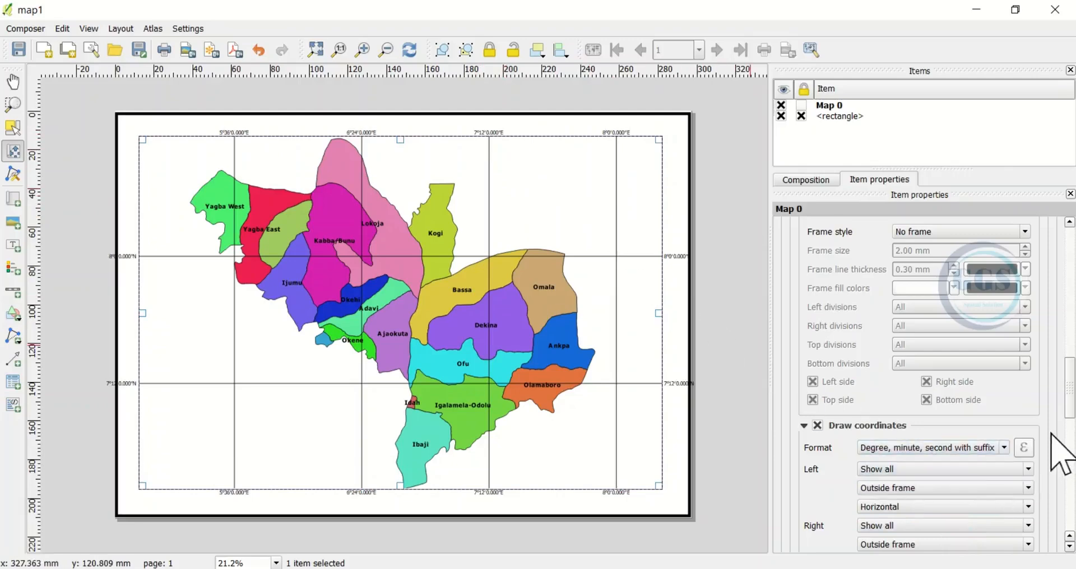
pyautogui.scroll(-3)
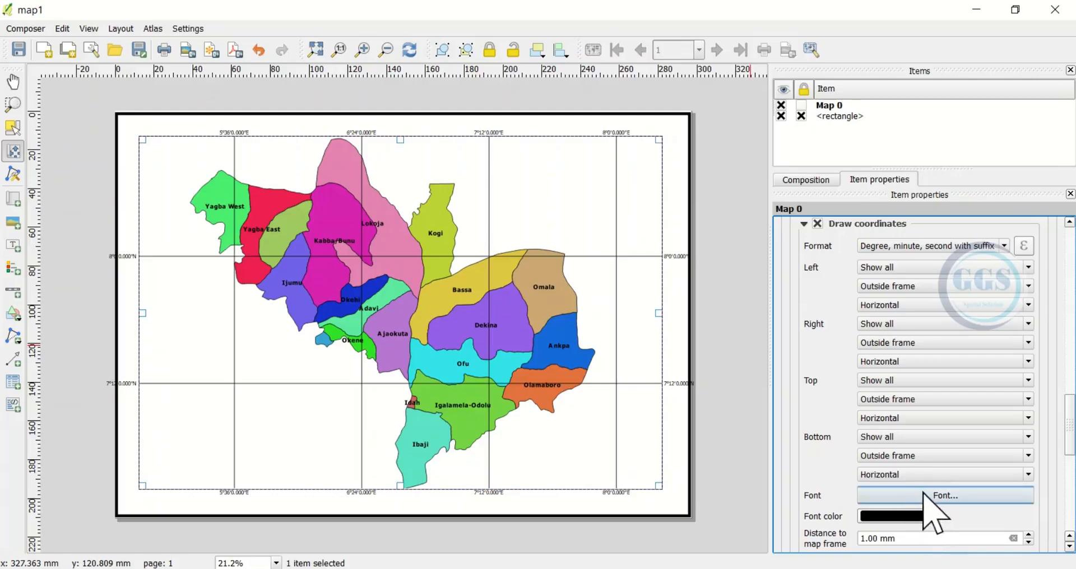
# - Set the grid label font to Bold with a larger size
pyautogui.click(947, 496)
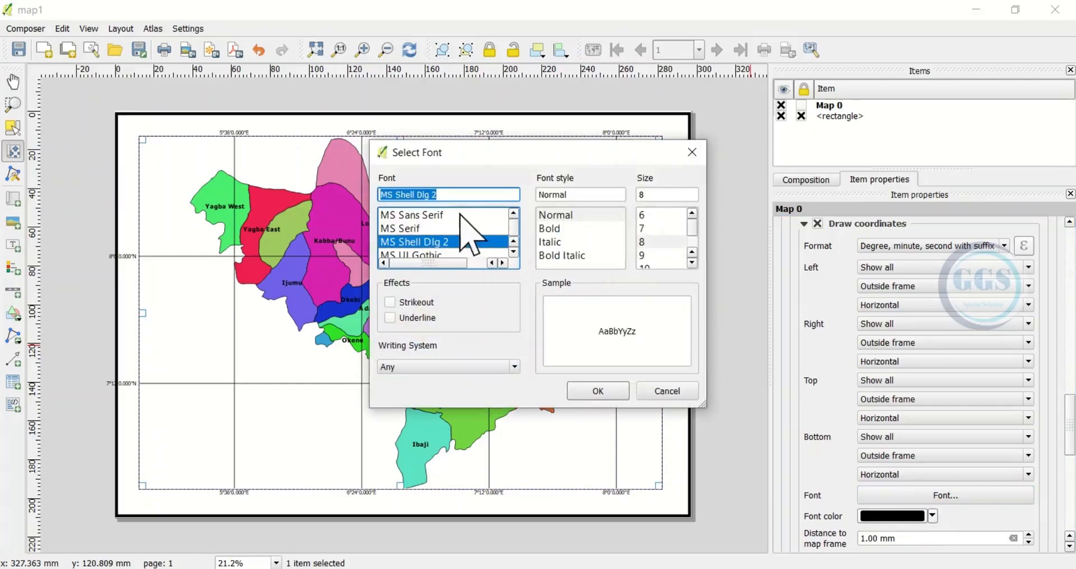
pyautogui.moveTo(557, 257)
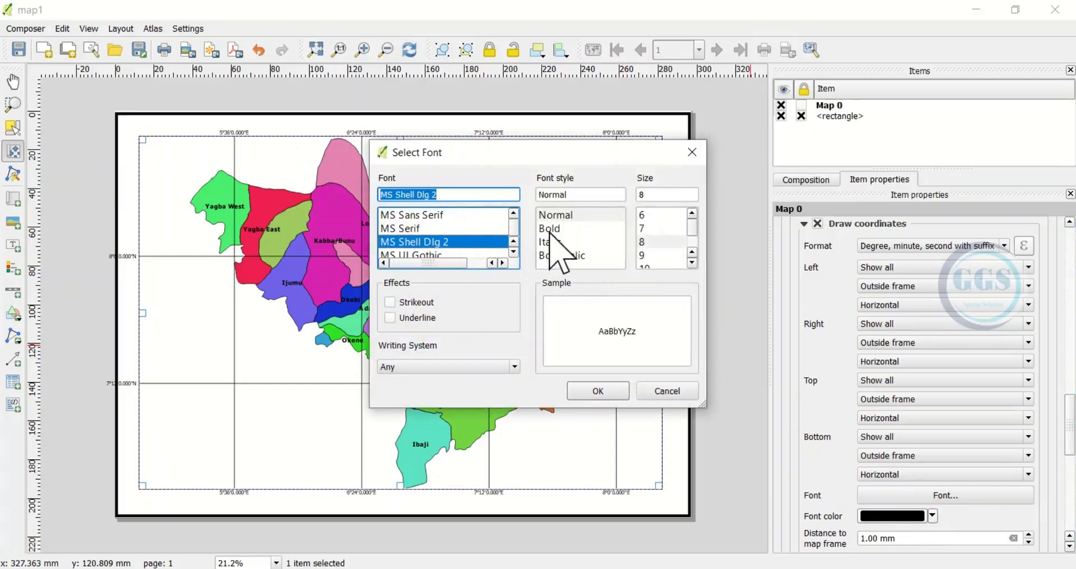
pyautogui.click(549, 229)
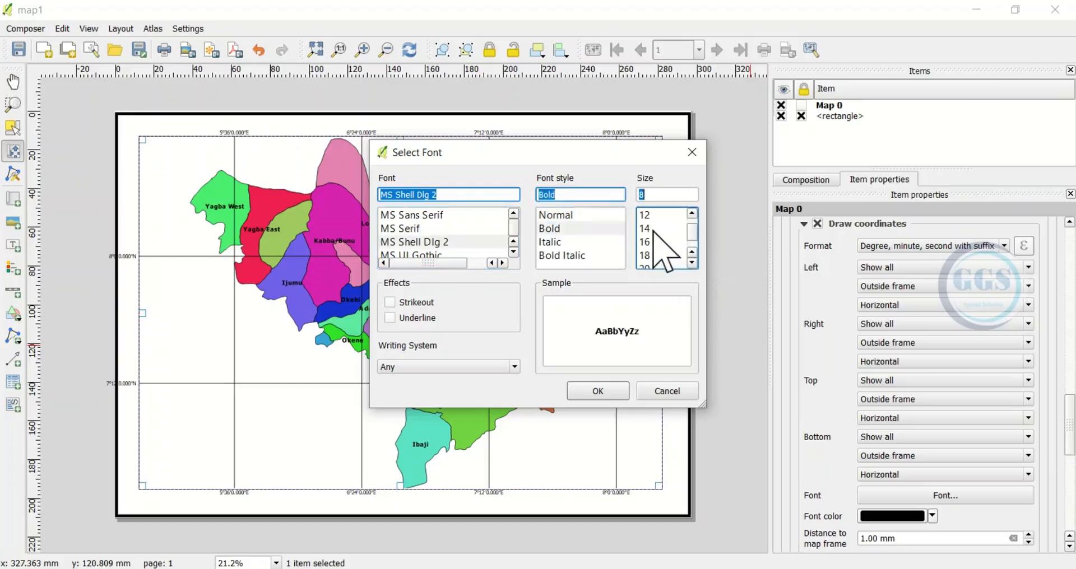
pyautogui.click(644, 228)
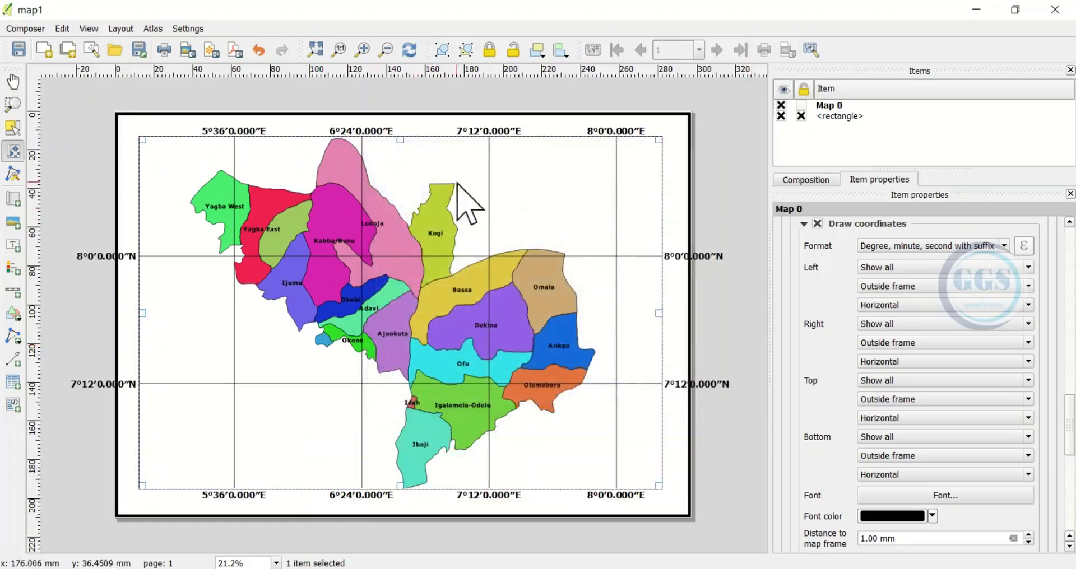
pyautogui.moveTo(689, 174)
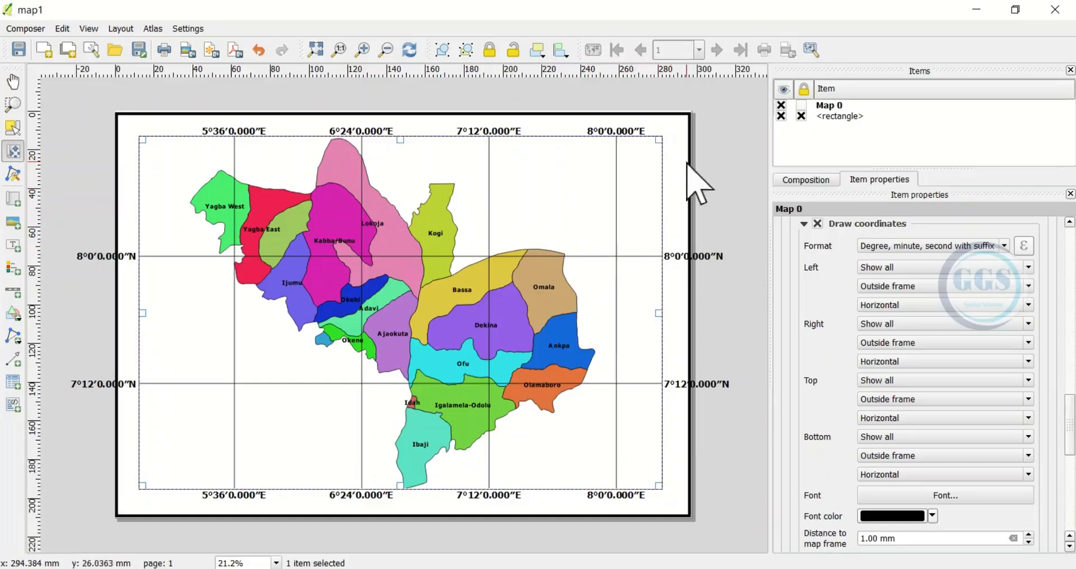
pyautogui.moveTo(140, 264)
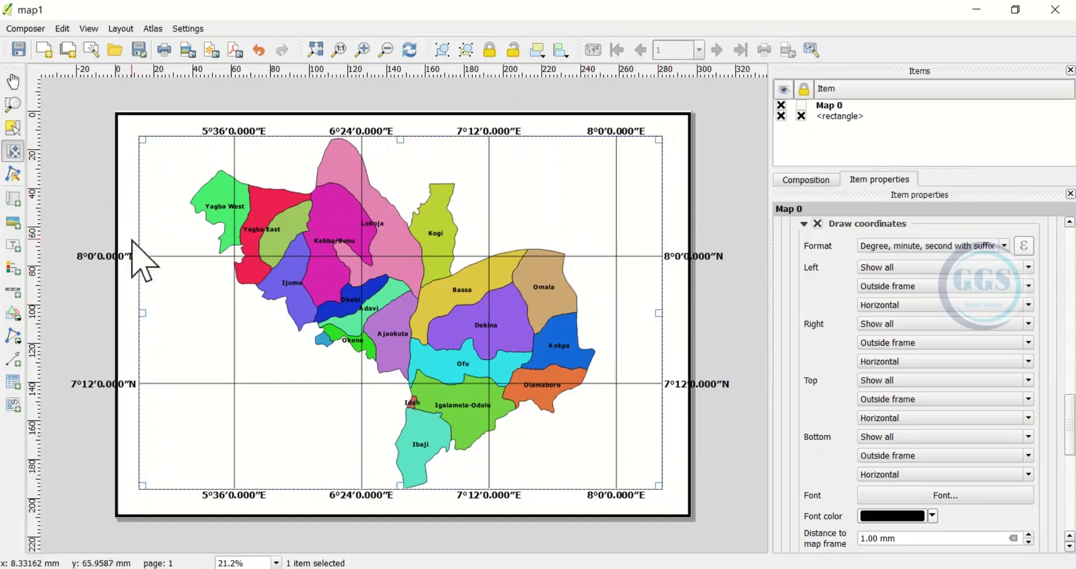
pyautogui.moveTo(135, 363)
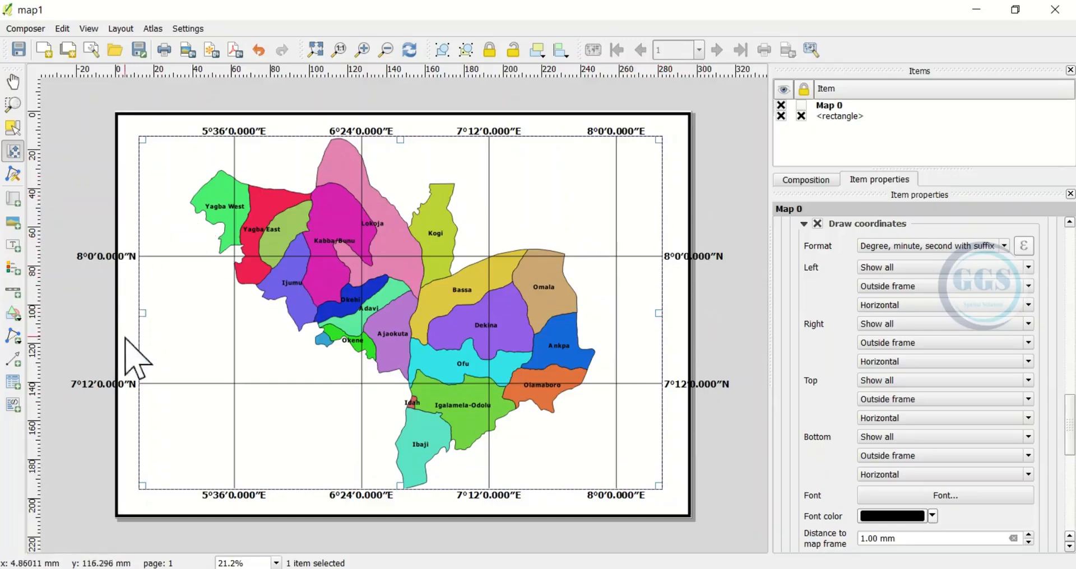
pyautogui.moveTo(101, 275)
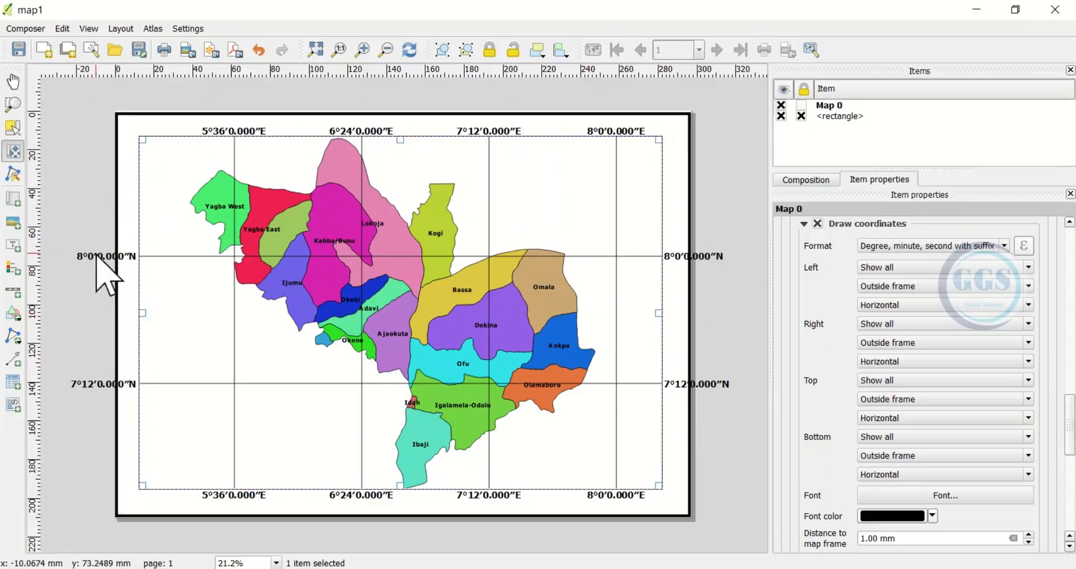
pyautogui.moveTo(813, 358)
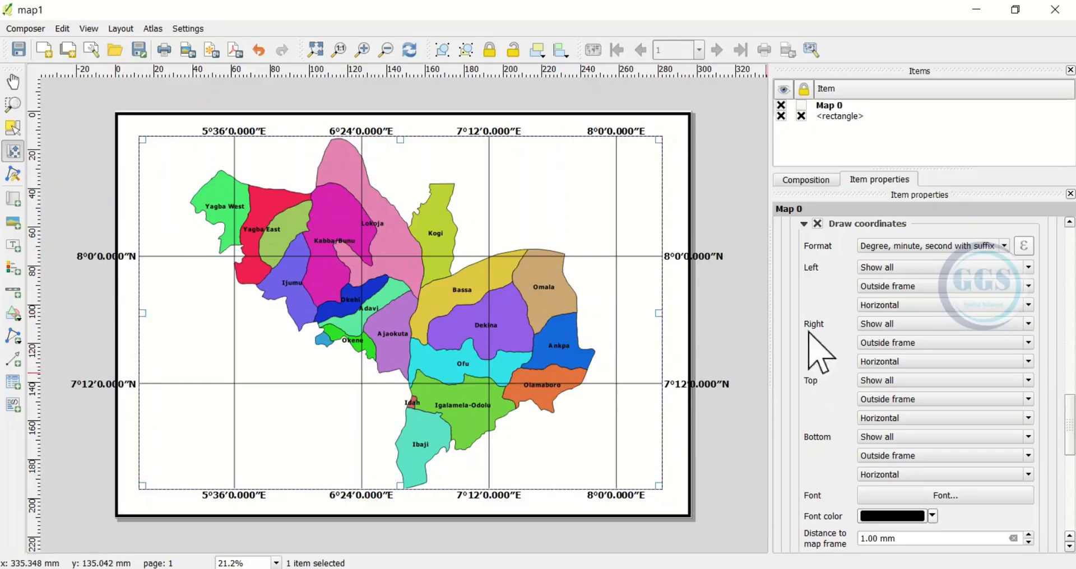
pyautogui.moveTo(817, 288)
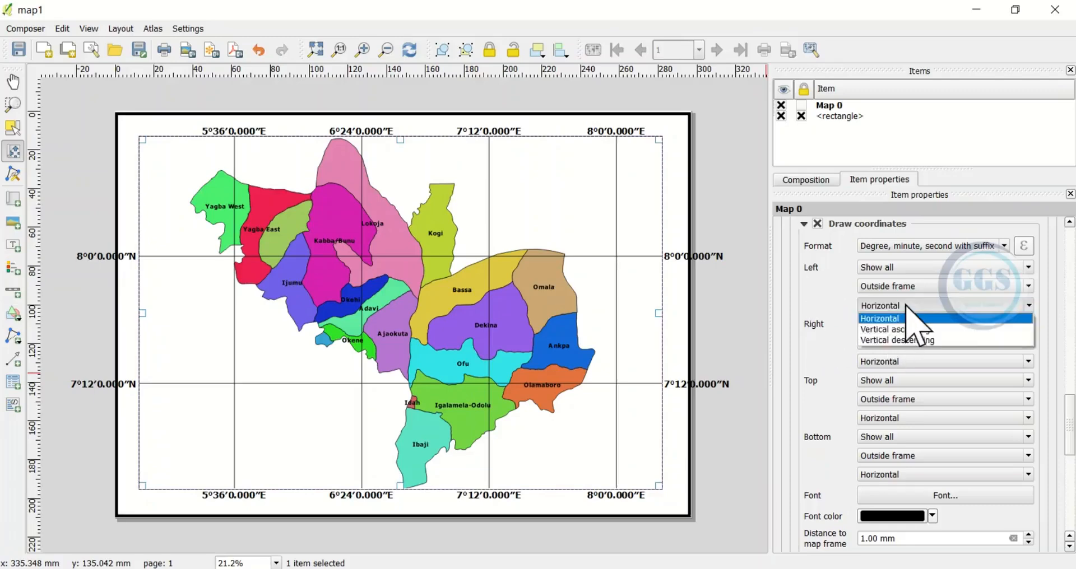
pyautogui.moveTo(900, 341)
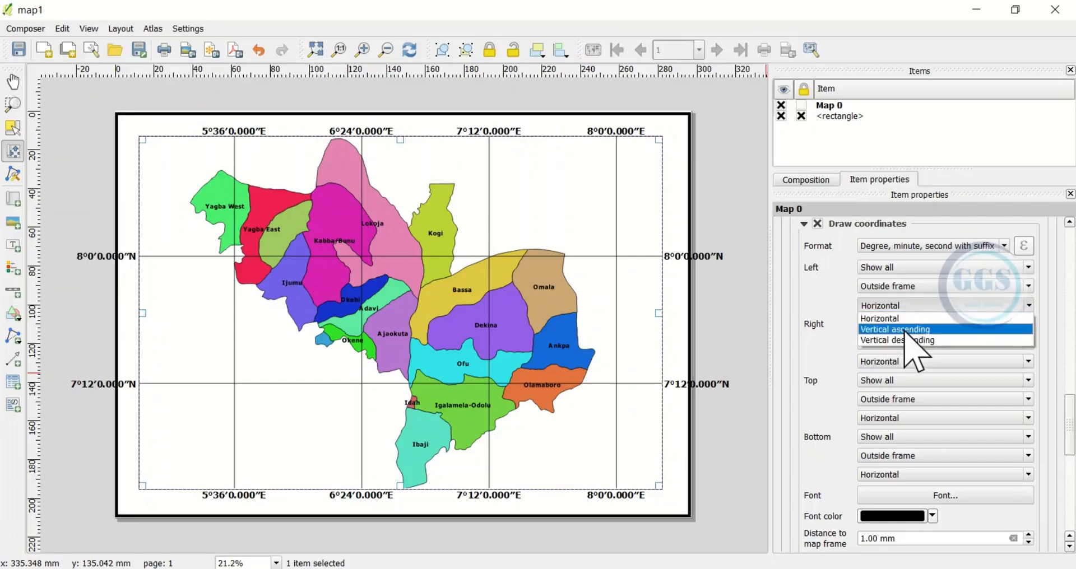
# - Set Left and Right coordinate label directions to Vertical ascending
pyautogui.click(895, 329)
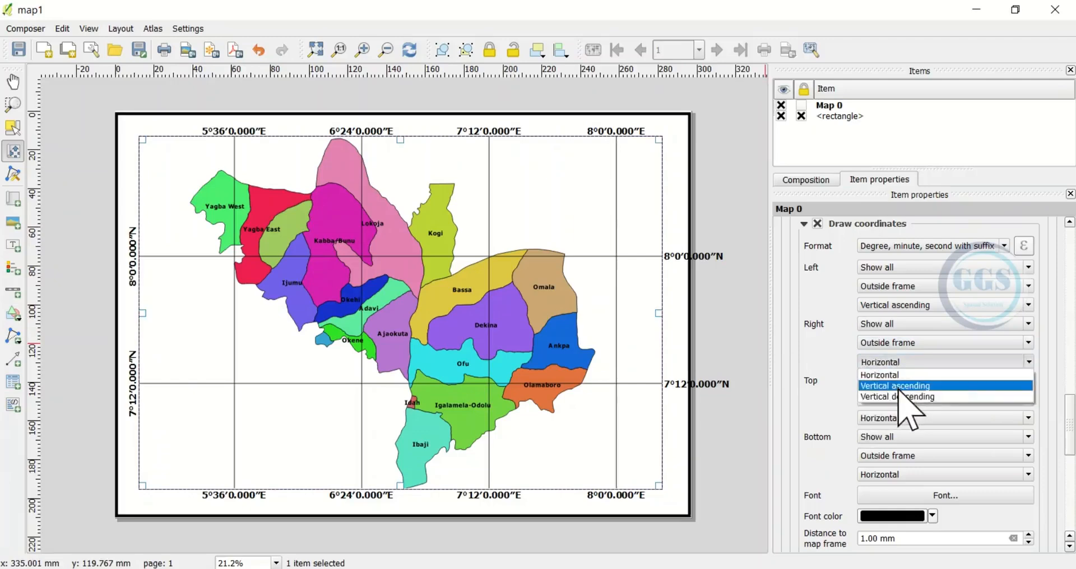
pyautogui.click(895, 386)
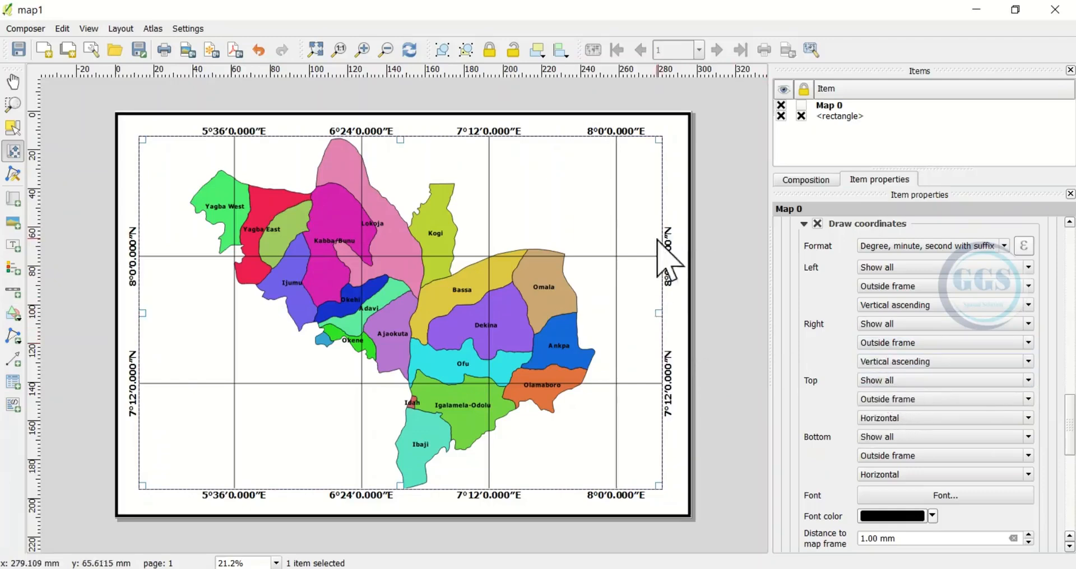
pyautogui.moveTo(690, 389)
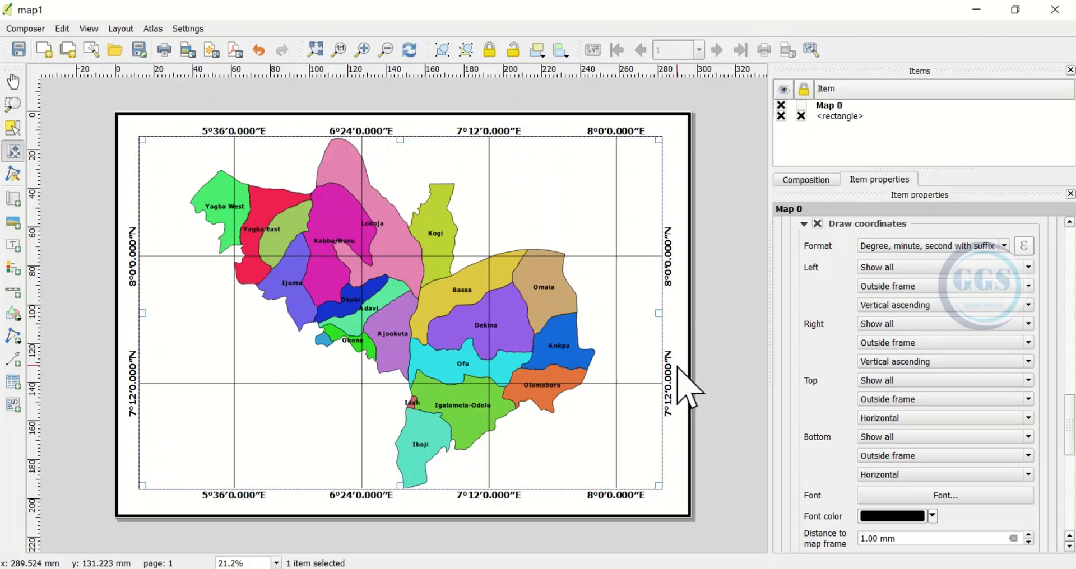
pyautogui.moveTo(1065, 422)
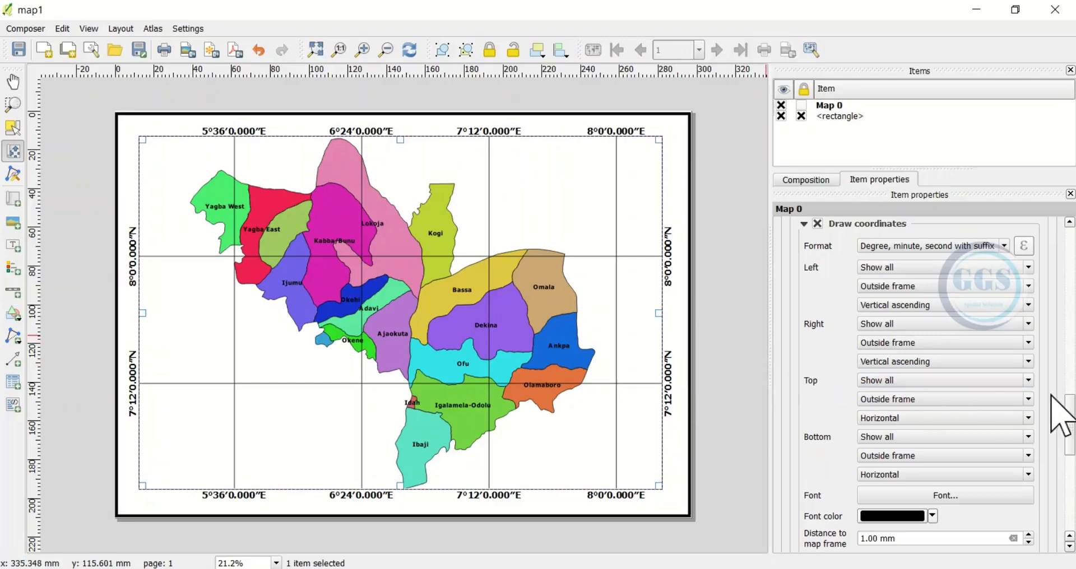
# - Set the grid Frame style to Zebra
pyautogui.scroll(-3)
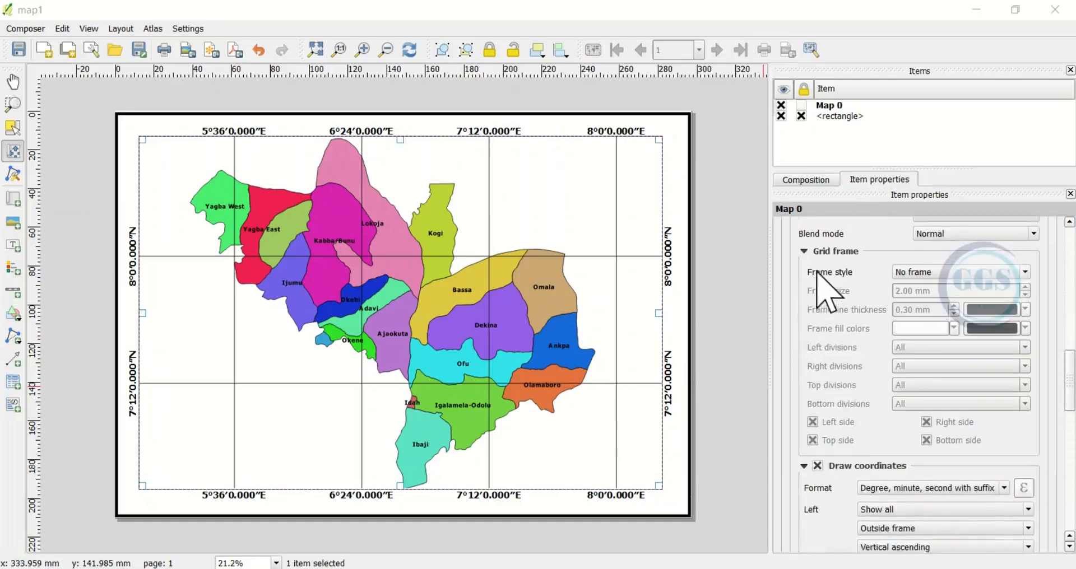
pyautogui.moveTo(842, 313)
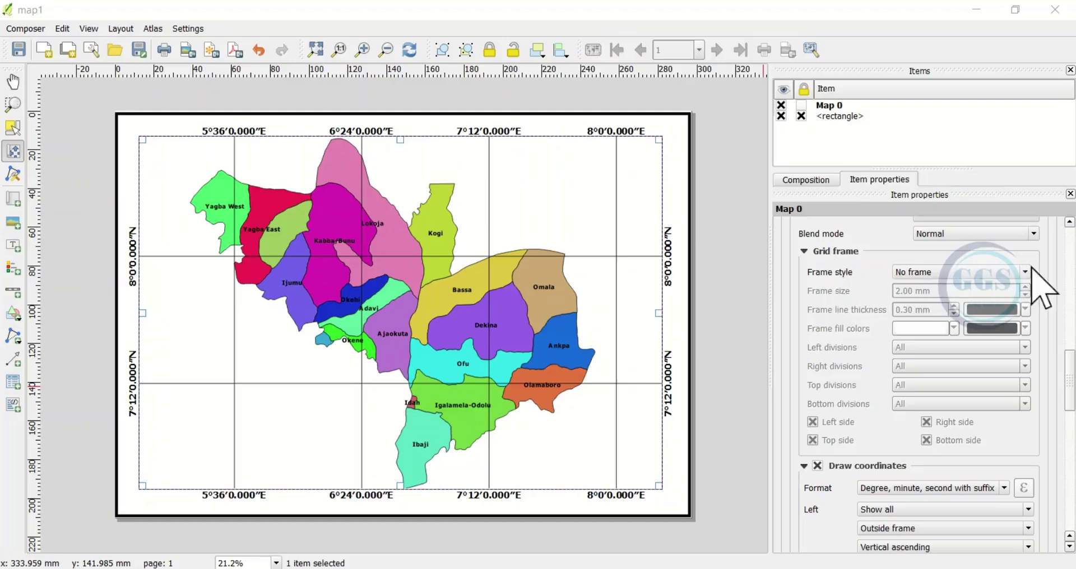
pyautogui.click(1028, 272)
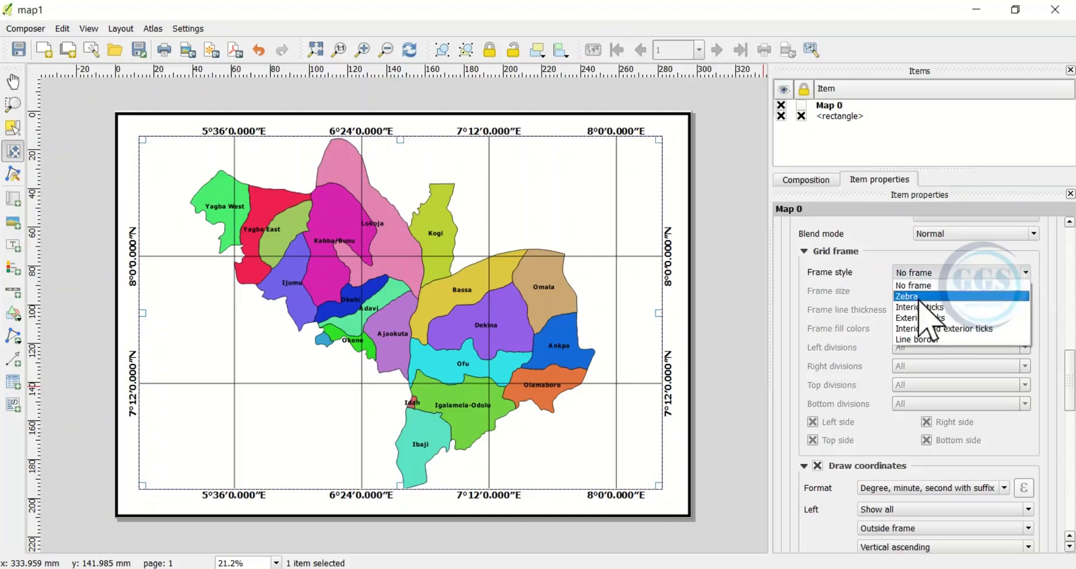
pyautogui.click(906, 297)
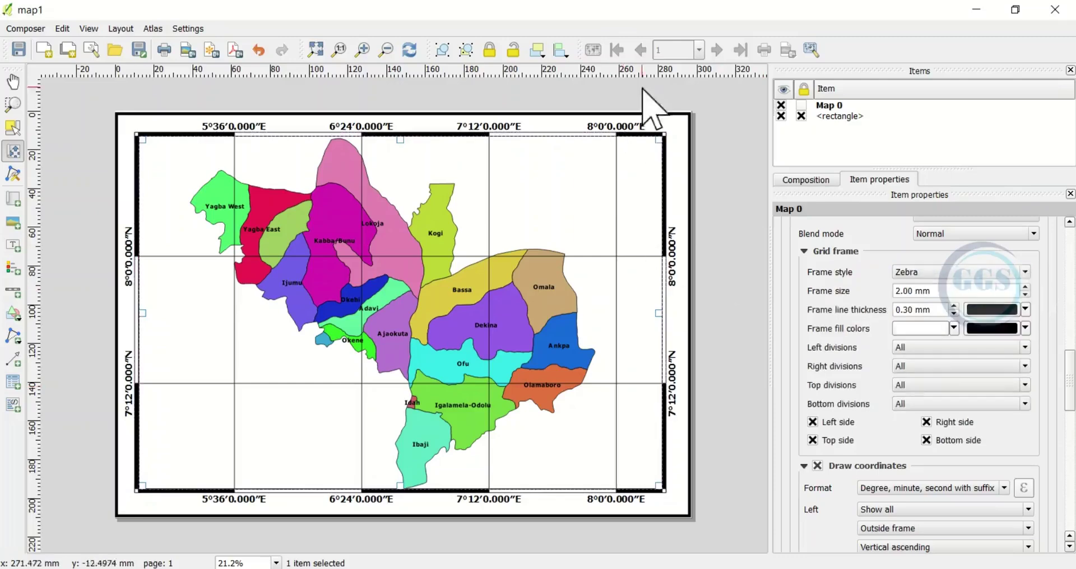
pyautogui.moveTo(676, 195)
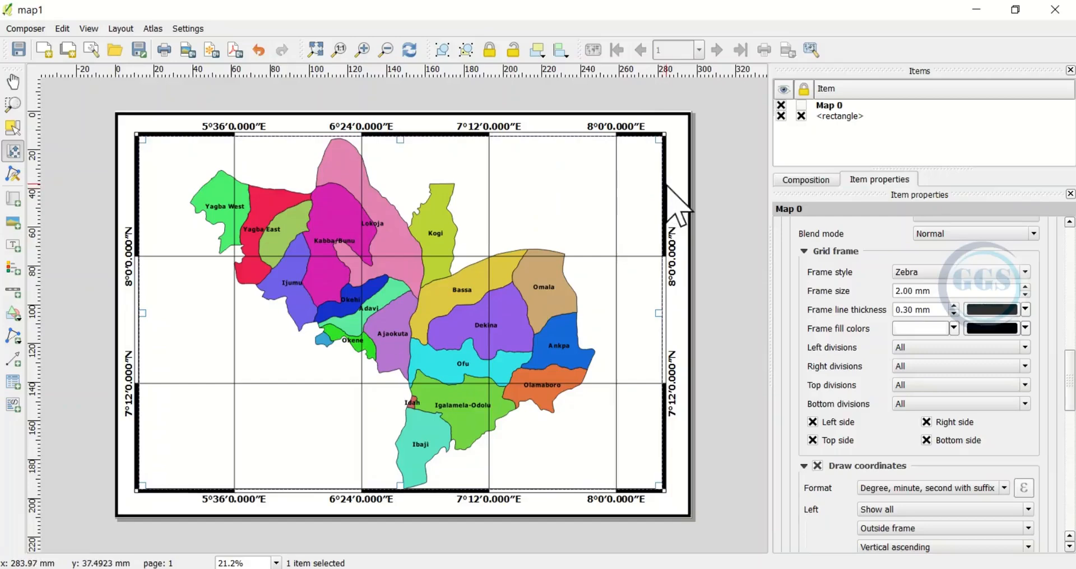
pyautogui.moveTo(827, 323)
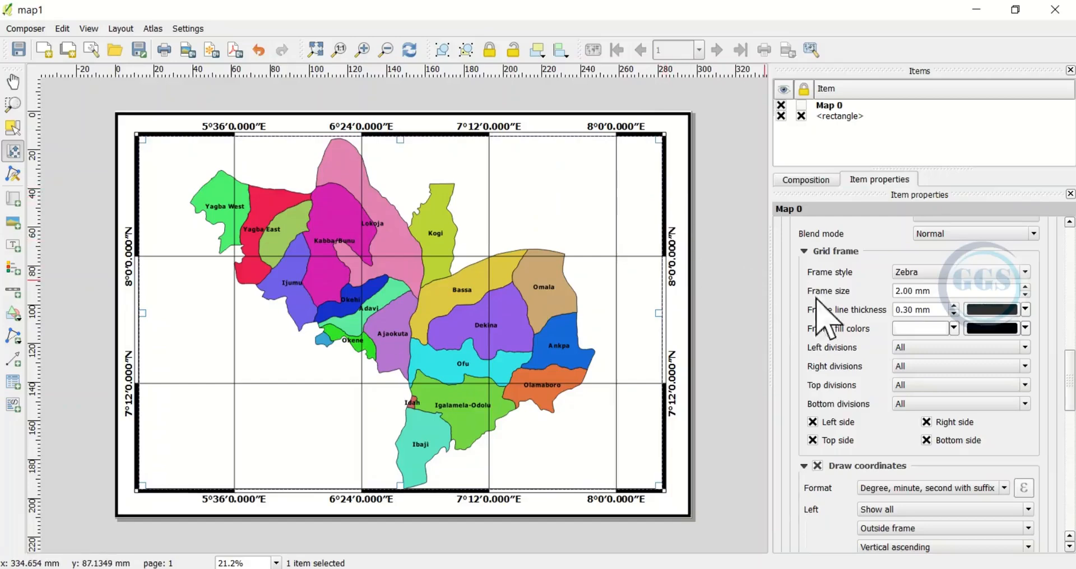
pyautogui.moveTo(1002, 345)
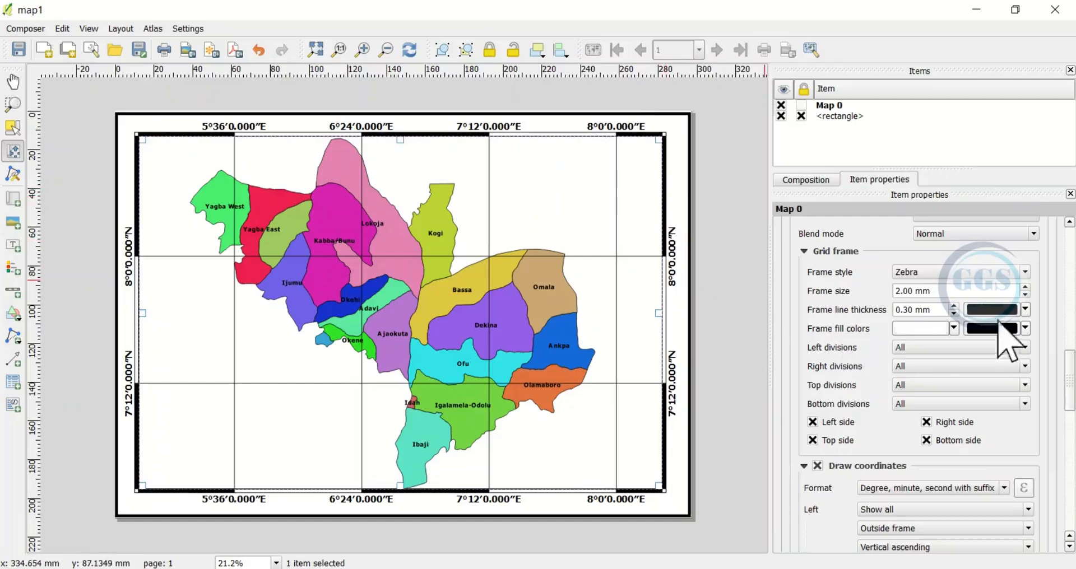
# - Make the second zebra frame fill colour red
pyautogui.click(1026, 329)
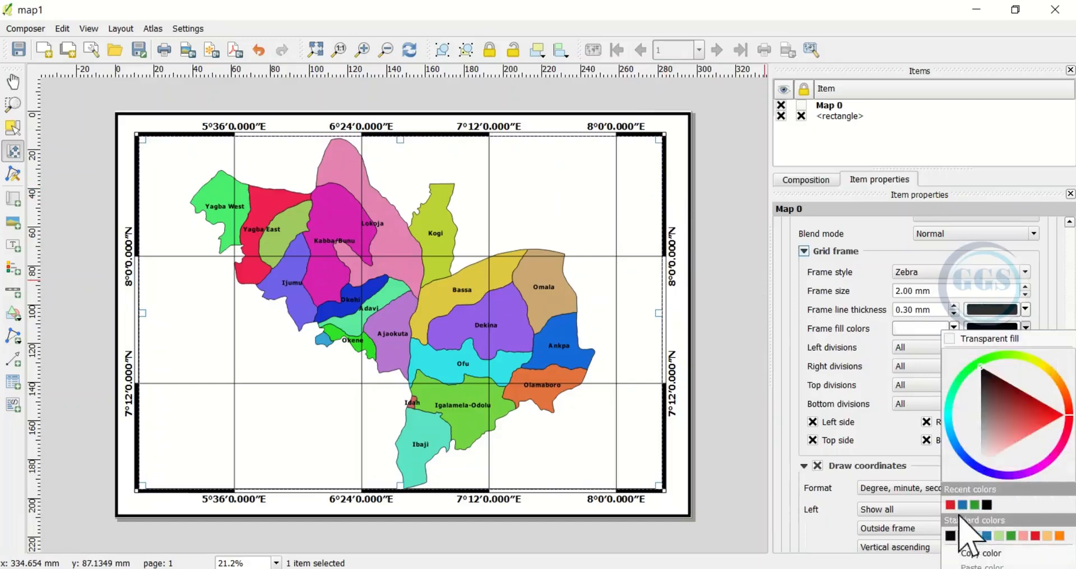
pyautogui.click(954, 519)
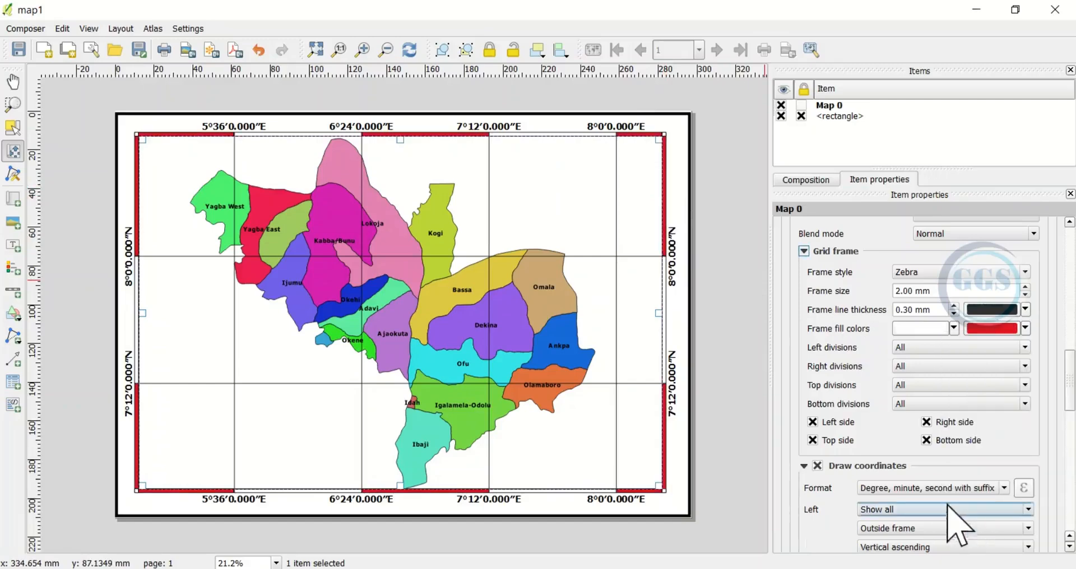
pyautogui.moveTo(233, 280)
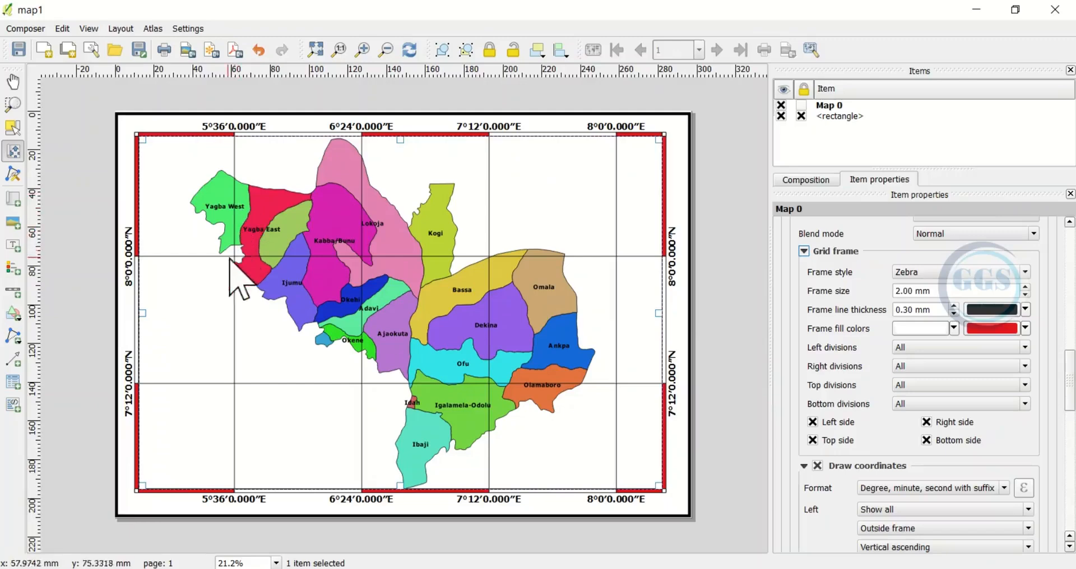
pyautogui.moveTo(341, 241)
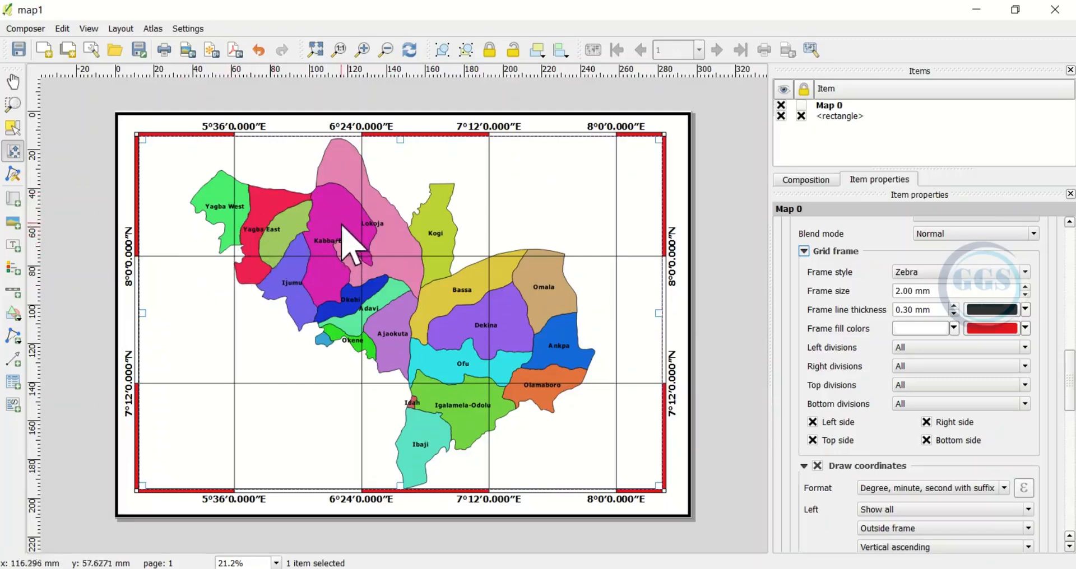
pyautogui.moveTo(371, 227)
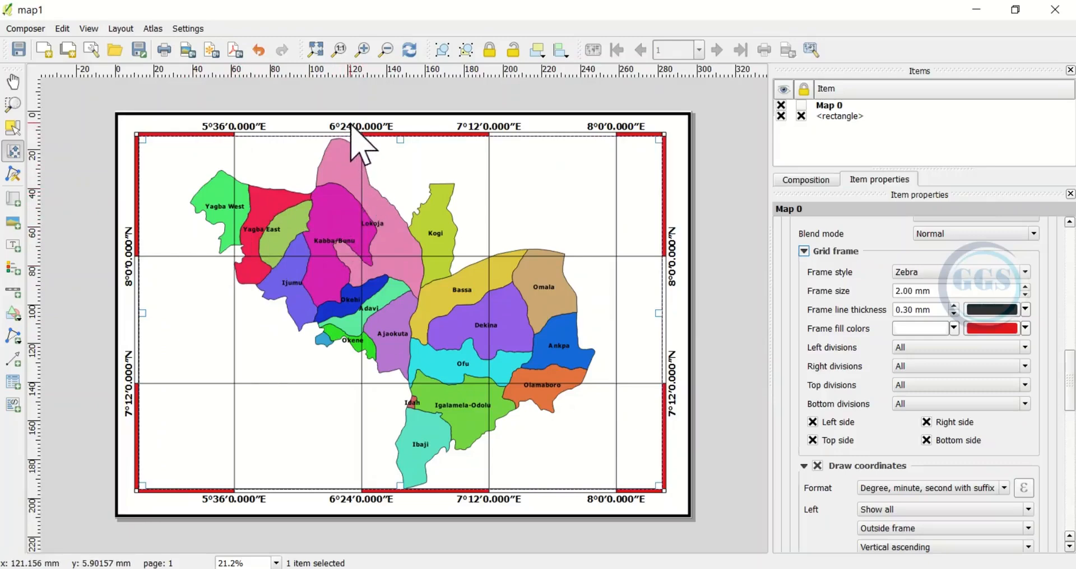
pyautogui.moveTo(393, 150)
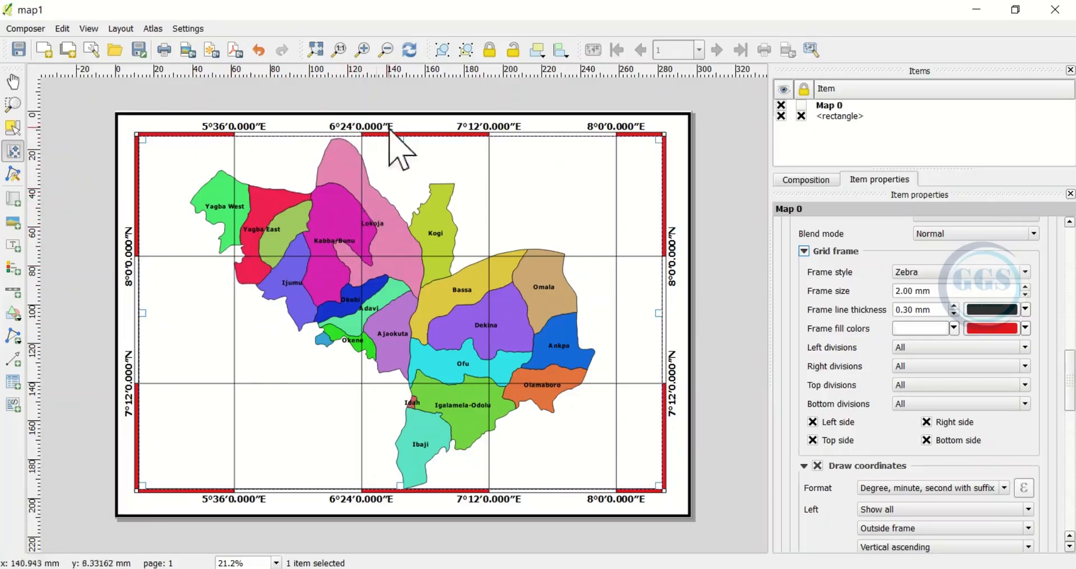
pyautogui.moveTo(673, 208)
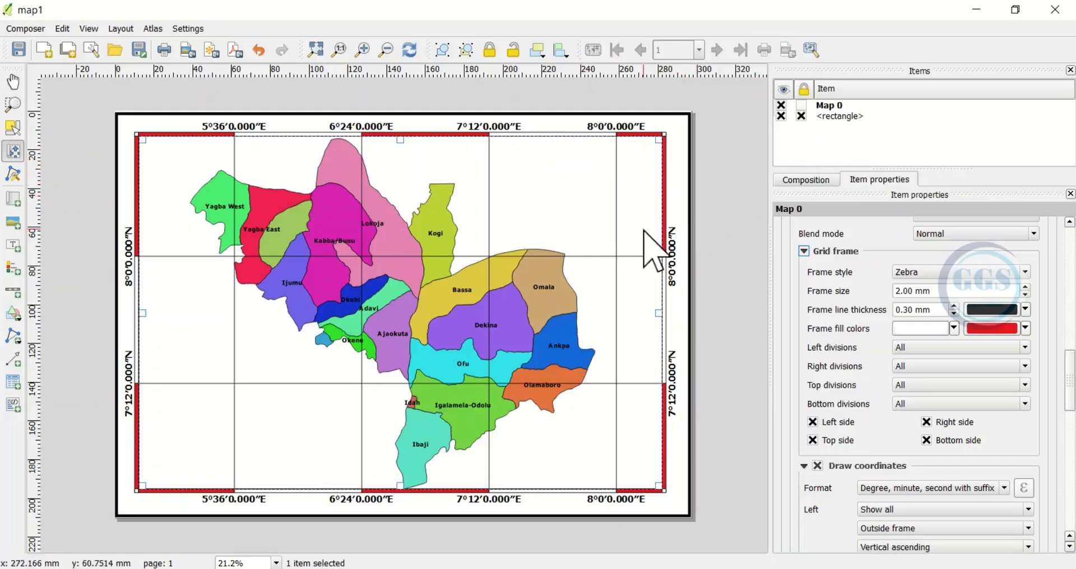
pyautogui.moveTo(686, 362)
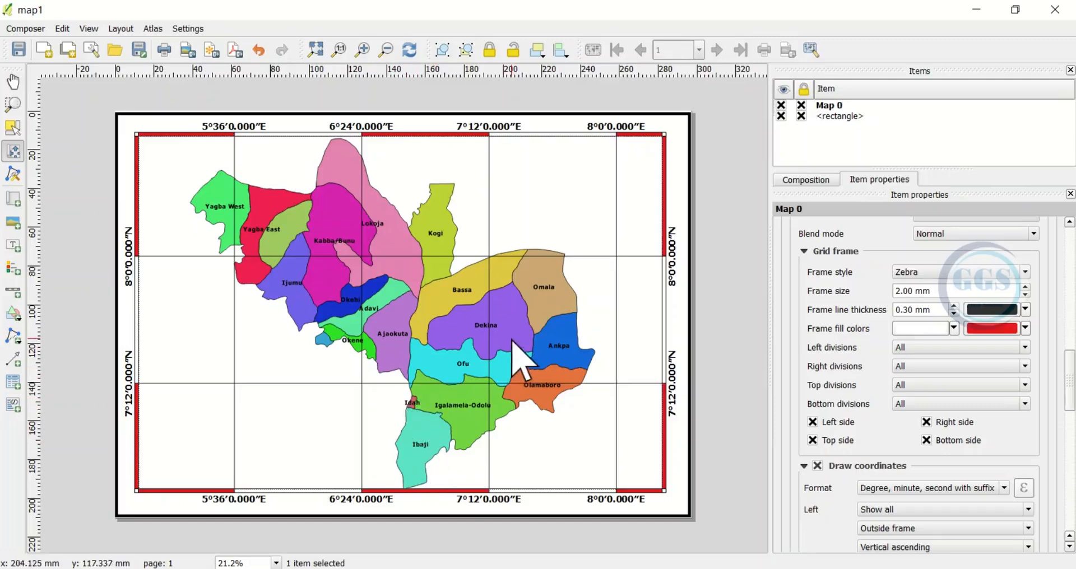
pyautogui.moveTo(469, 340)
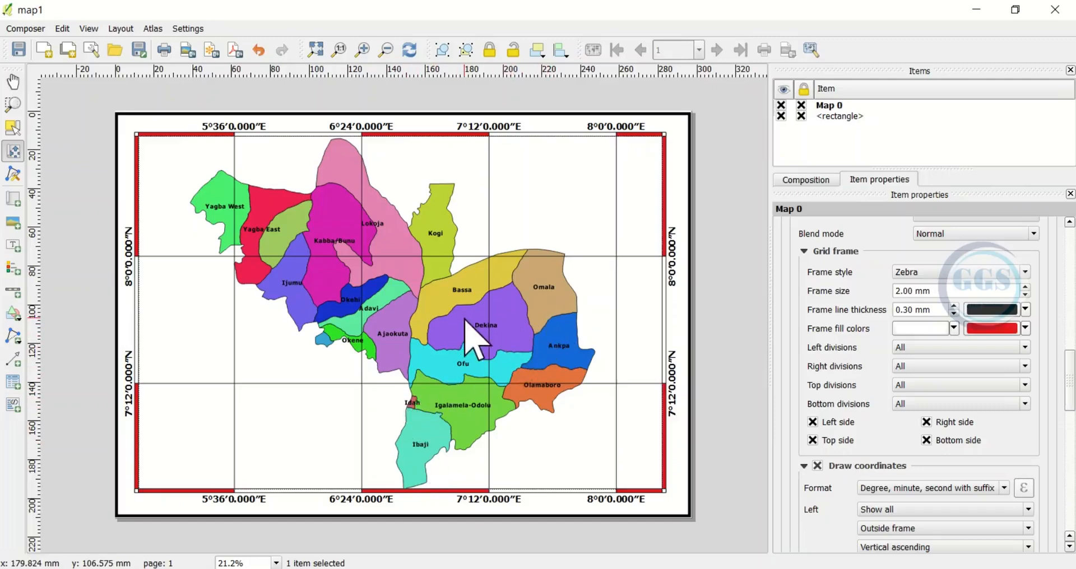
pyautogui.moveTo(185, 104)
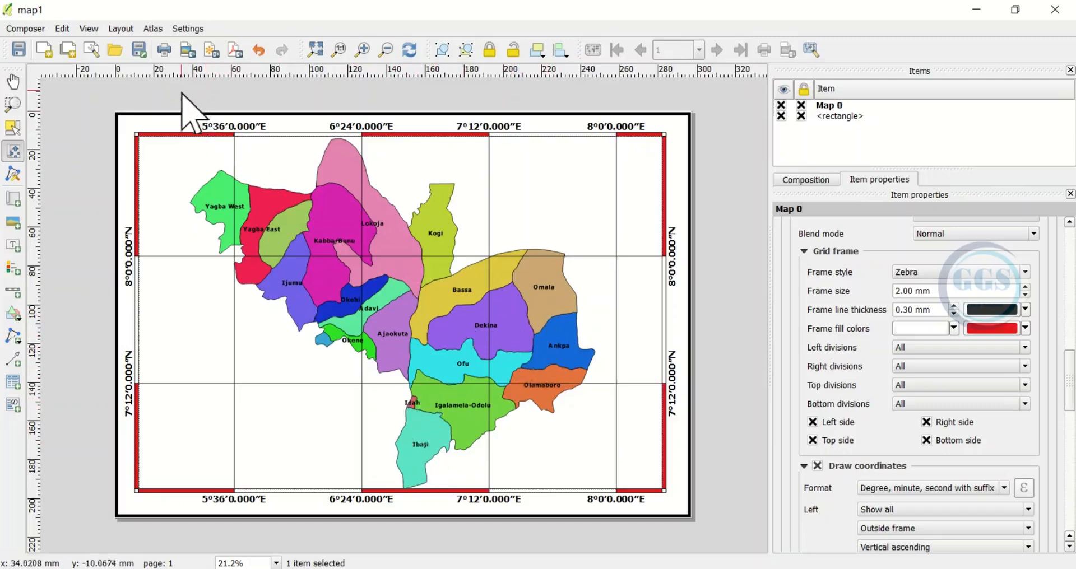
pyautogui.moveTo(189, 62)
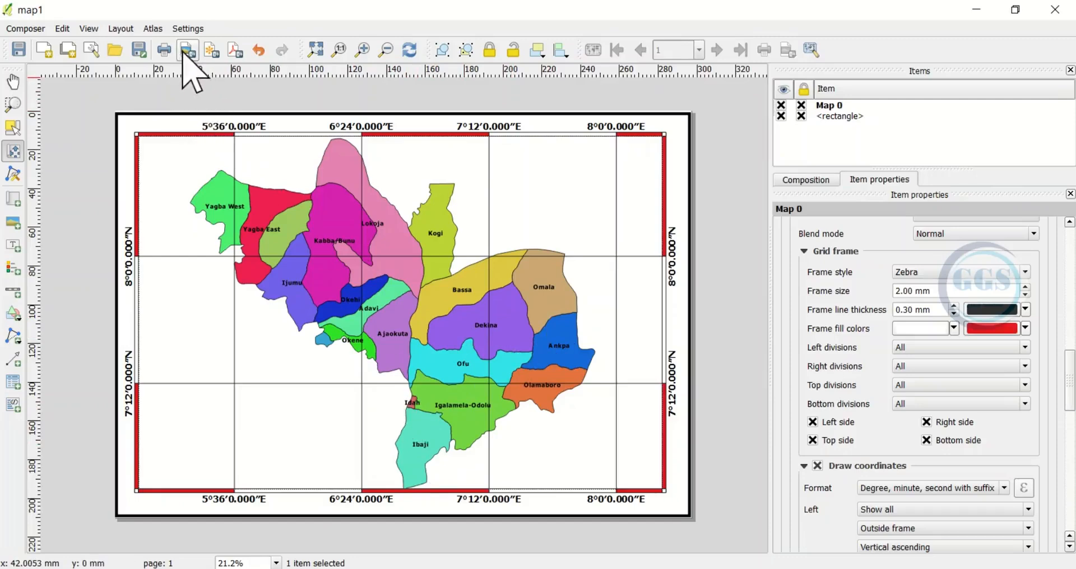
pyautogui.moveTo(185, 51)
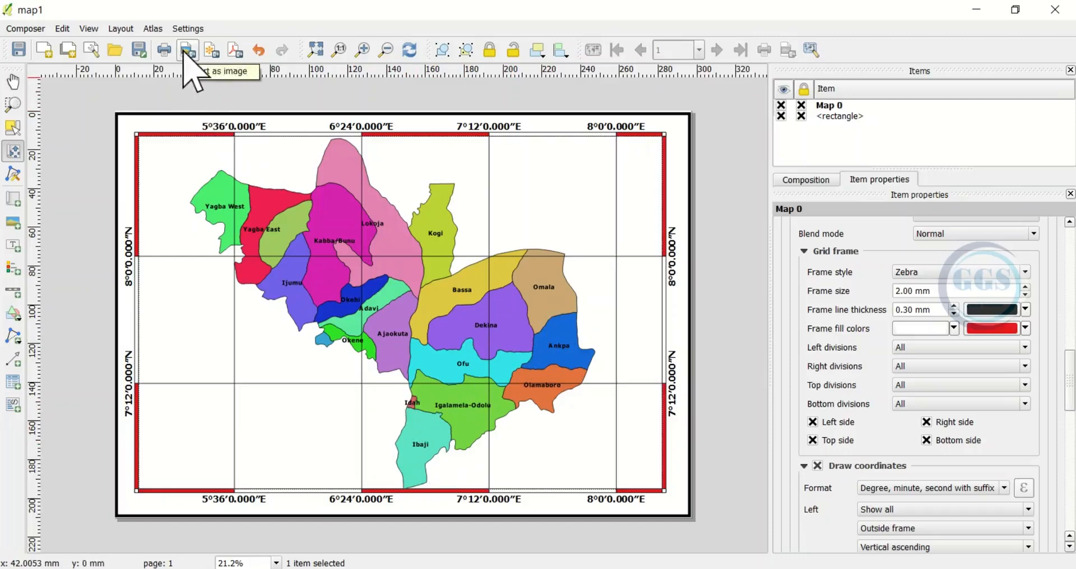
# - Export the composition as a JPG image named 'a'
pyautogui.click(186, 49)
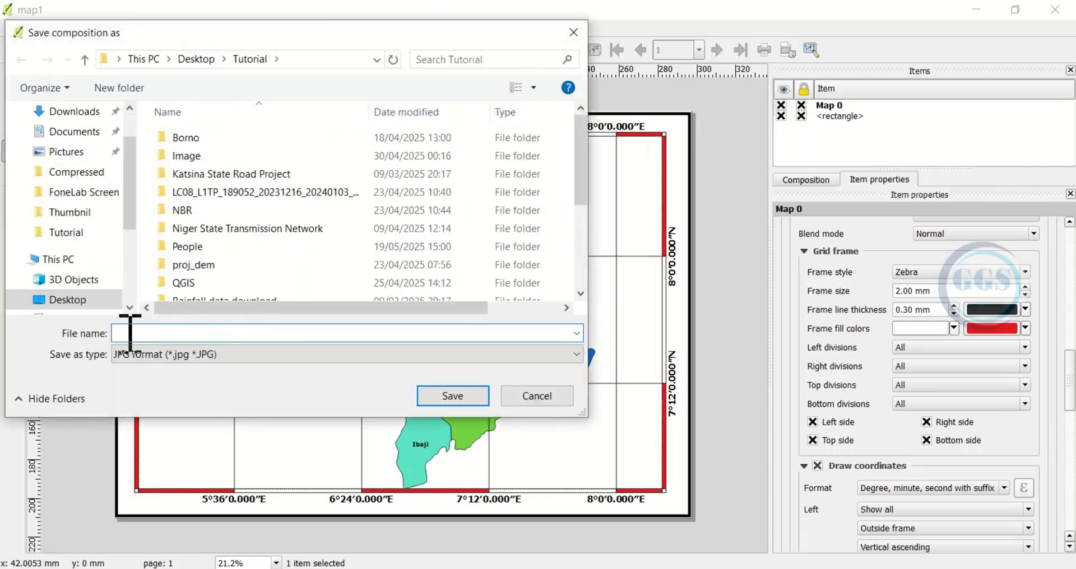
pyautogui.write('a')
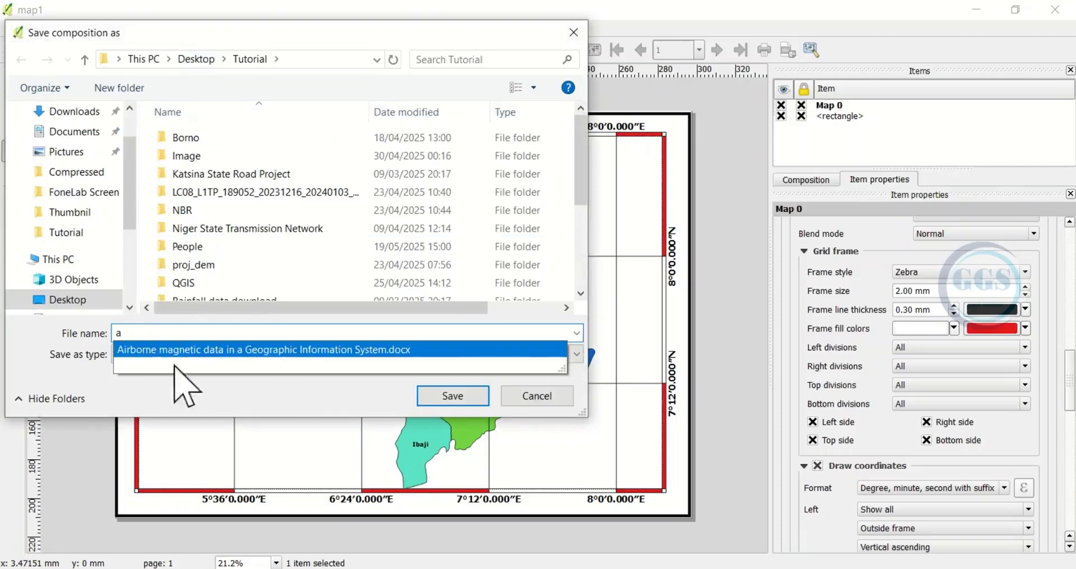
pyautogui.click(575, 354)
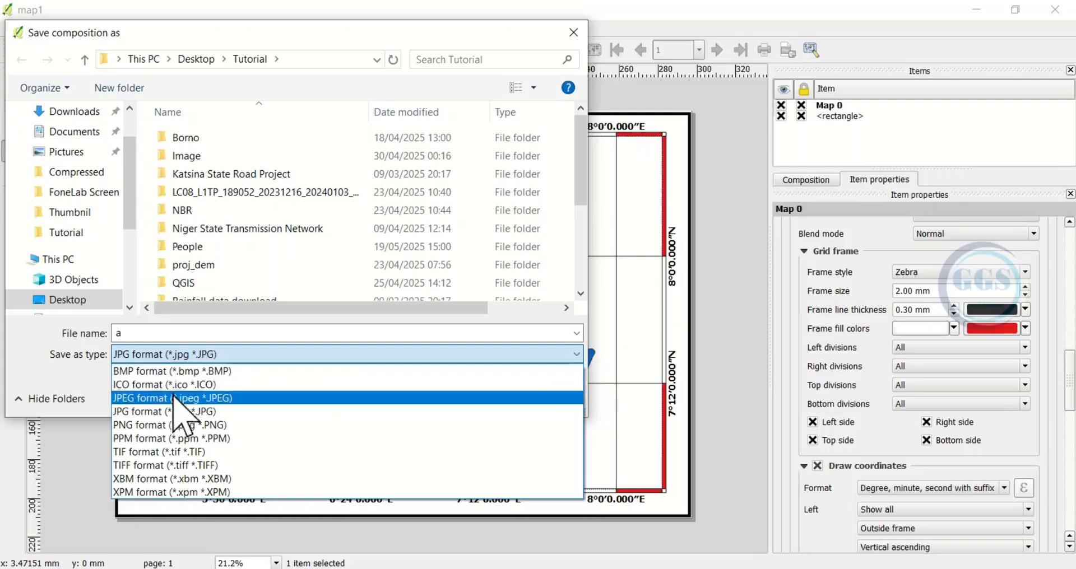
pyautogui.moveTo(140, 416)
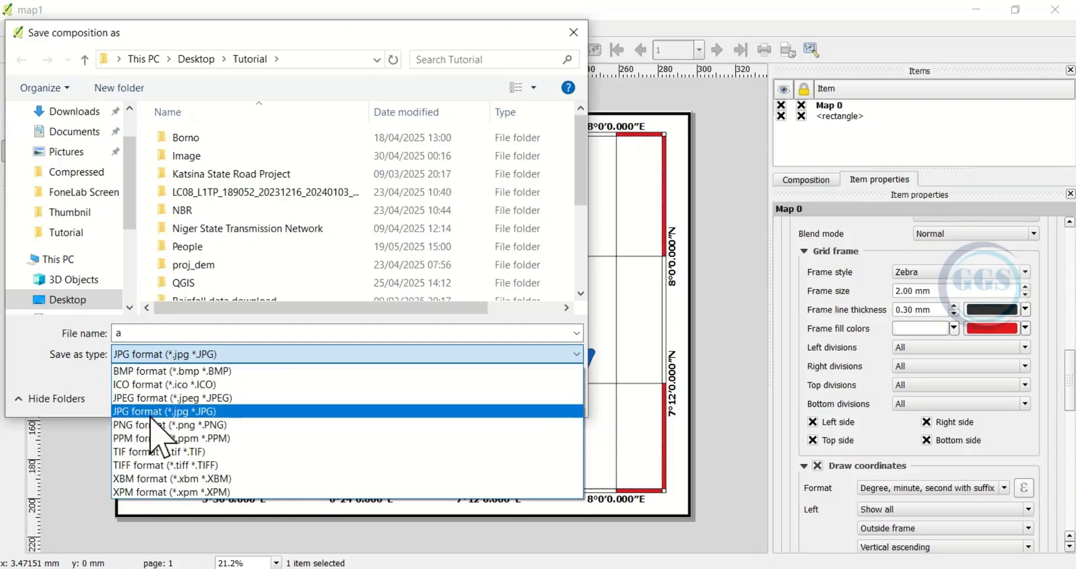
pyautogui.click(137, 411)
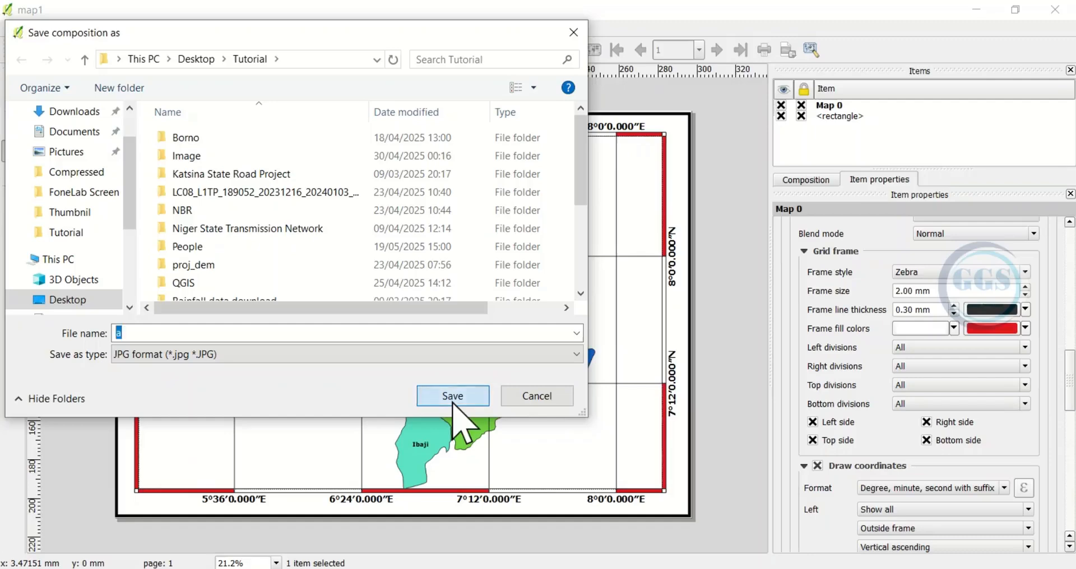
pyautogui.click(453, 396)
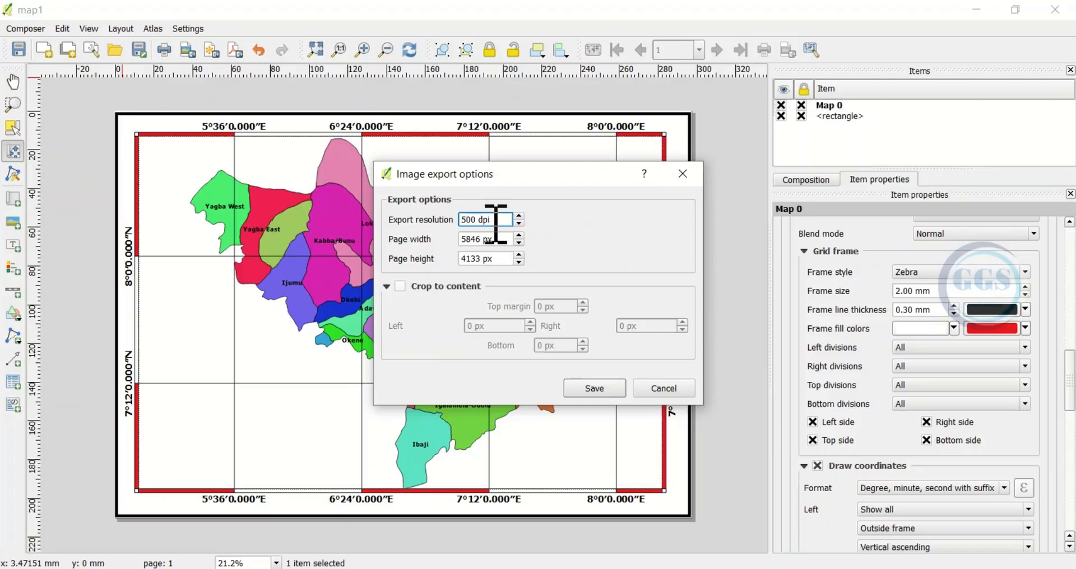
pyautogui.moveTo(594, 388)
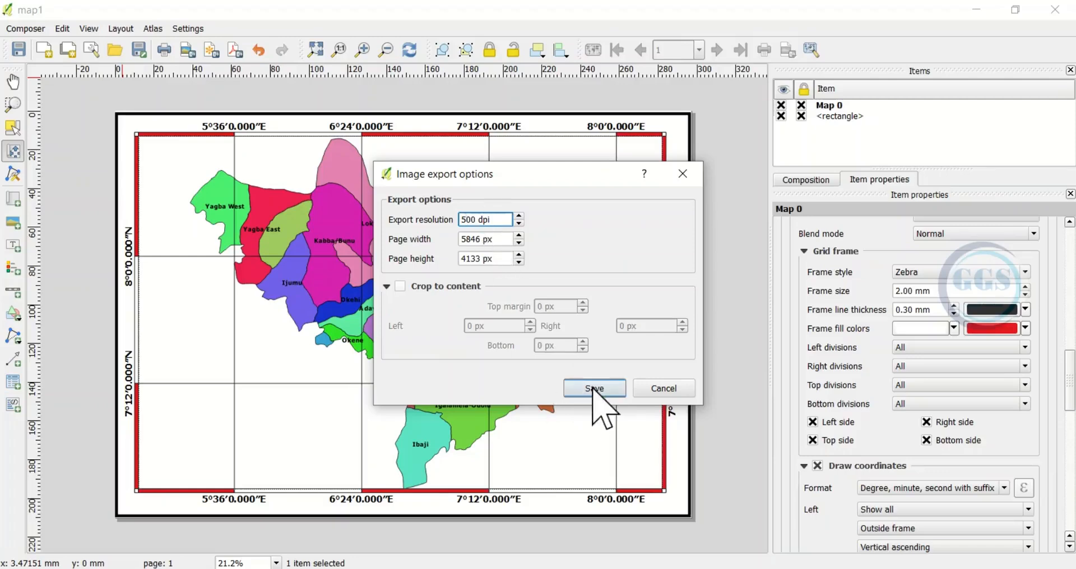
# - Confirm the image export at 500 dpi resolution
pyautogui.click(595, 388)
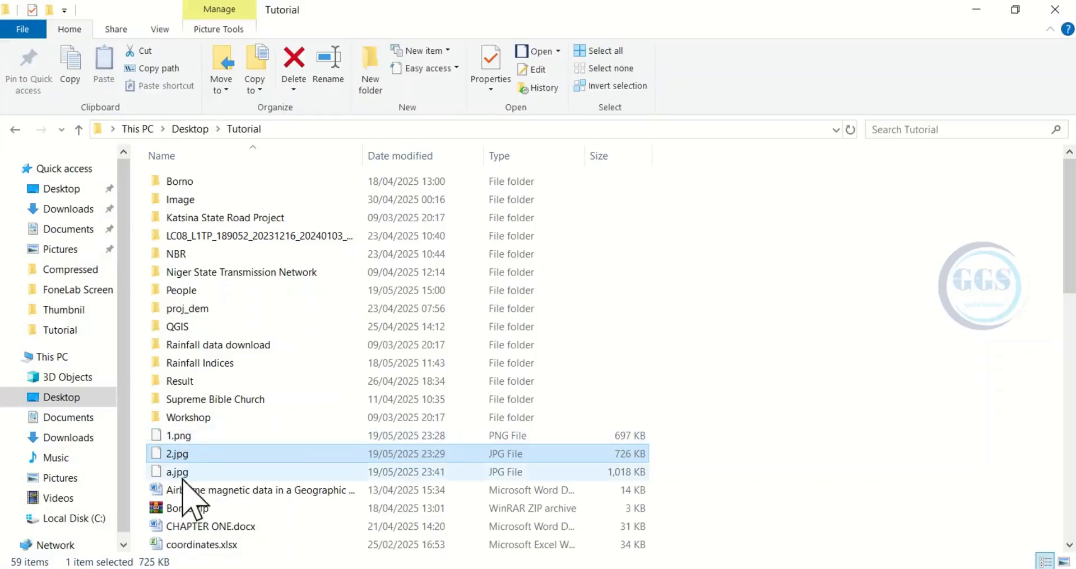
# - Open a.jpg from the Tutorial folder in the image viewer
pyautogui.click(175, 472)
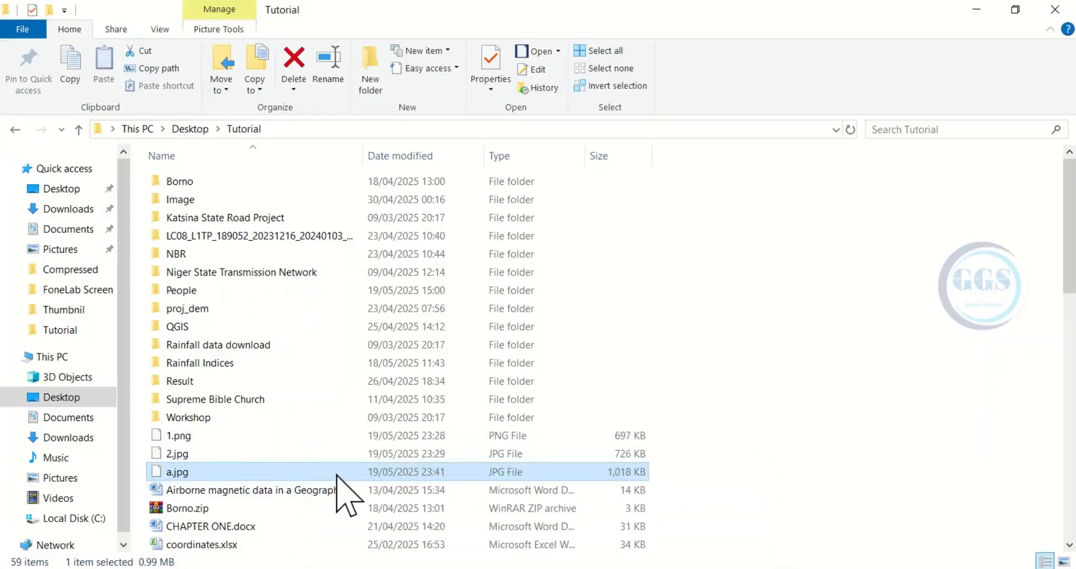
pyautogui.doubleClick(174, 472)
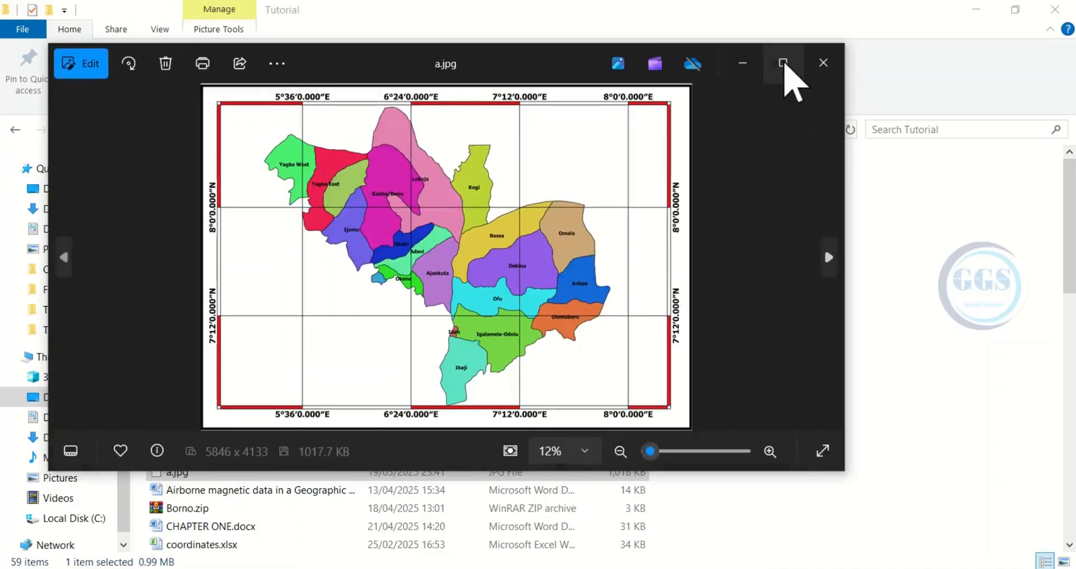
# - Maximize the Photos window to review the exported Kogi map
pyautogui.click(785, 62)
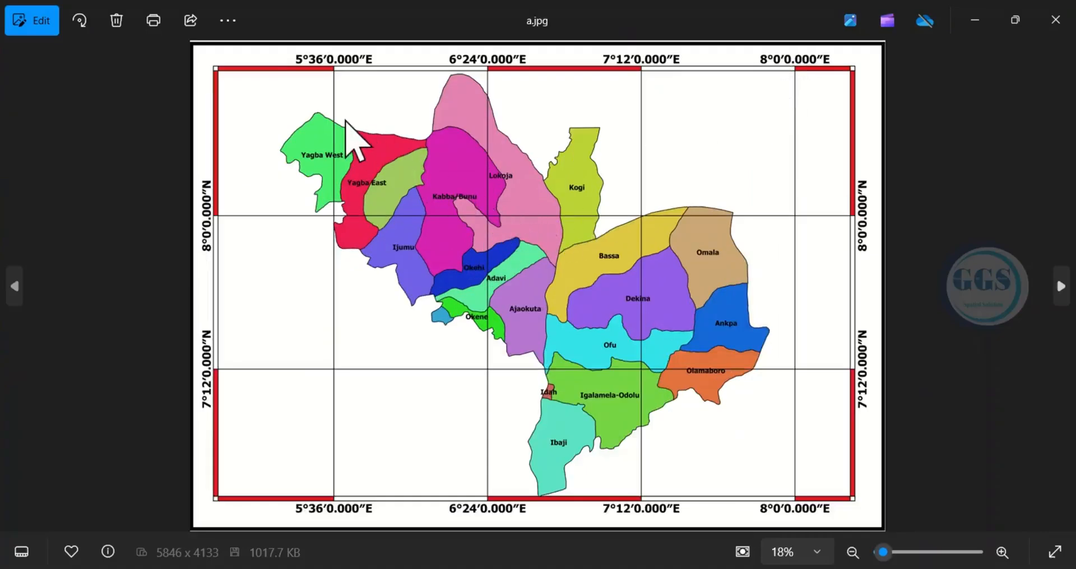
pyautogui.moveTo(214, 163)
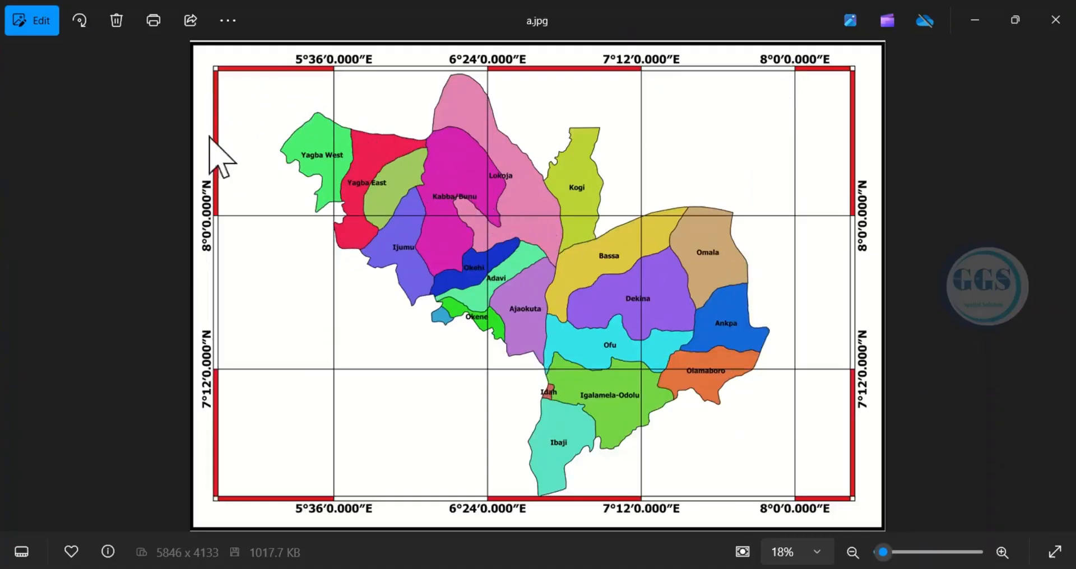
pyautogui.moveTo(351, 81)
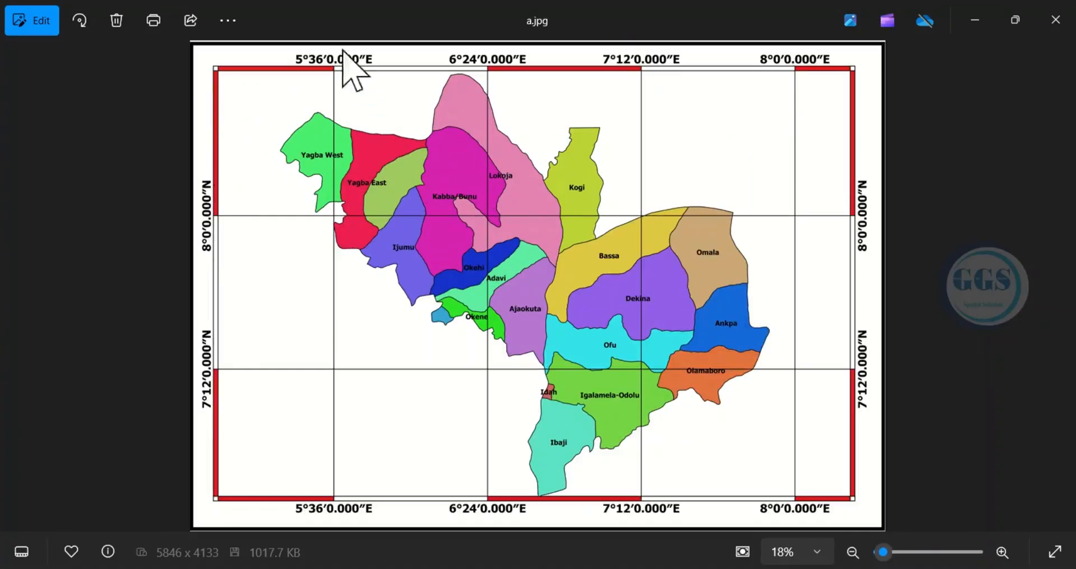
pyautogui.moveTo(364, 101)
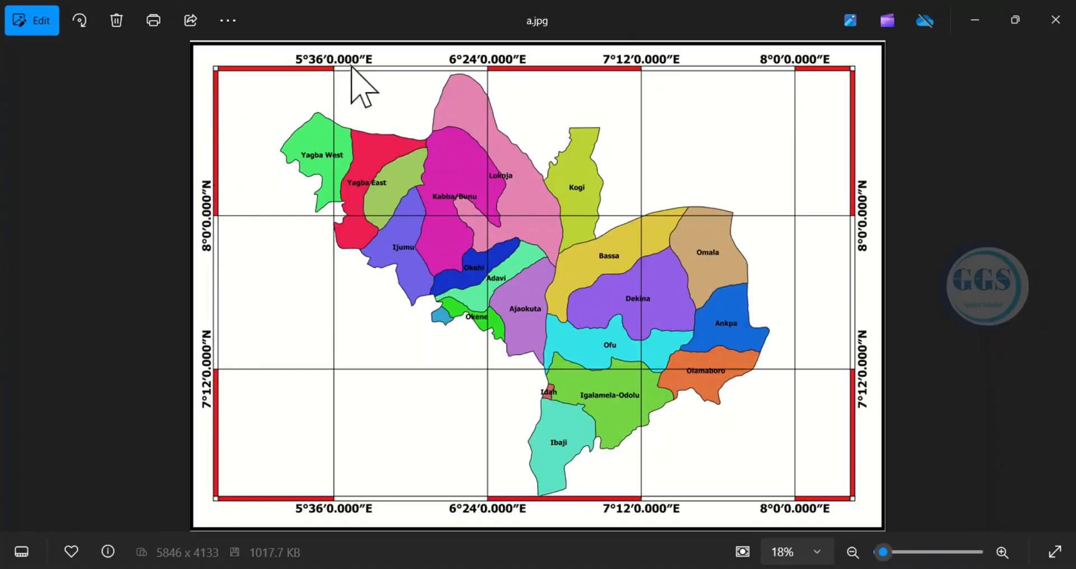
pyautogui.moveTo(539, 151)
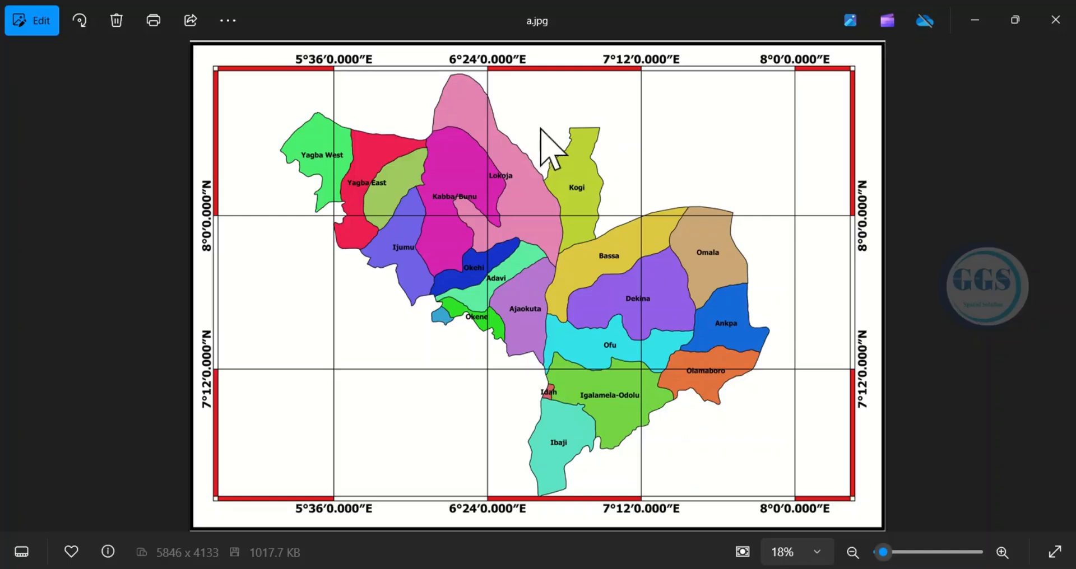
pyautogui.moveTo(556, 174)
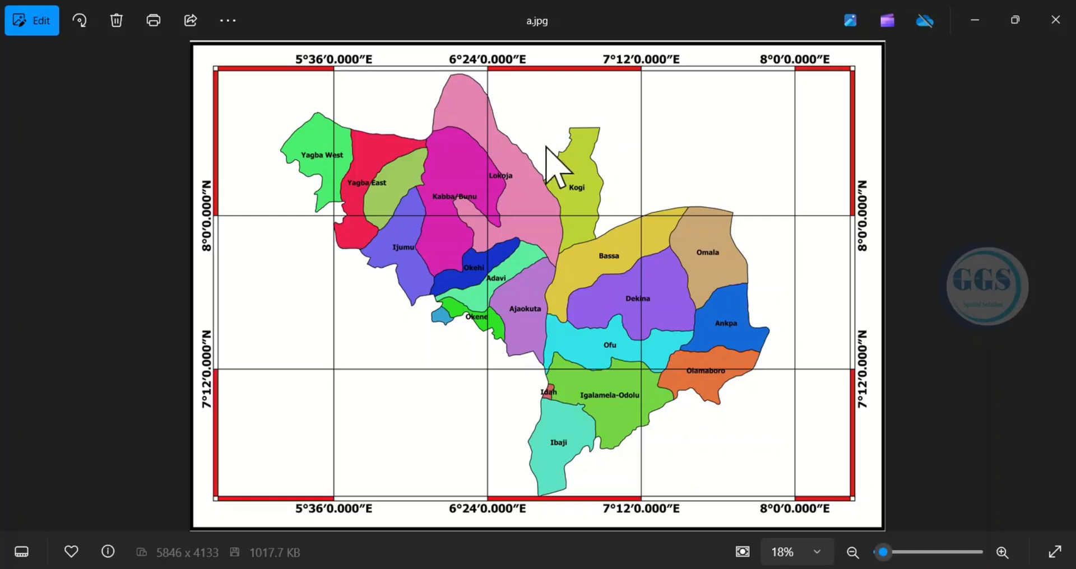